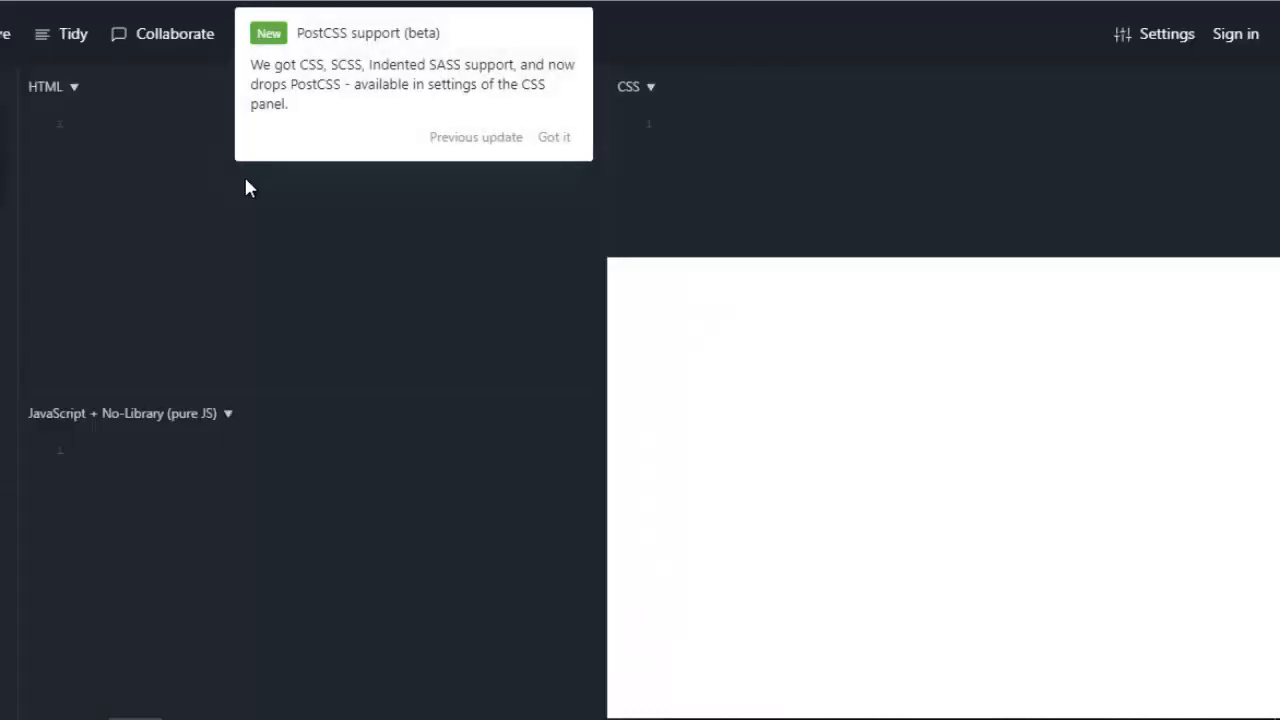
- Dismiss the PostCSS popup and drag the HTML/JavaScript divider up to enlarge the JavaScript editor
click(552, 136)
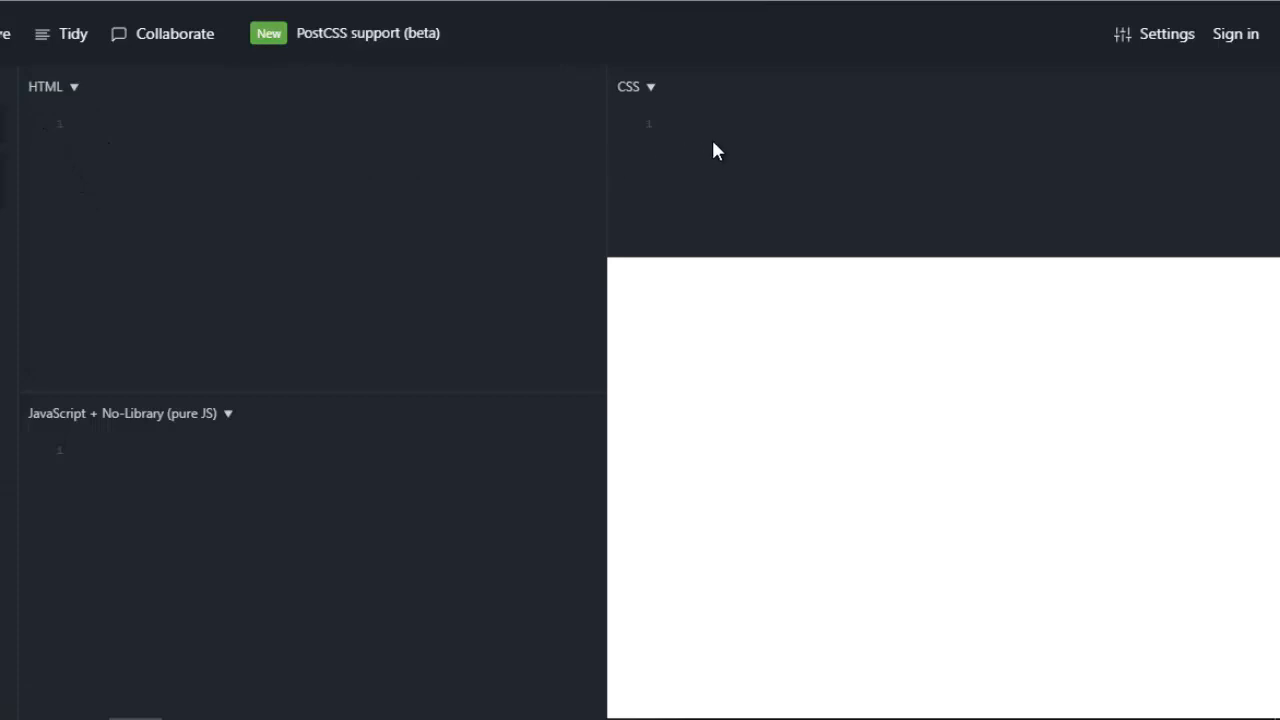
mouse_move(720, 132)
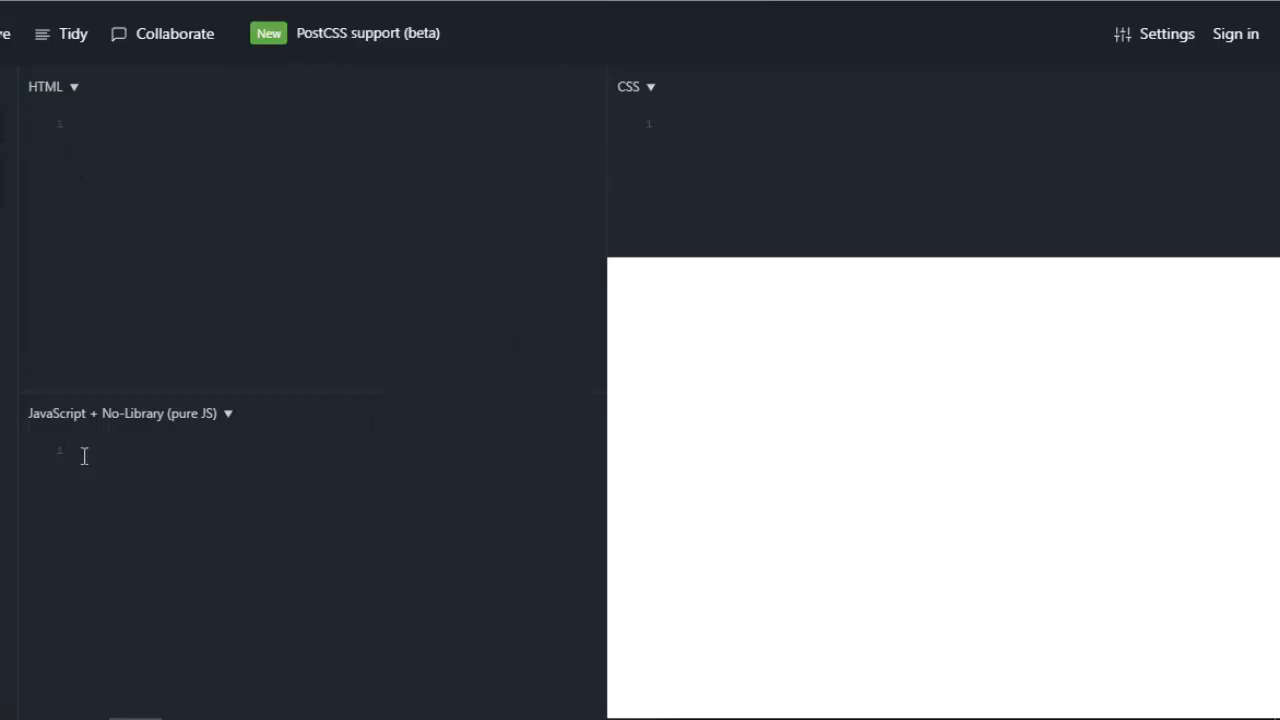
mouse_move(300, 438)
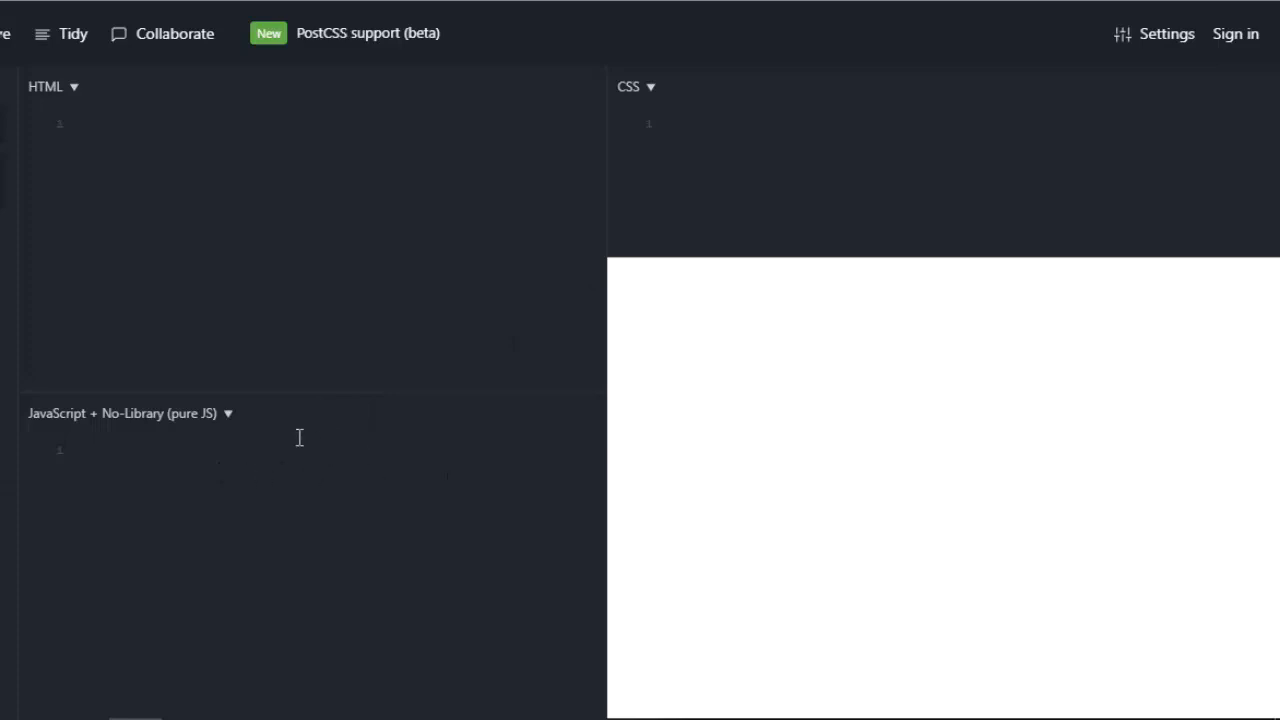
drag(264, 384, 264, 220)
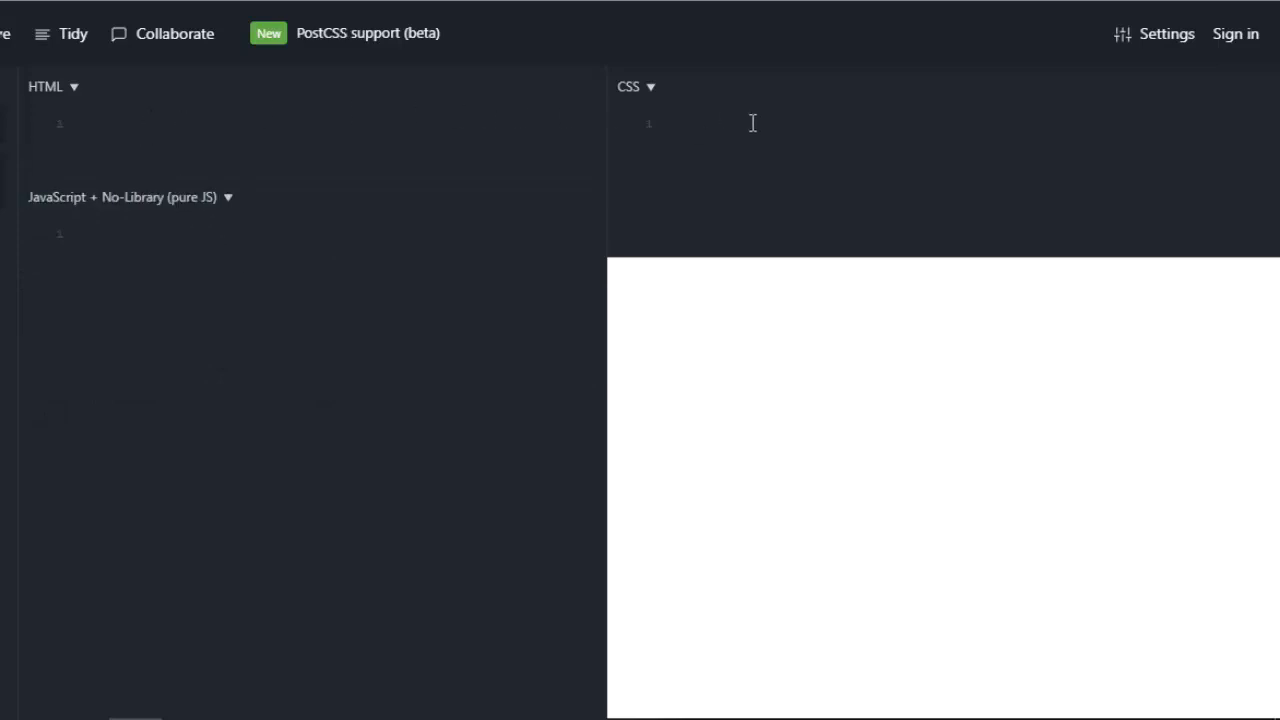
mouse_move(1092, 604)
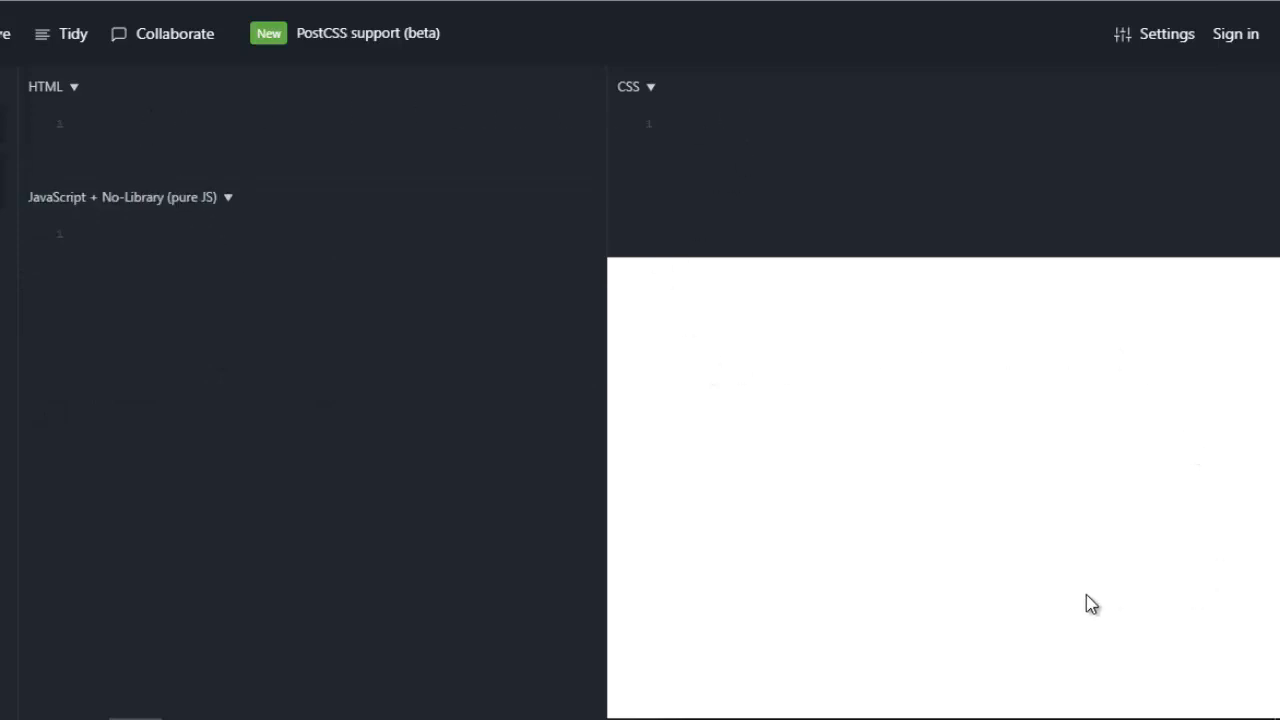
mouse_move(530, 588)
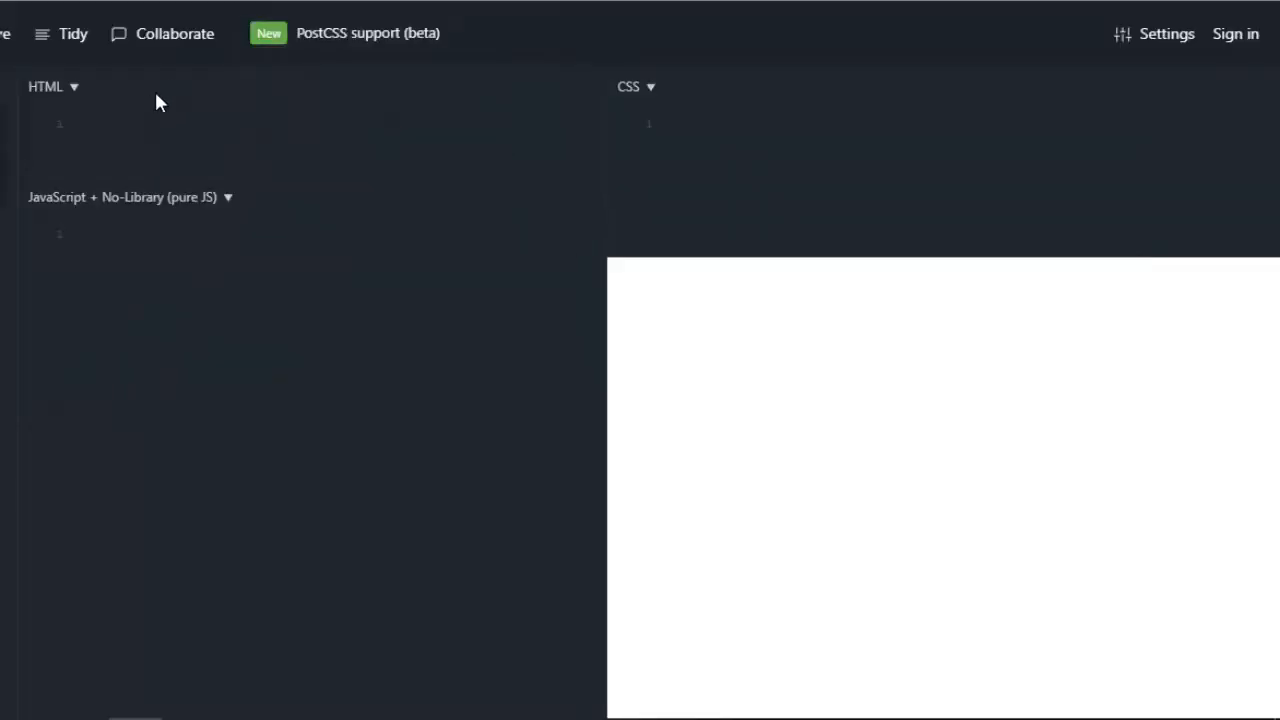
- Add a 600x400 canvas with id myCanvas in HTML and a canvas { background: #DAEDEB; } rule in CSS
text(<canvas id="myCanvas" width="600" height="400"></canvas>)
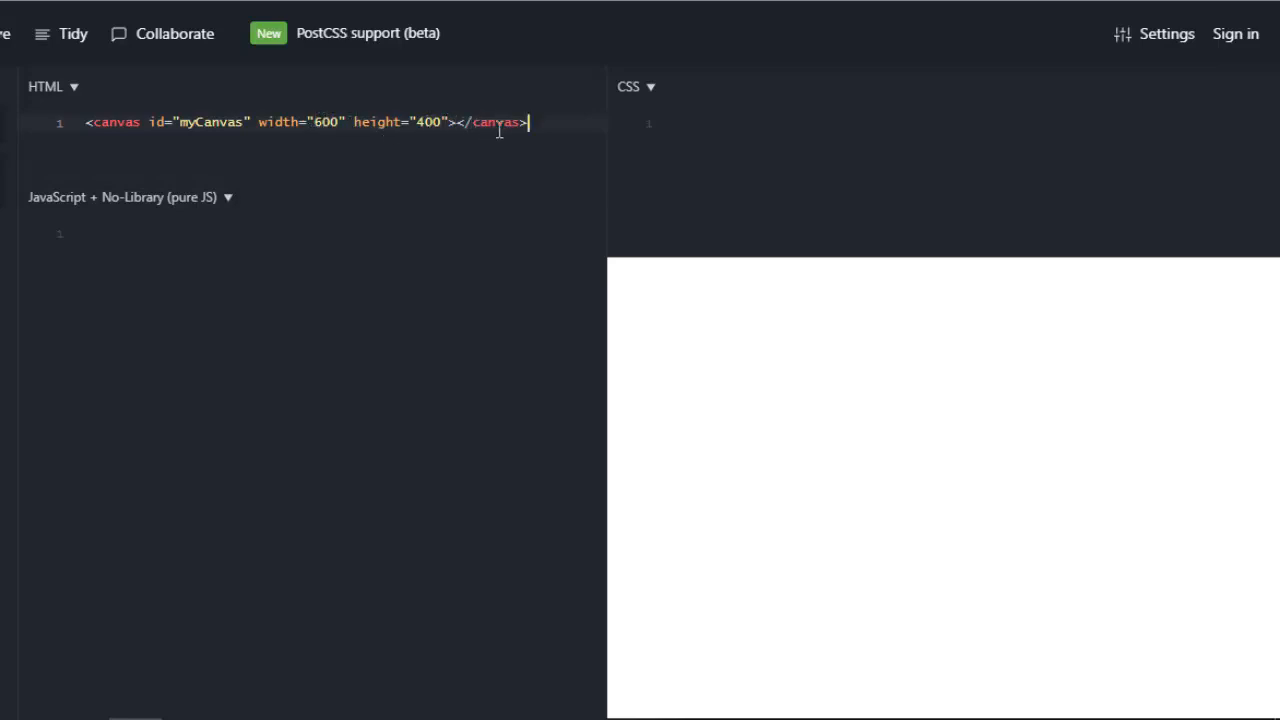
mouse_move(692, 100)
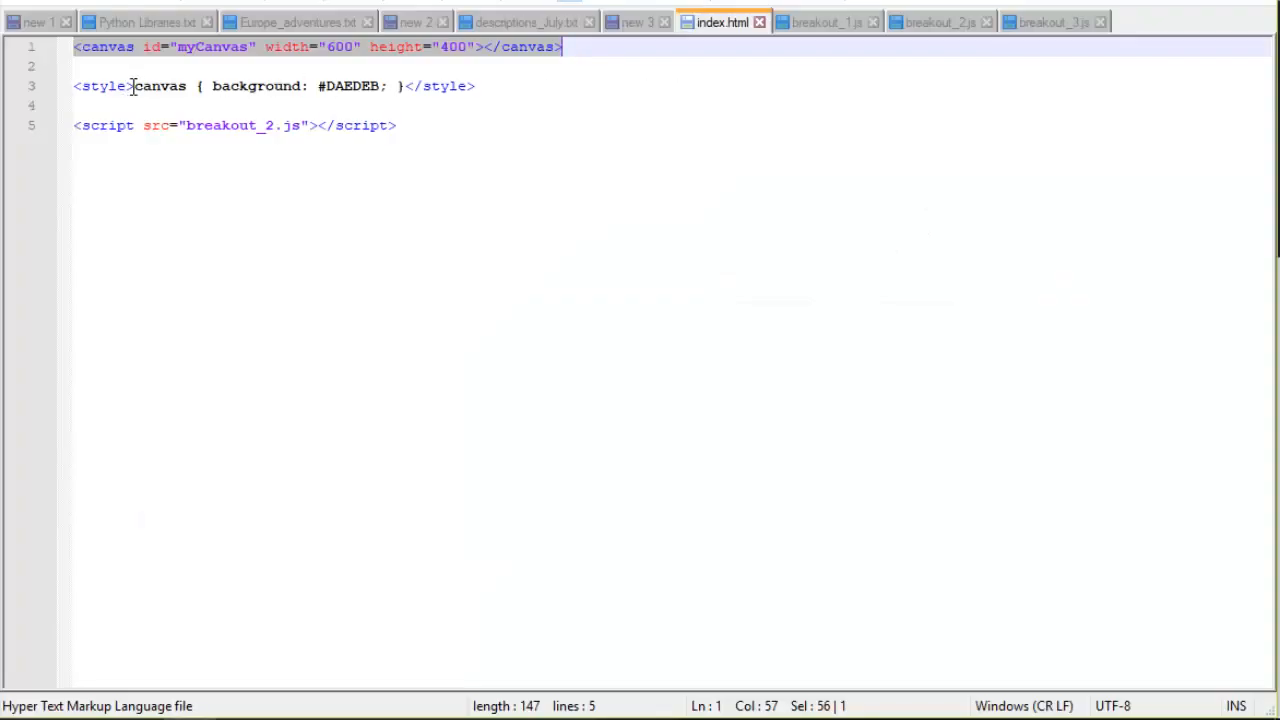
click(396, 84)
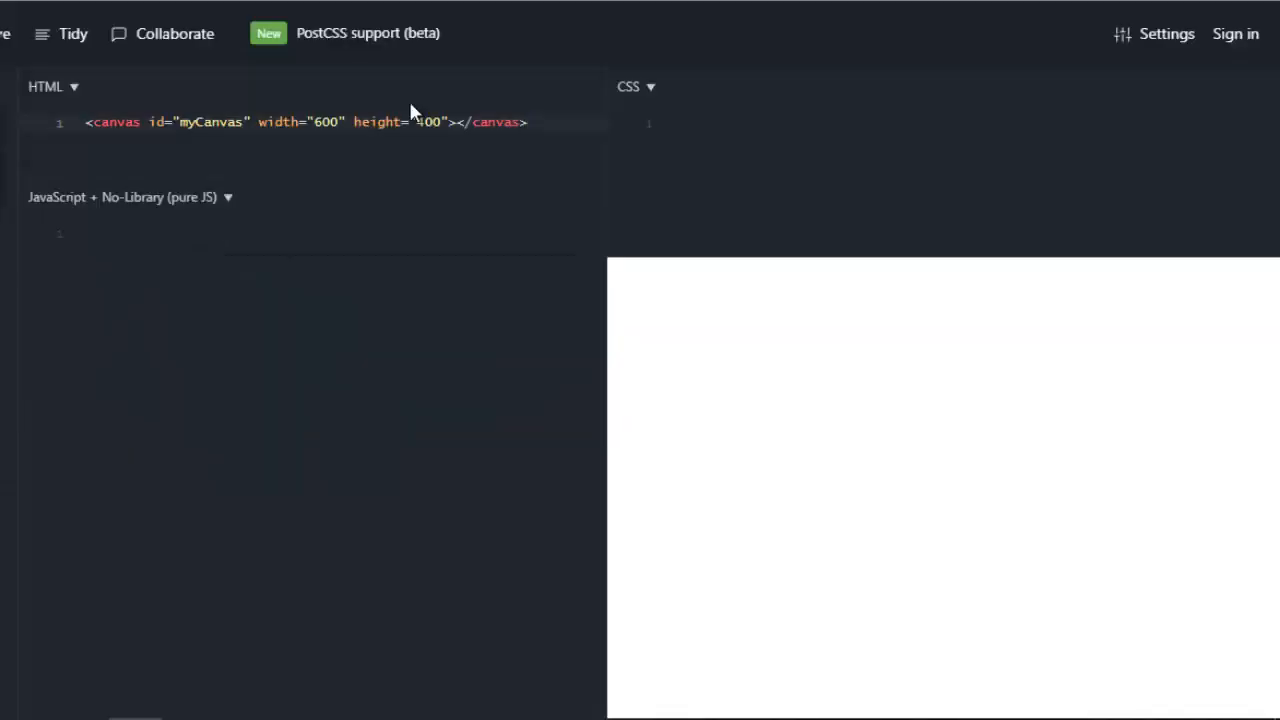
mouse_move(716, 114)
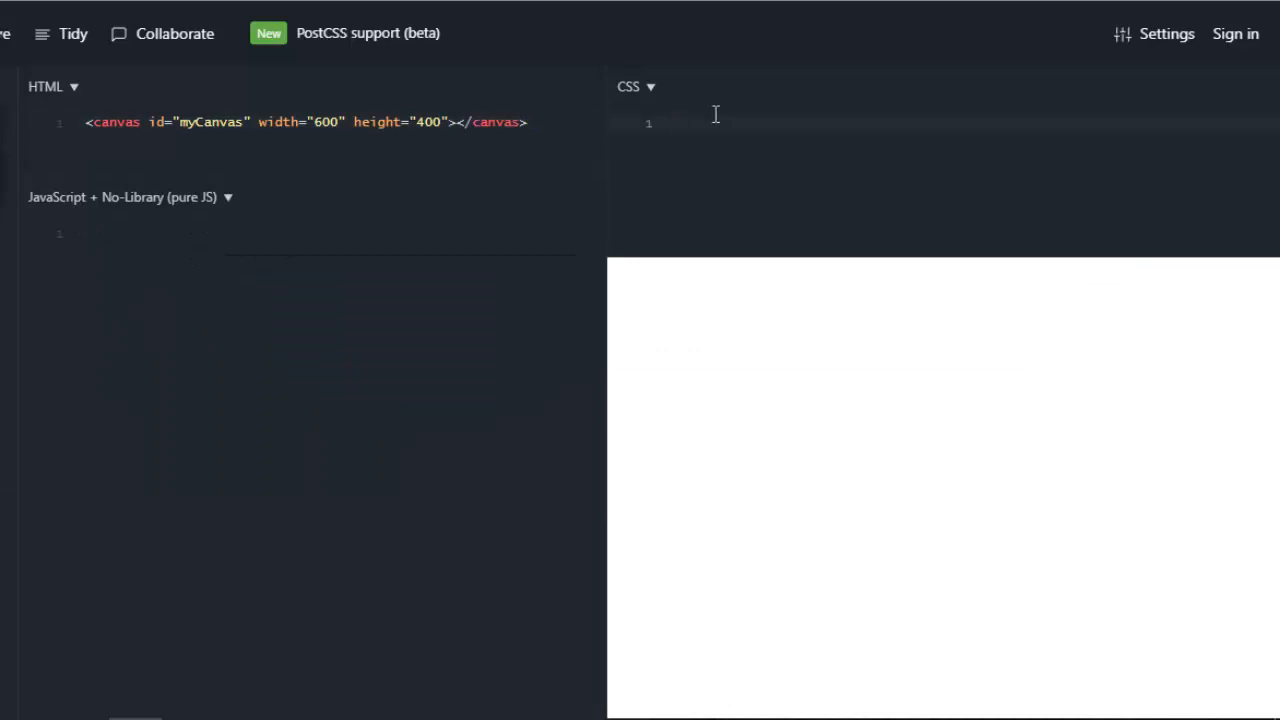
text(canvas { background: #DAEDEB; })
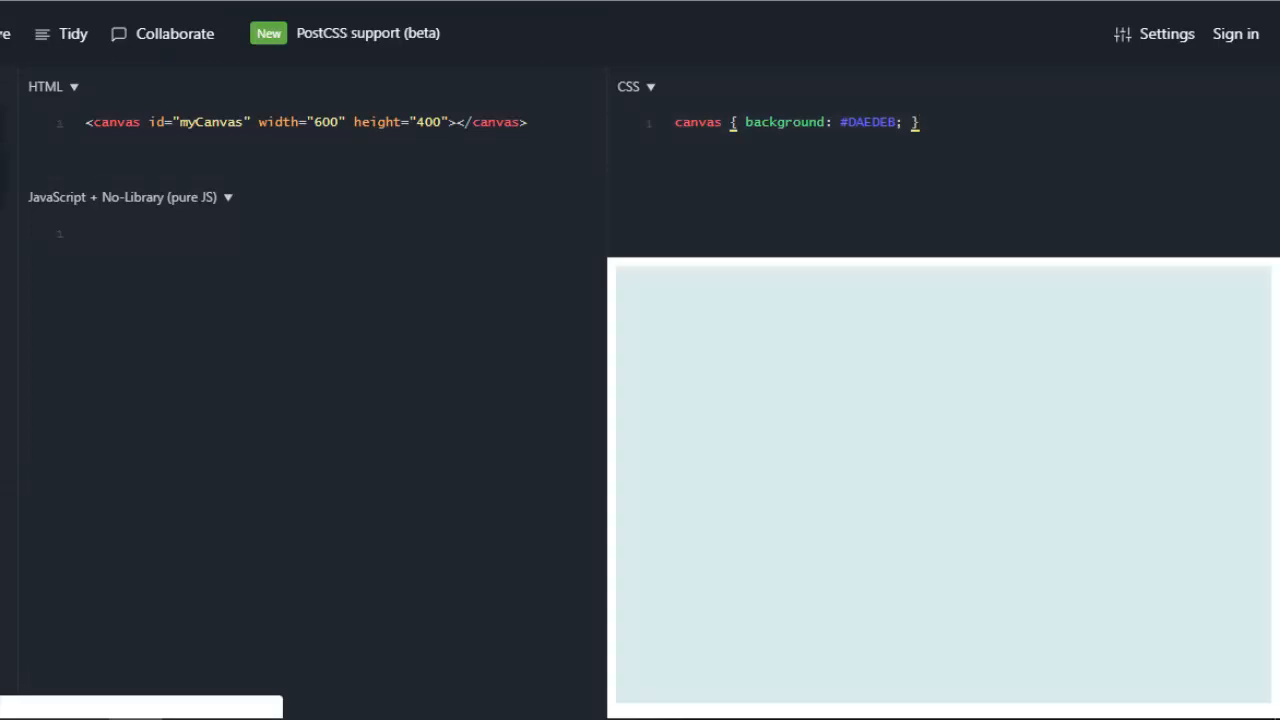
mouse_move(1270, 312)
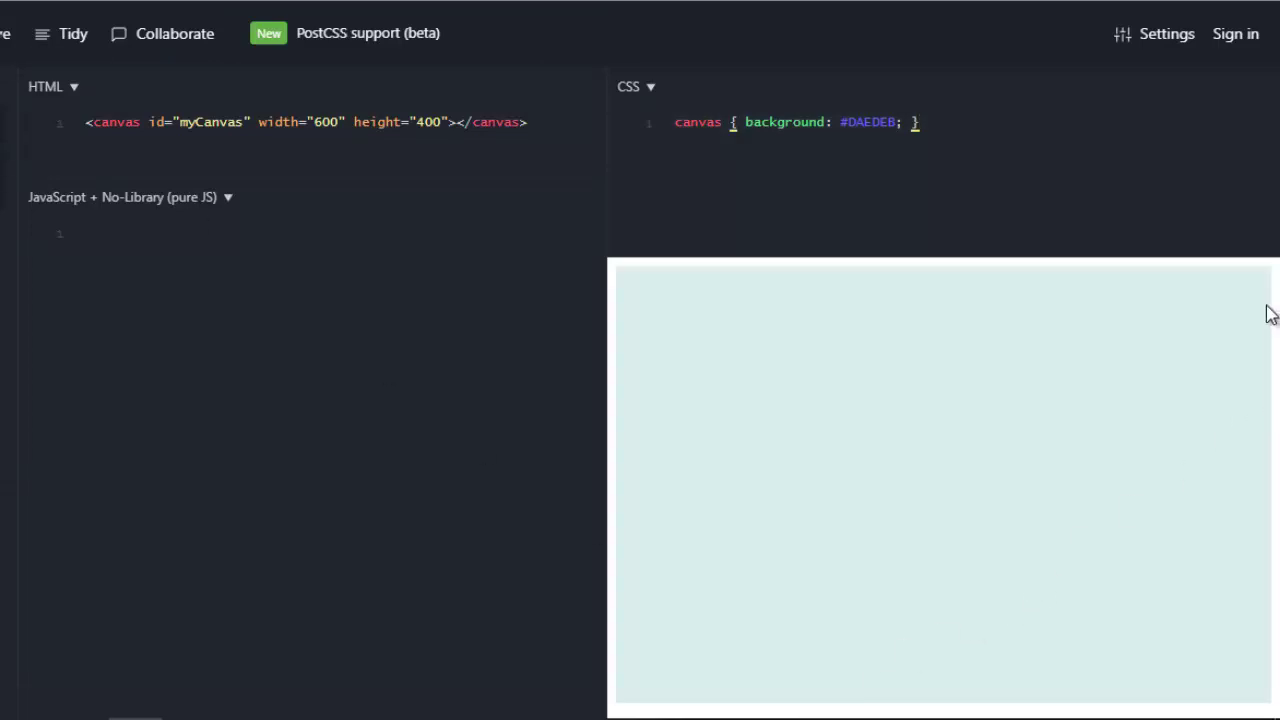
mouse_move(516, 462)
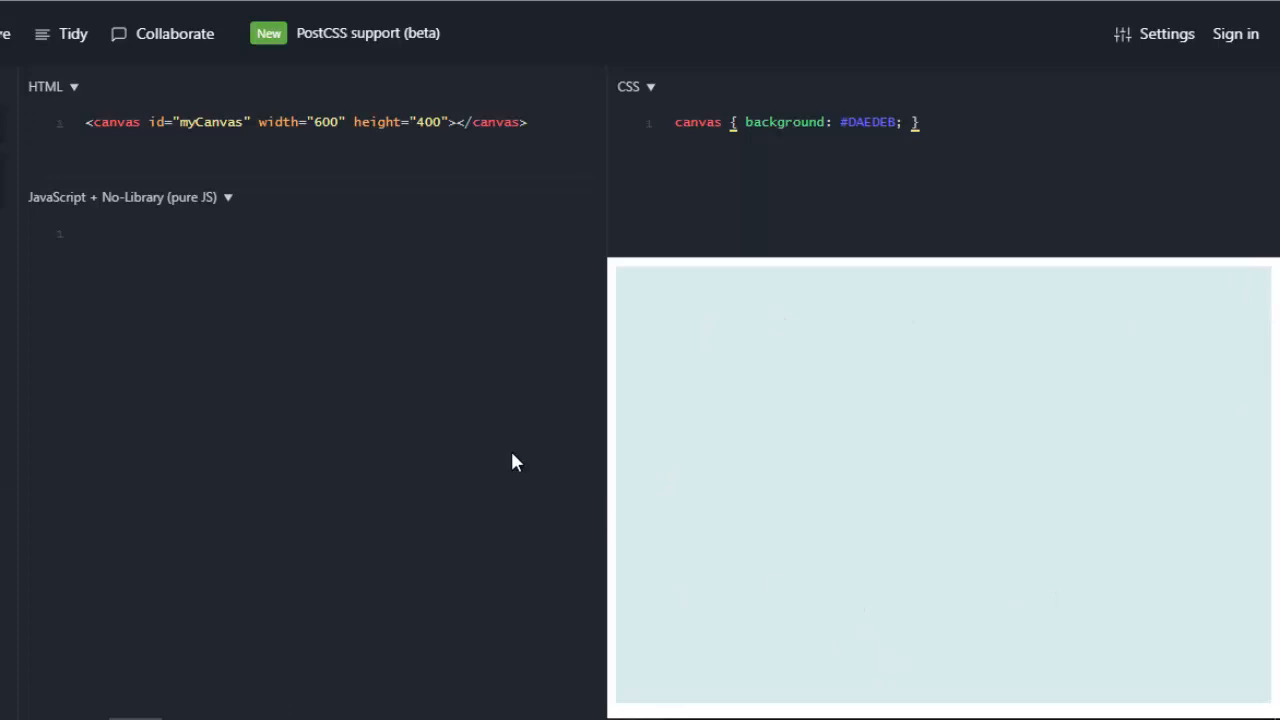
- Alt+Tab to Notepad++ and switch to the breakout_1.js ball script
key(alt+tab)
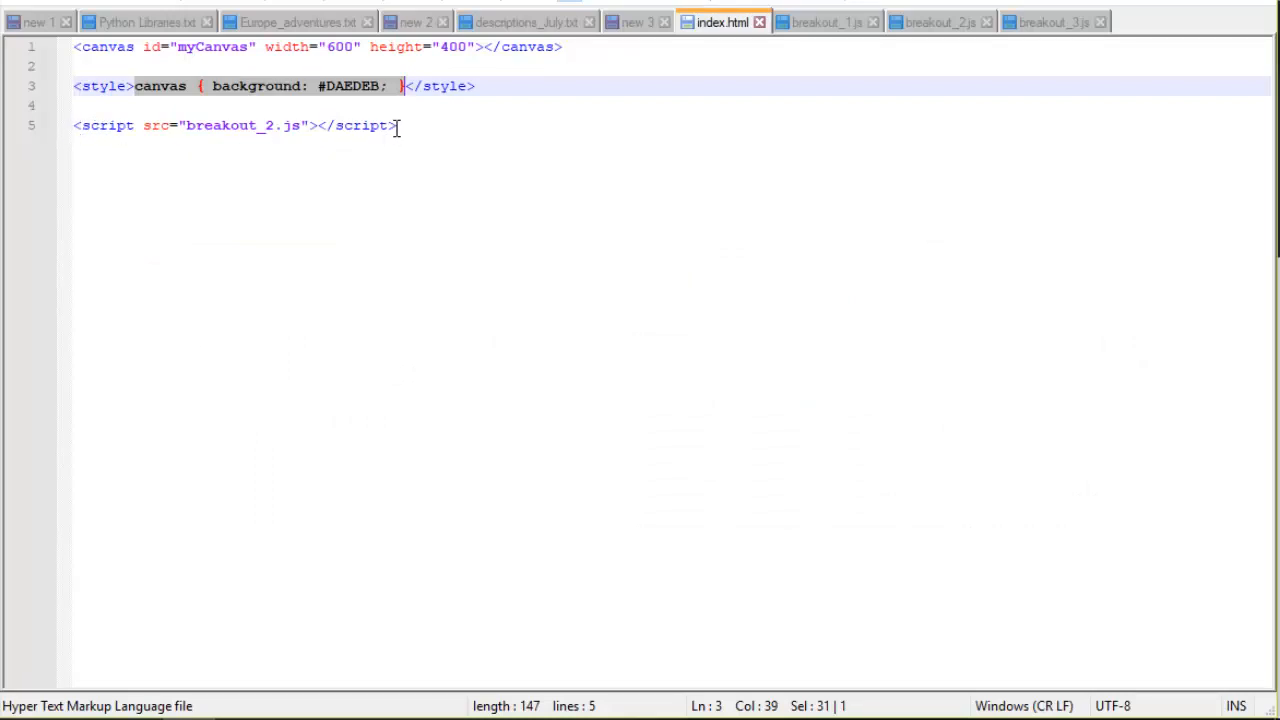
mouse_move(420, 98)
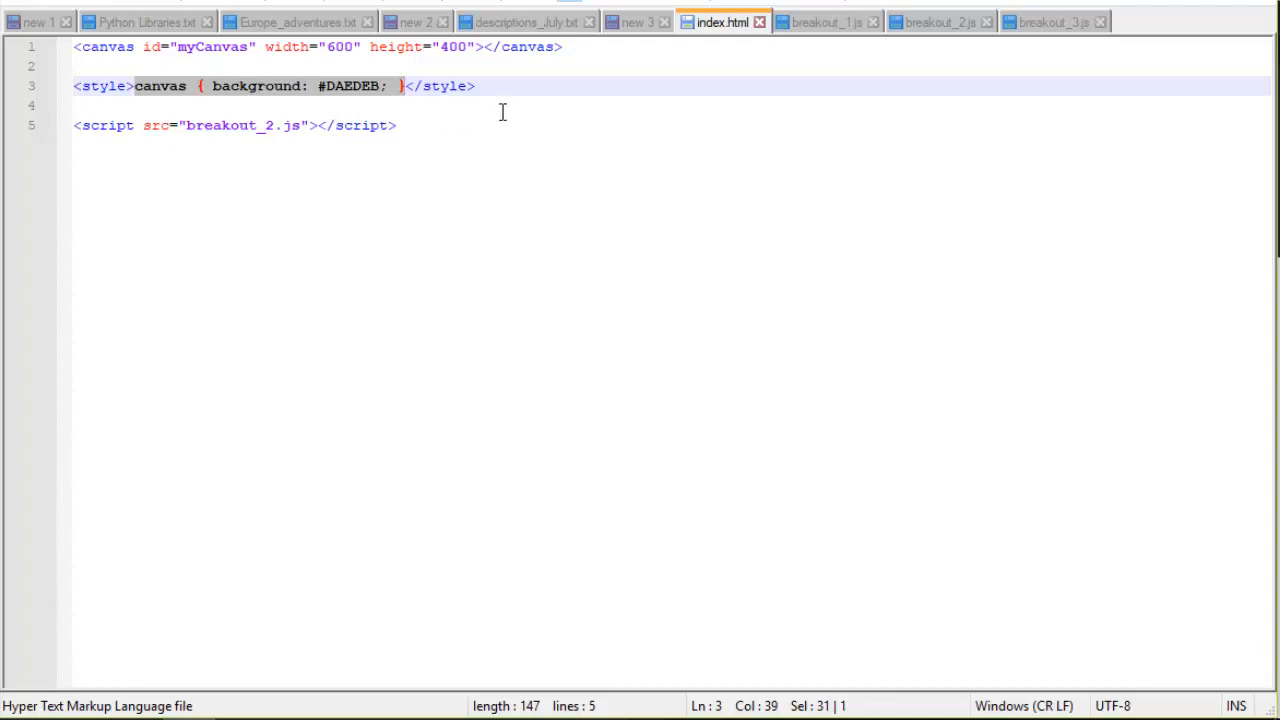
click(824, 20)
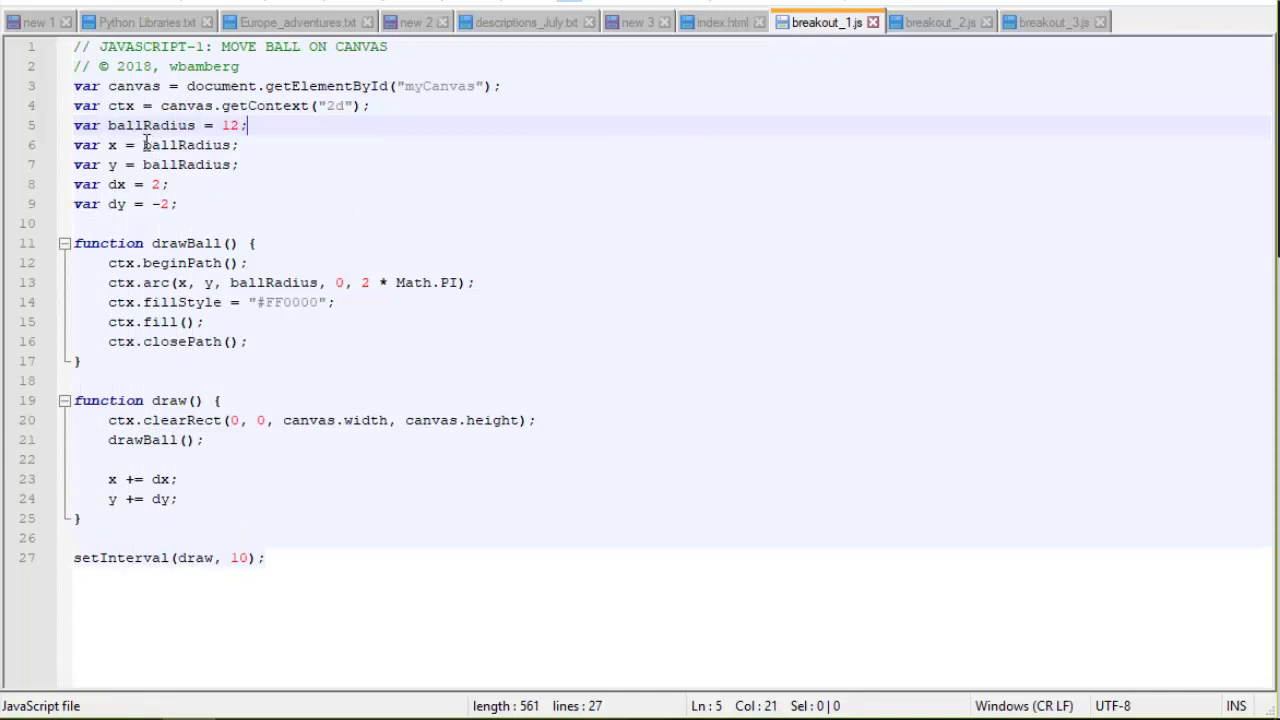
mouse_move(96, 124)
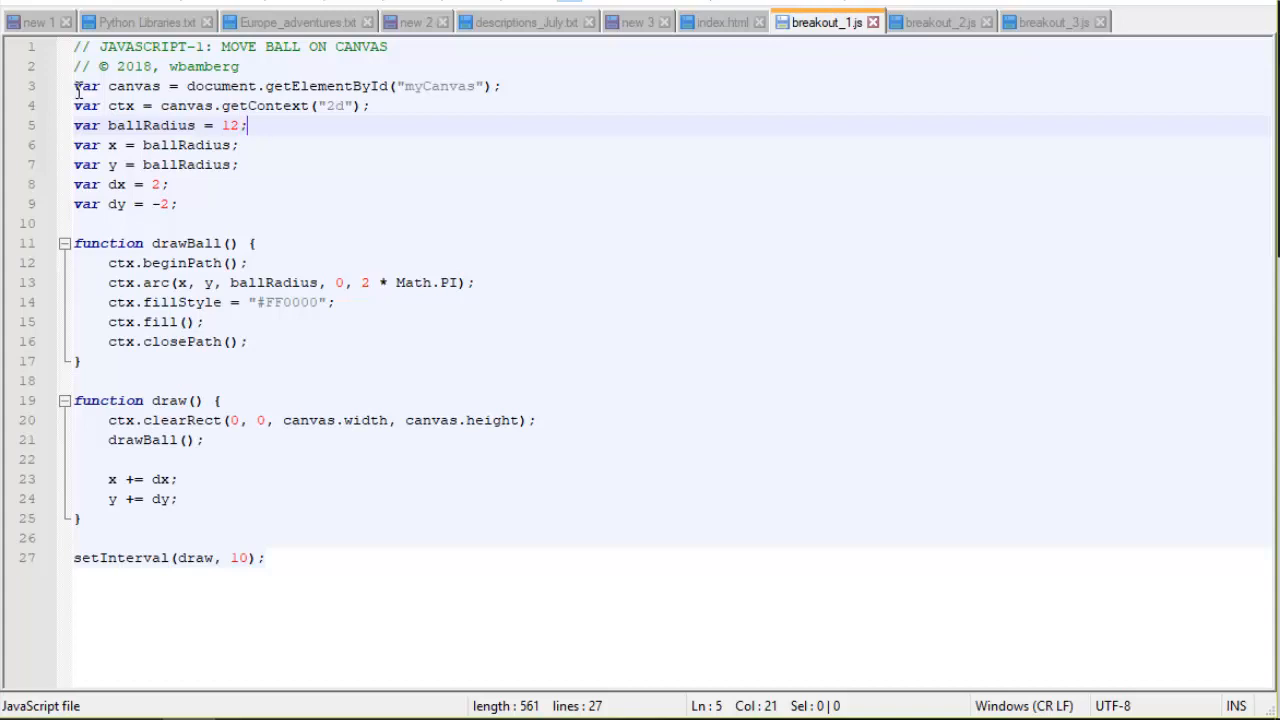
mouse_move(308, 172)
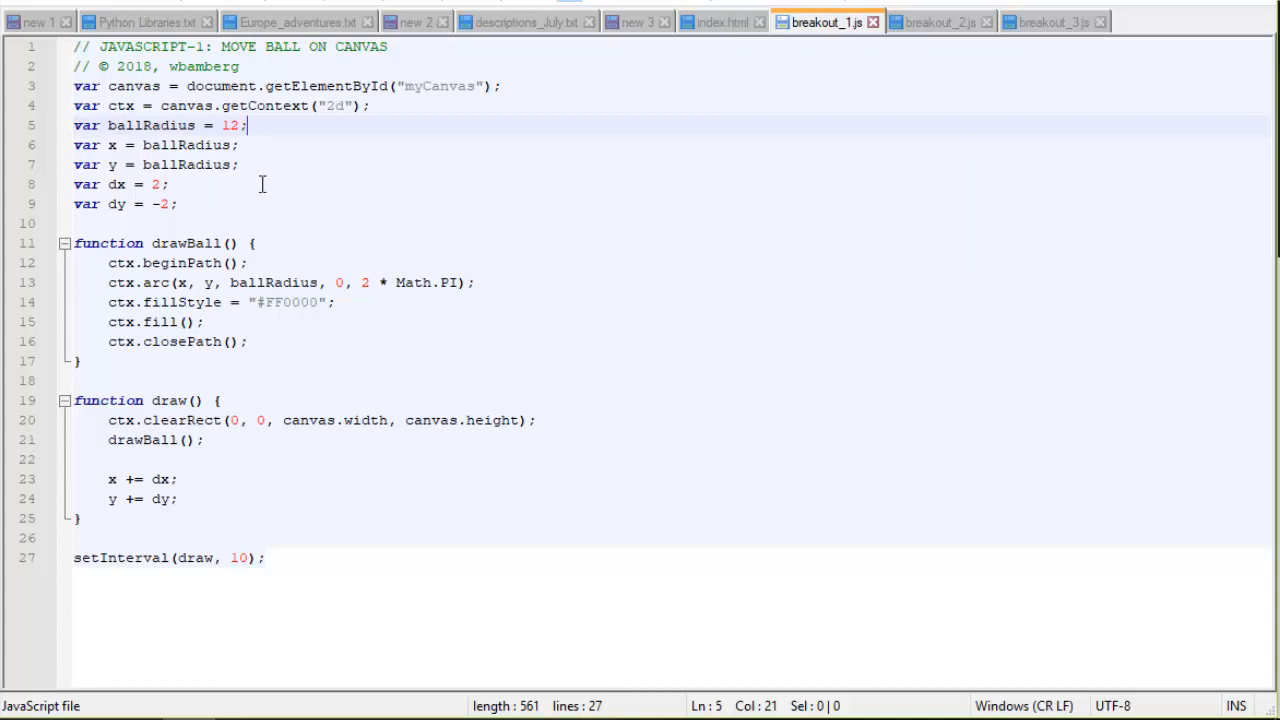
mouse_move(120, 82)
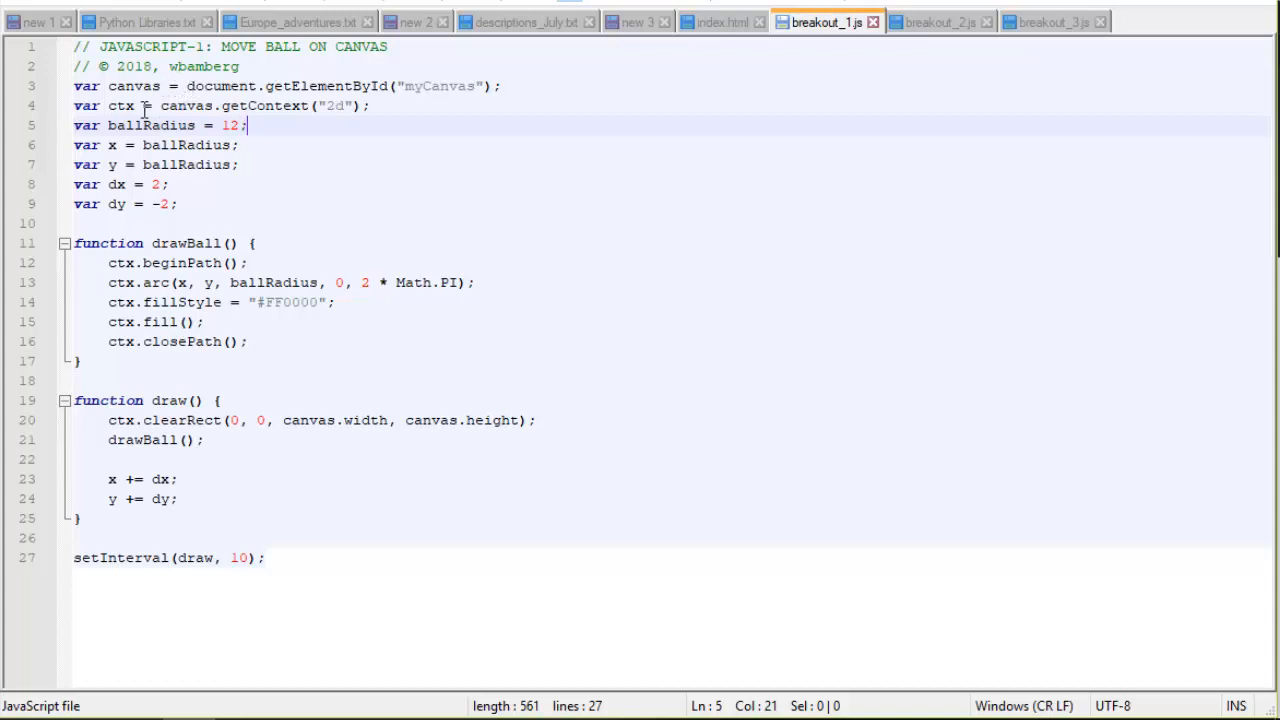
mouse_move(112, 86)
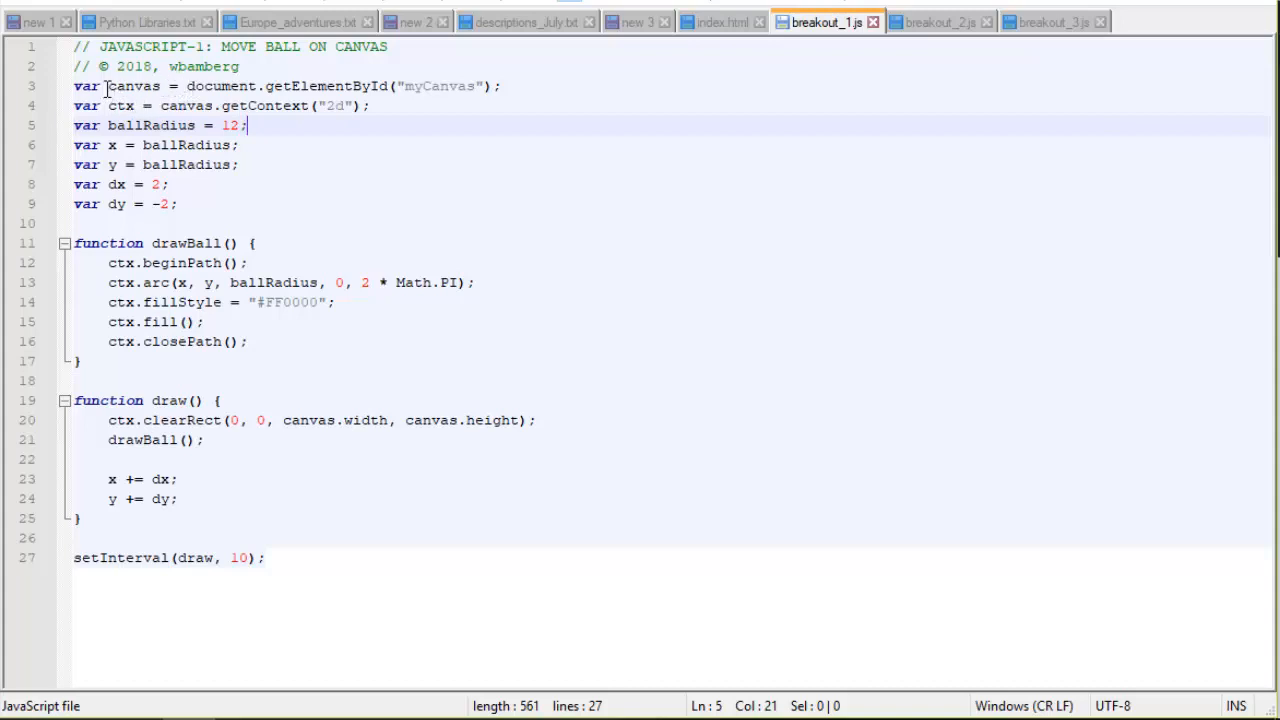
mouse_move(380, 90)
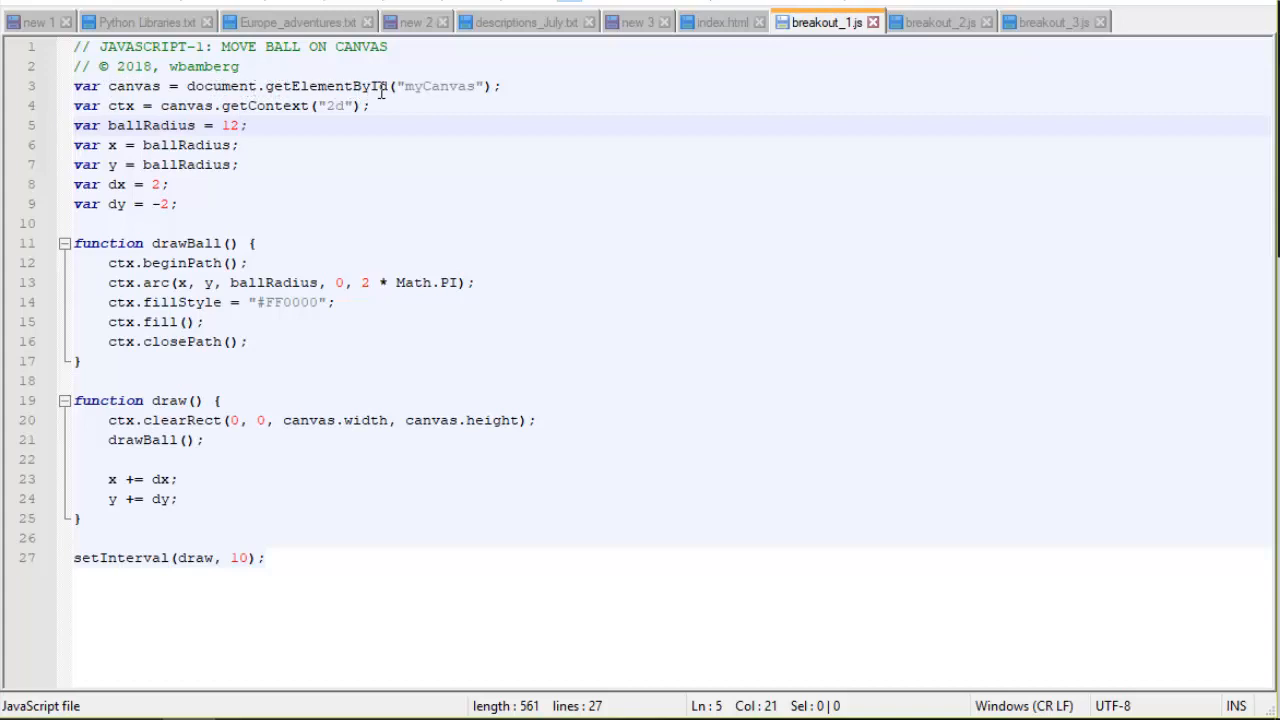
mouse_move(698, 116)
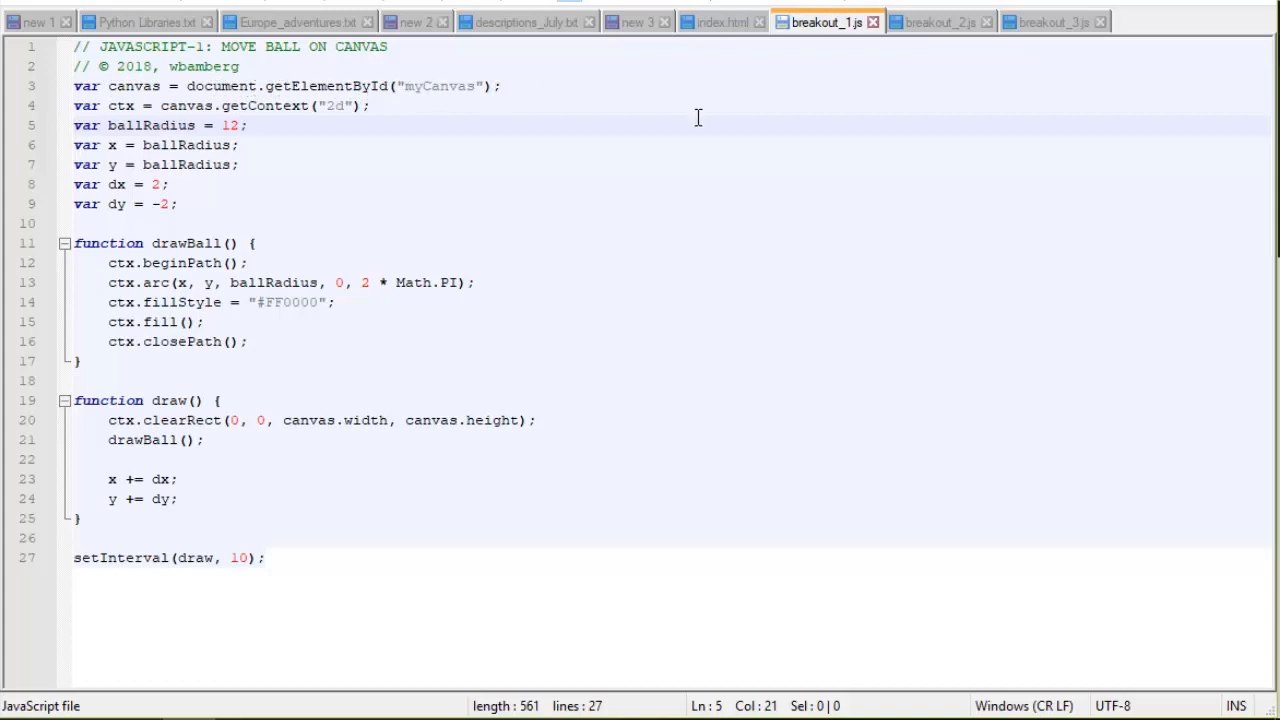
- Review index.html's canvas, style and script tags, then return to breakout_1.js
click(720, 20)
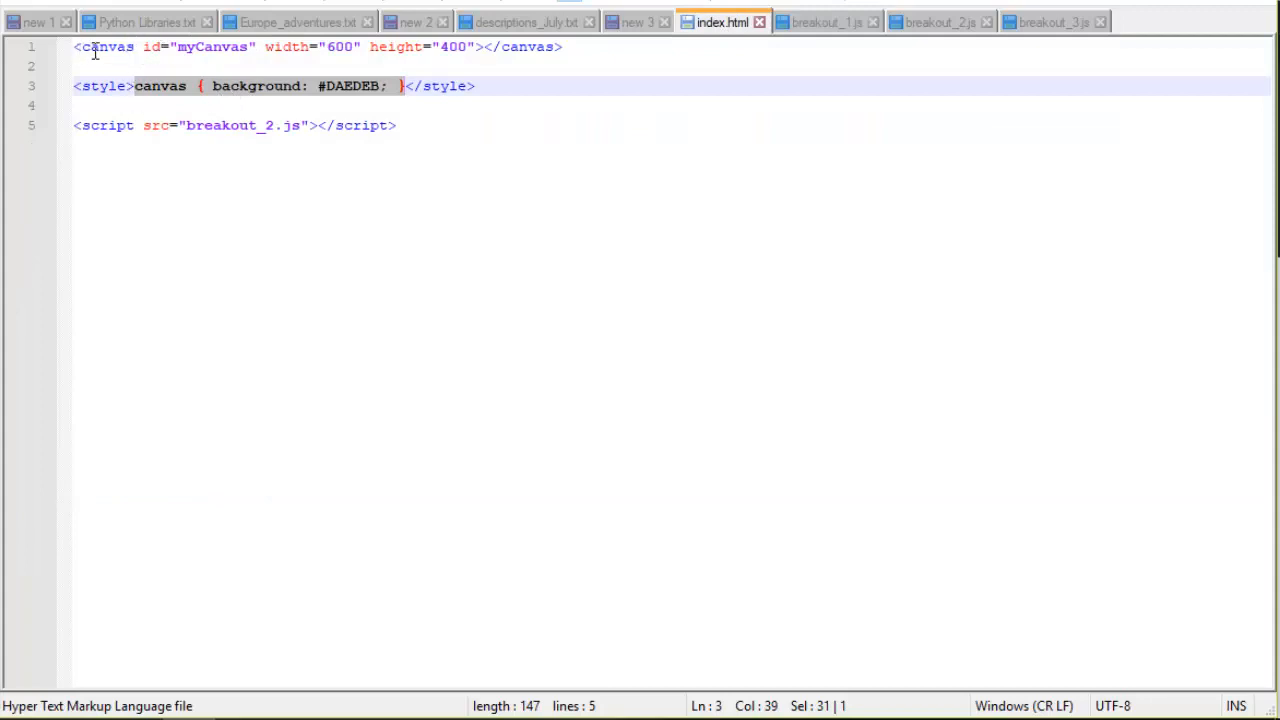
mouse_move(268, 58)
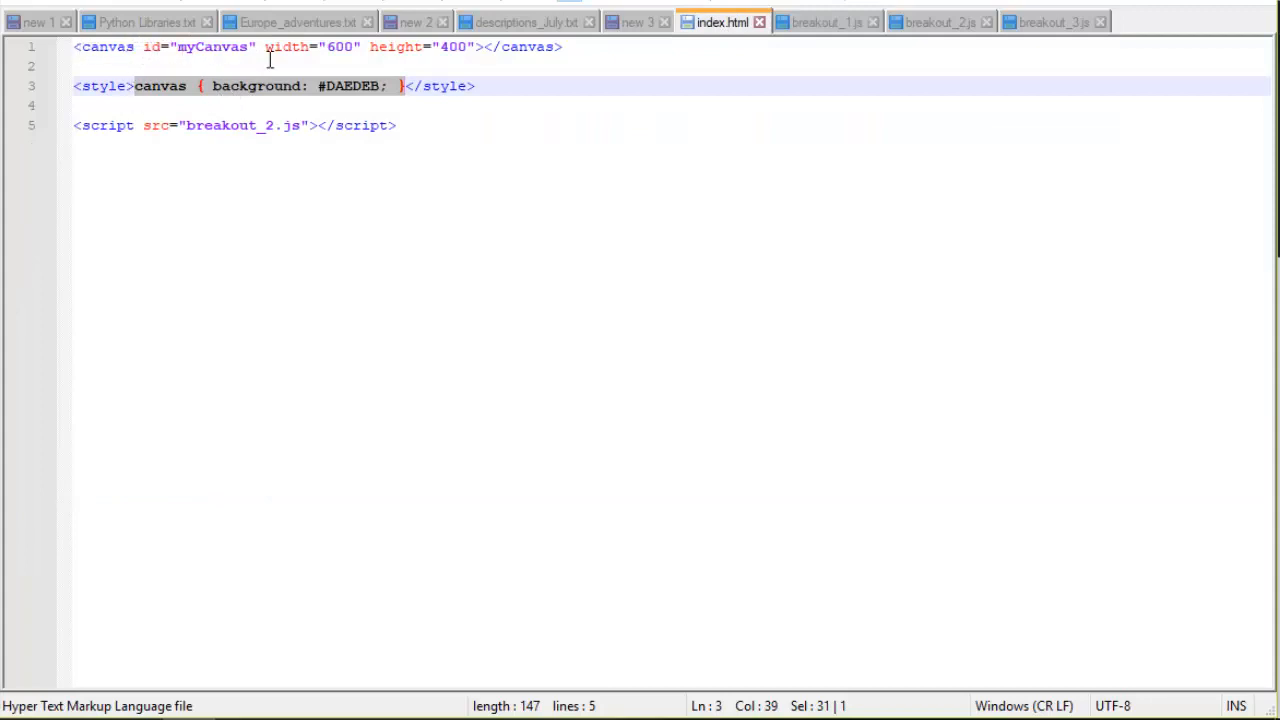
mouse_move(208, 48)
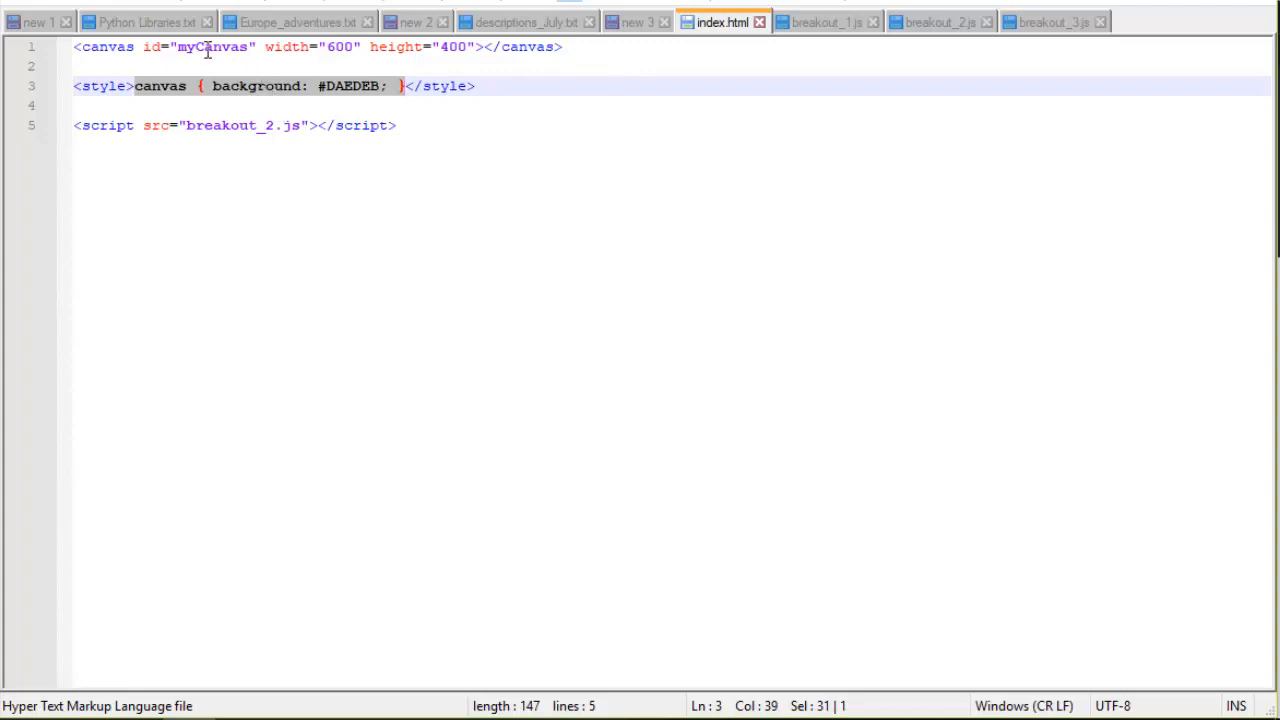
mouse_move(406, 56)
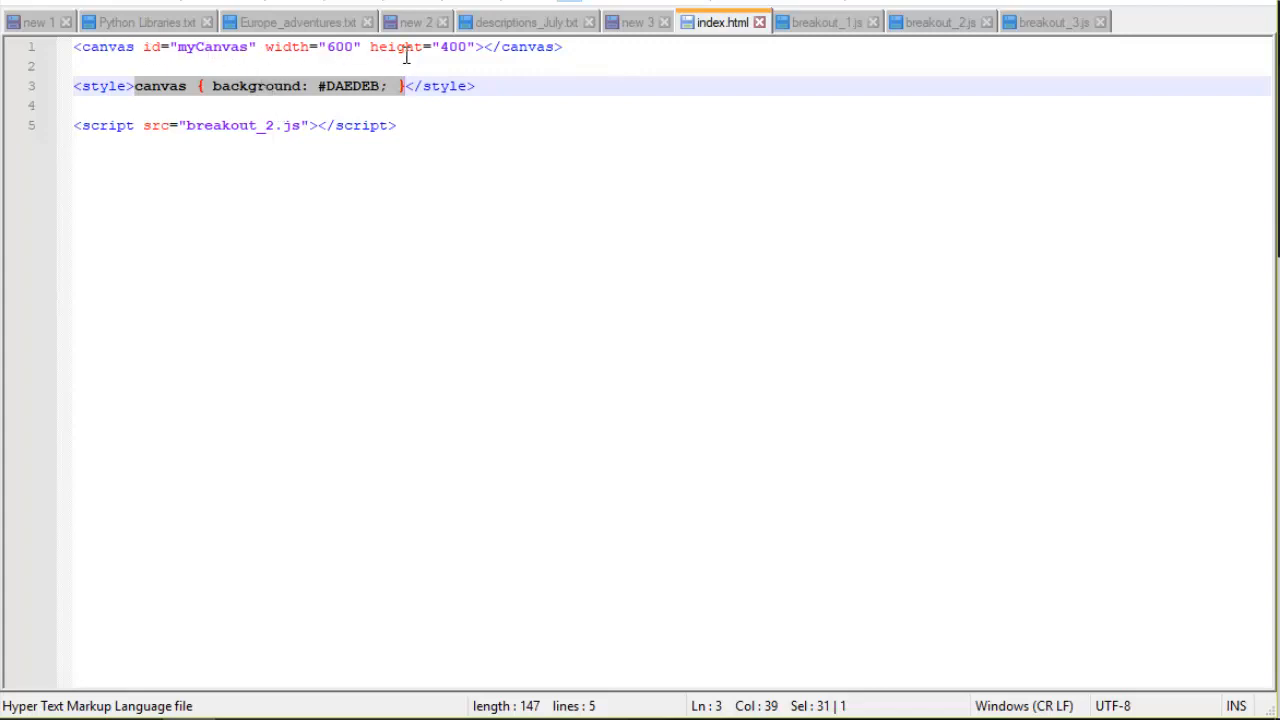
click(820, 20)
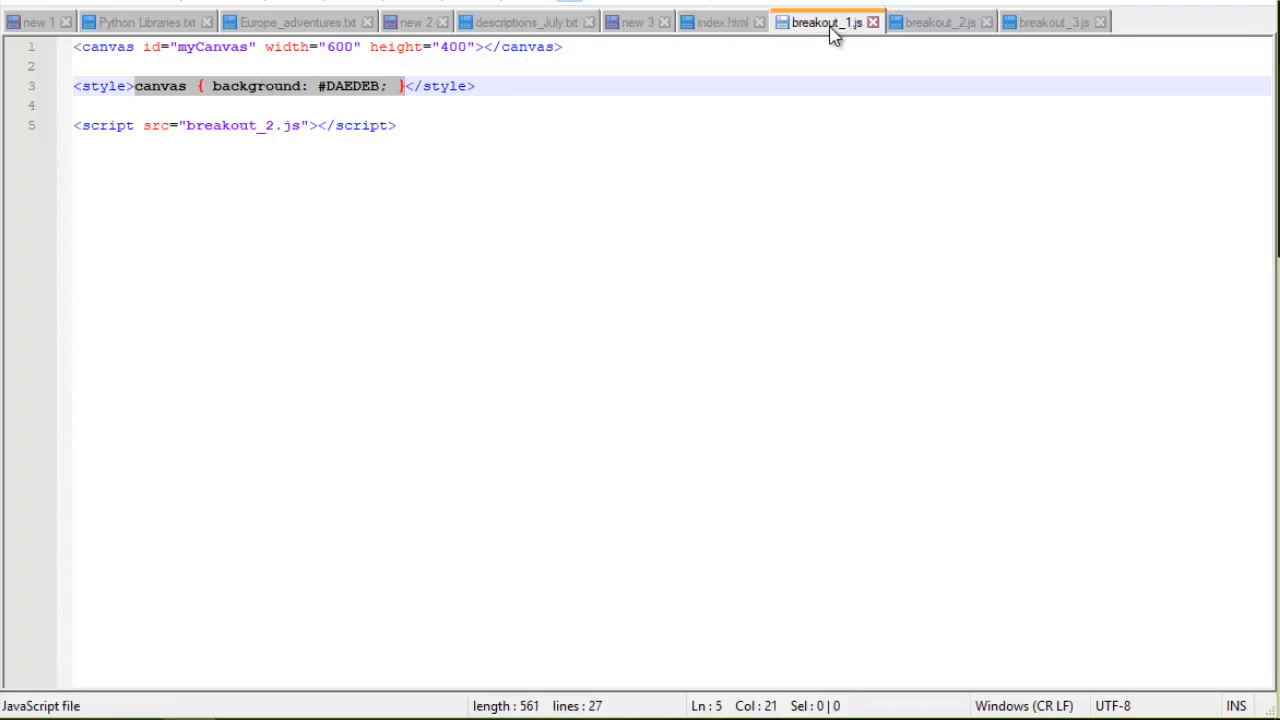
- Switch to the breakout_1.js tab to read the ball-drawing code
click(824, 20)
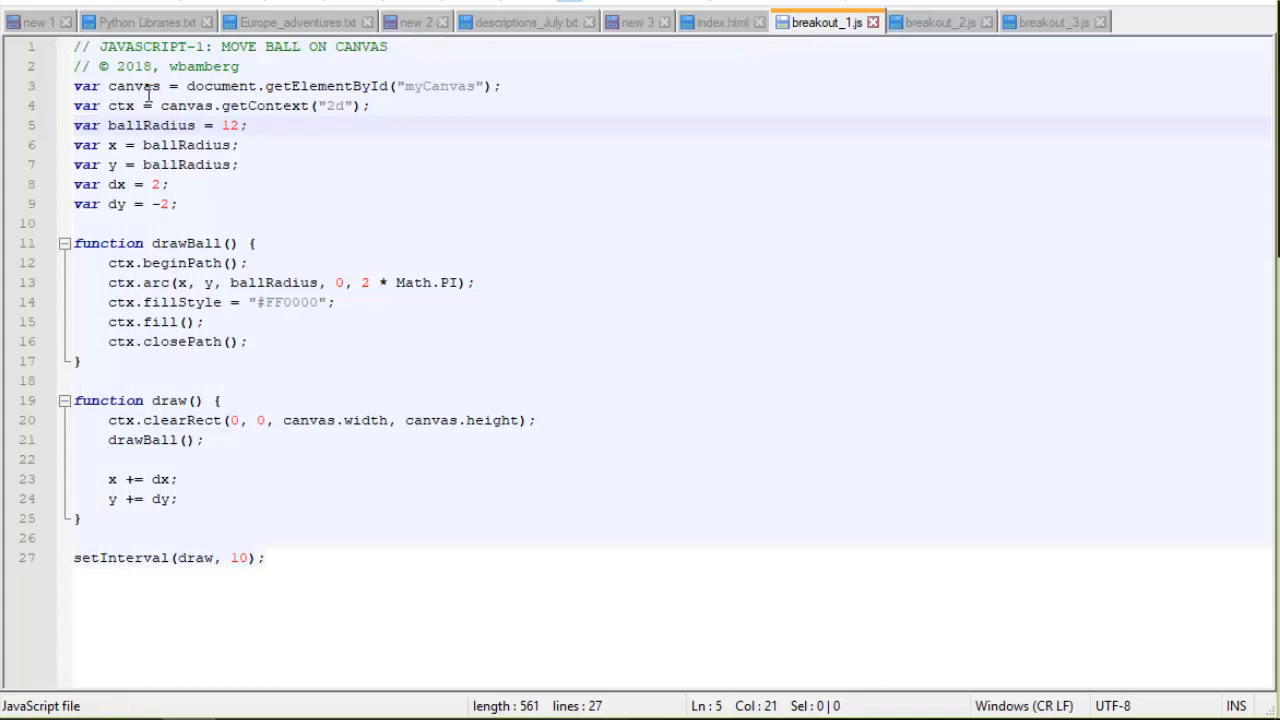
mouse_move(360, 92)
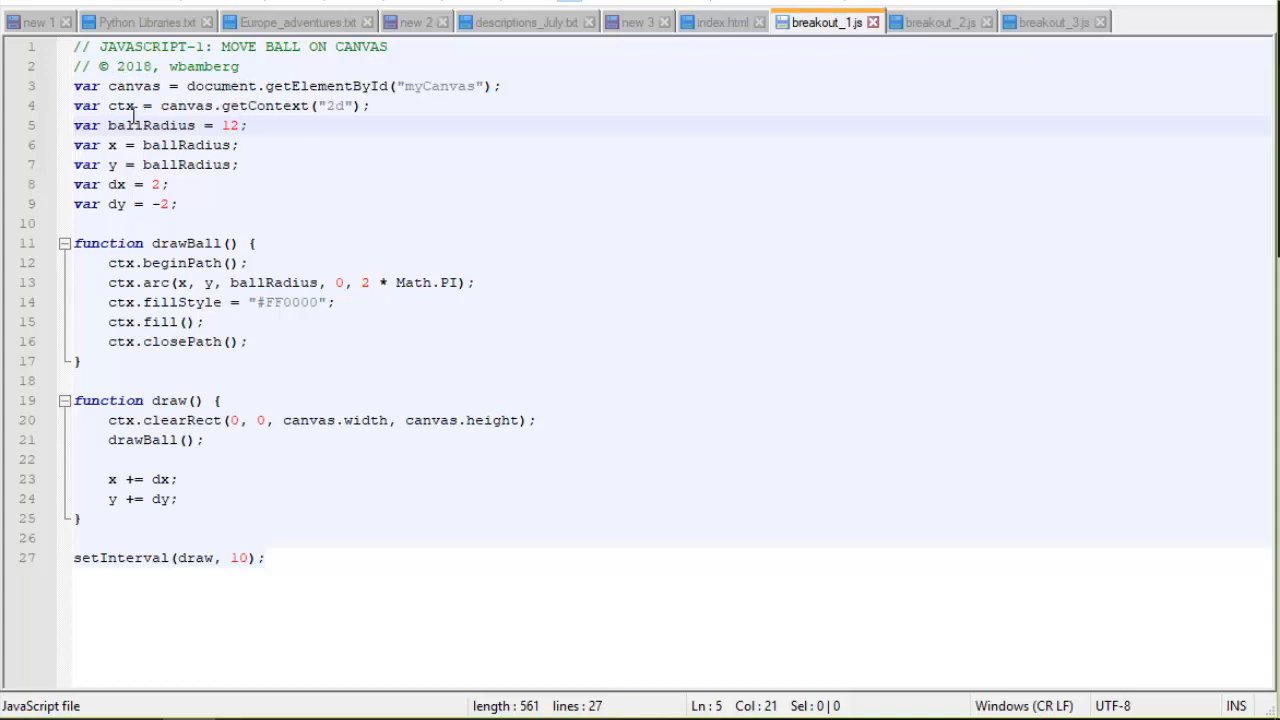
mouse_move(352, 106)
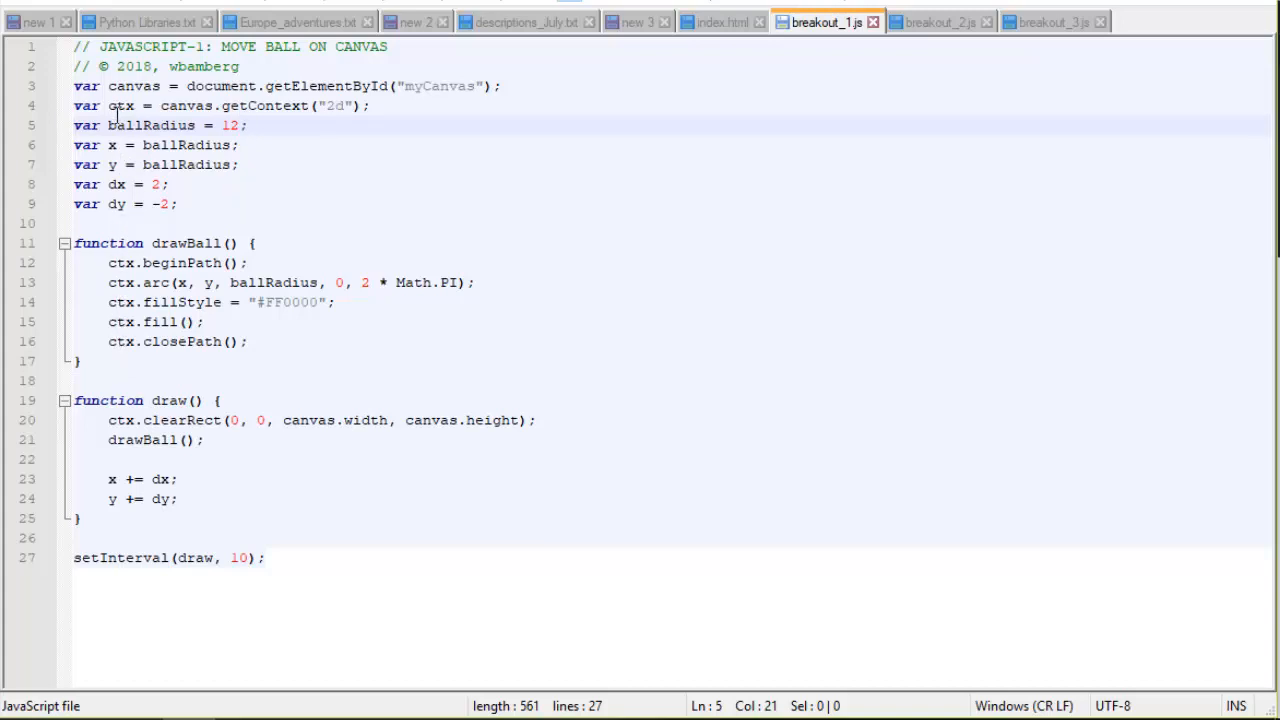
mouse_move(172, 124)
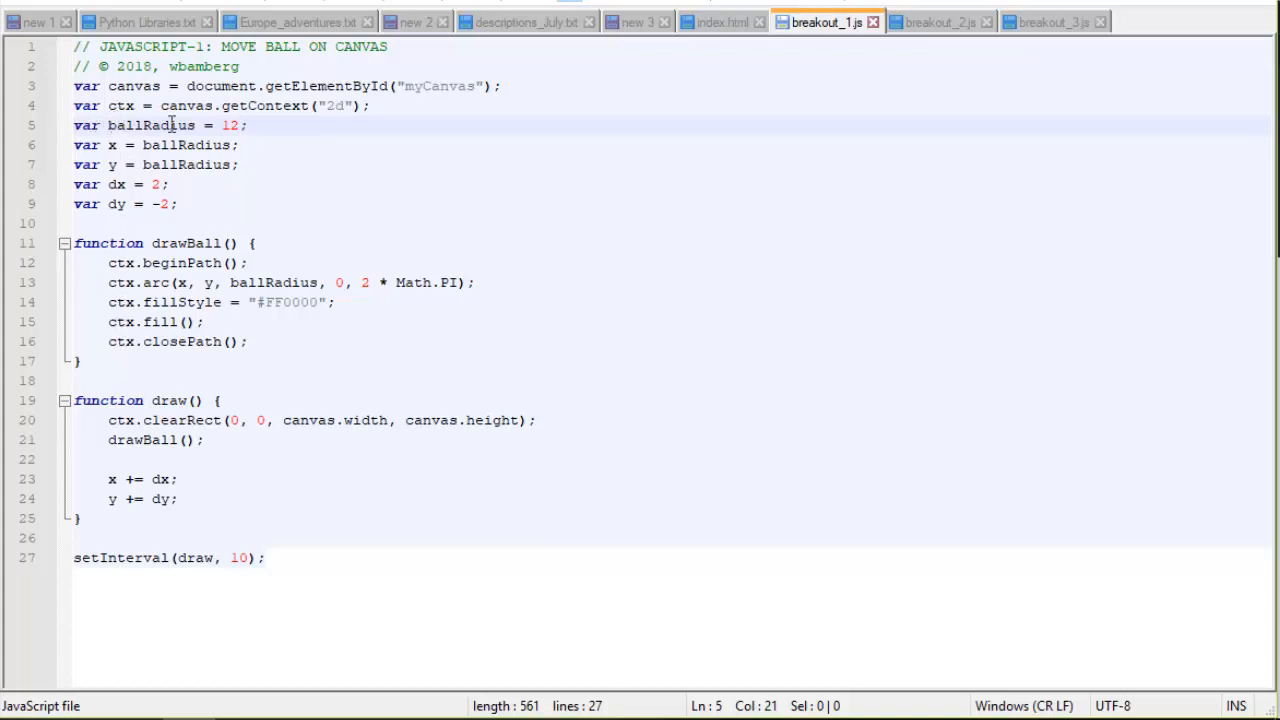
mouse_move(272, 124)
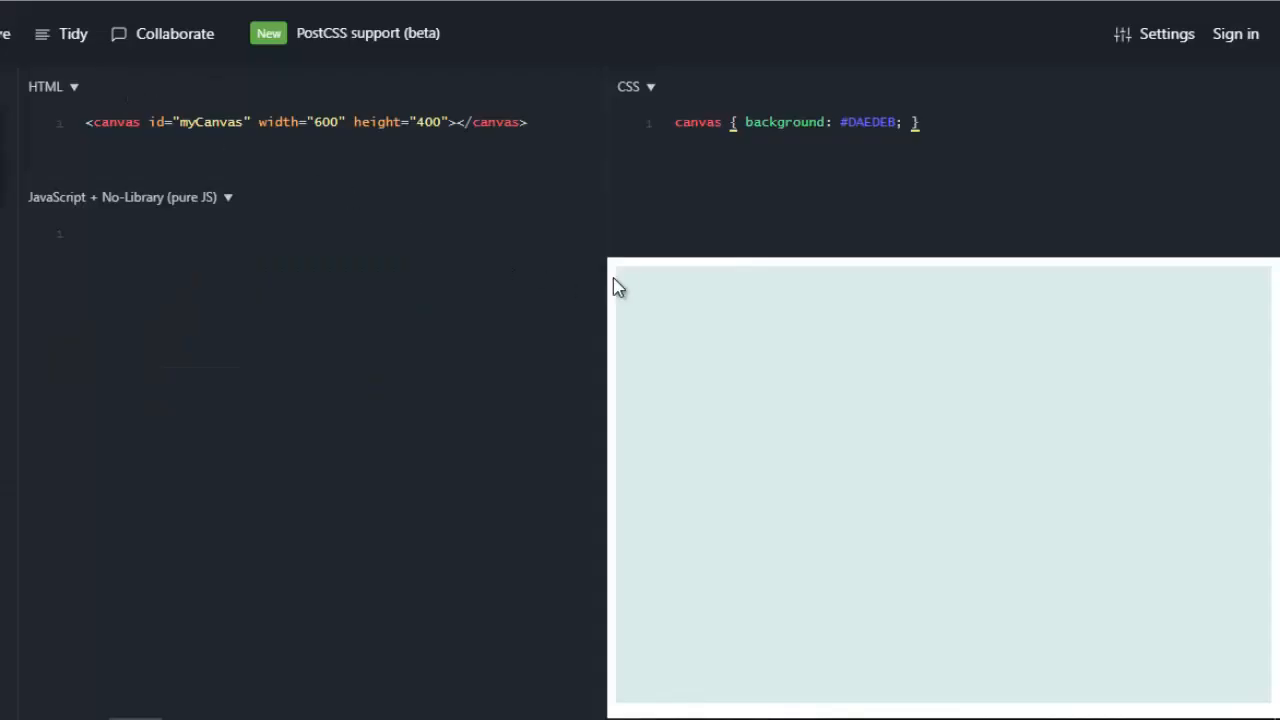
mouse_move(620, 276)
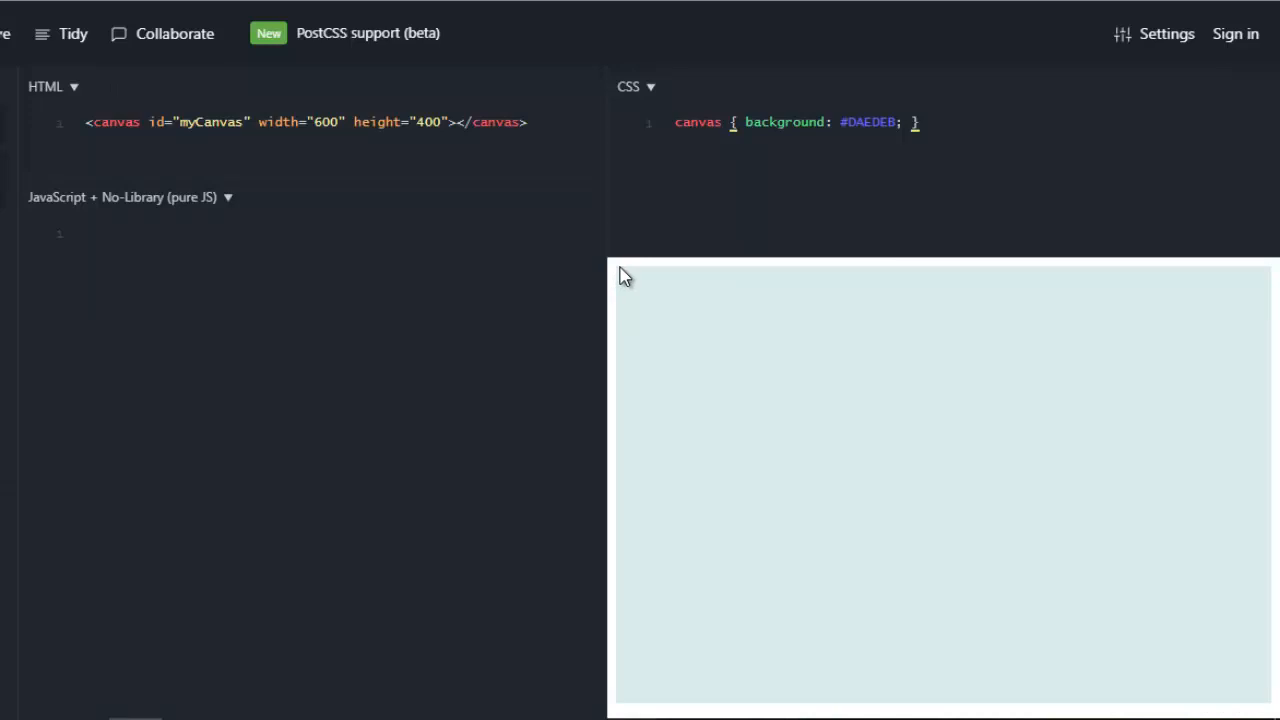
mouse_move(780, 280)
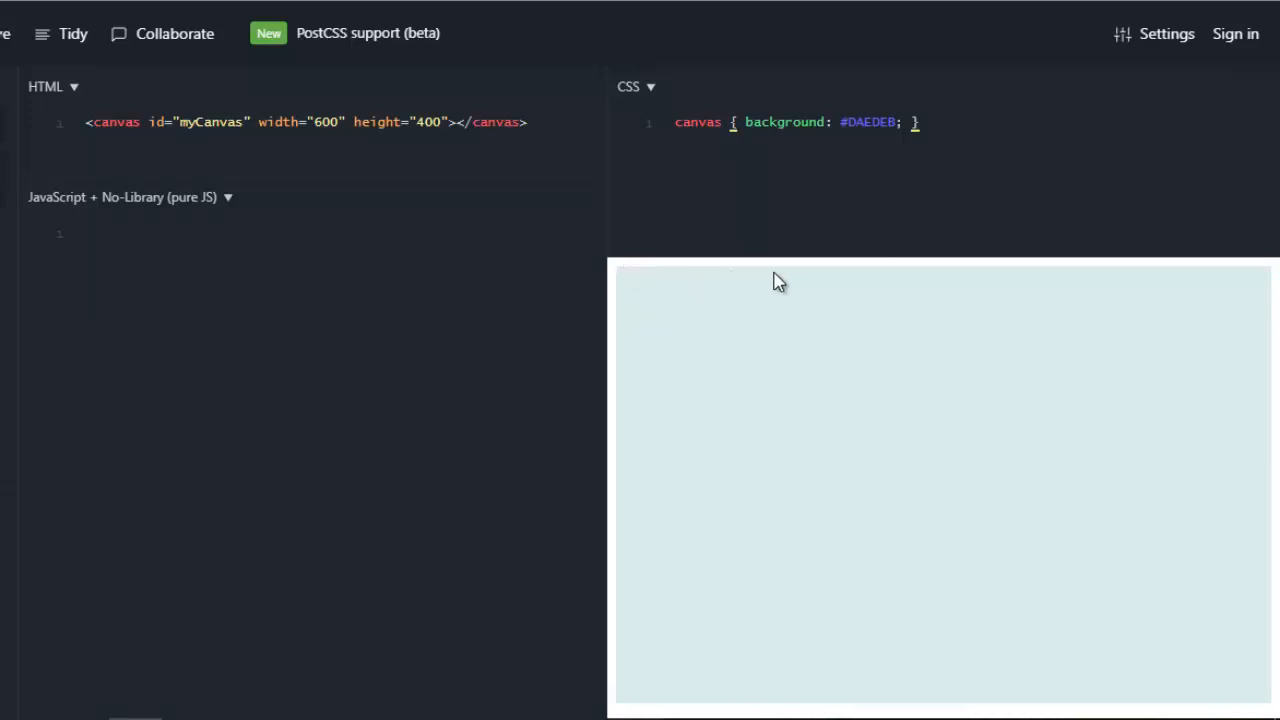
mouse_move(622, 296)
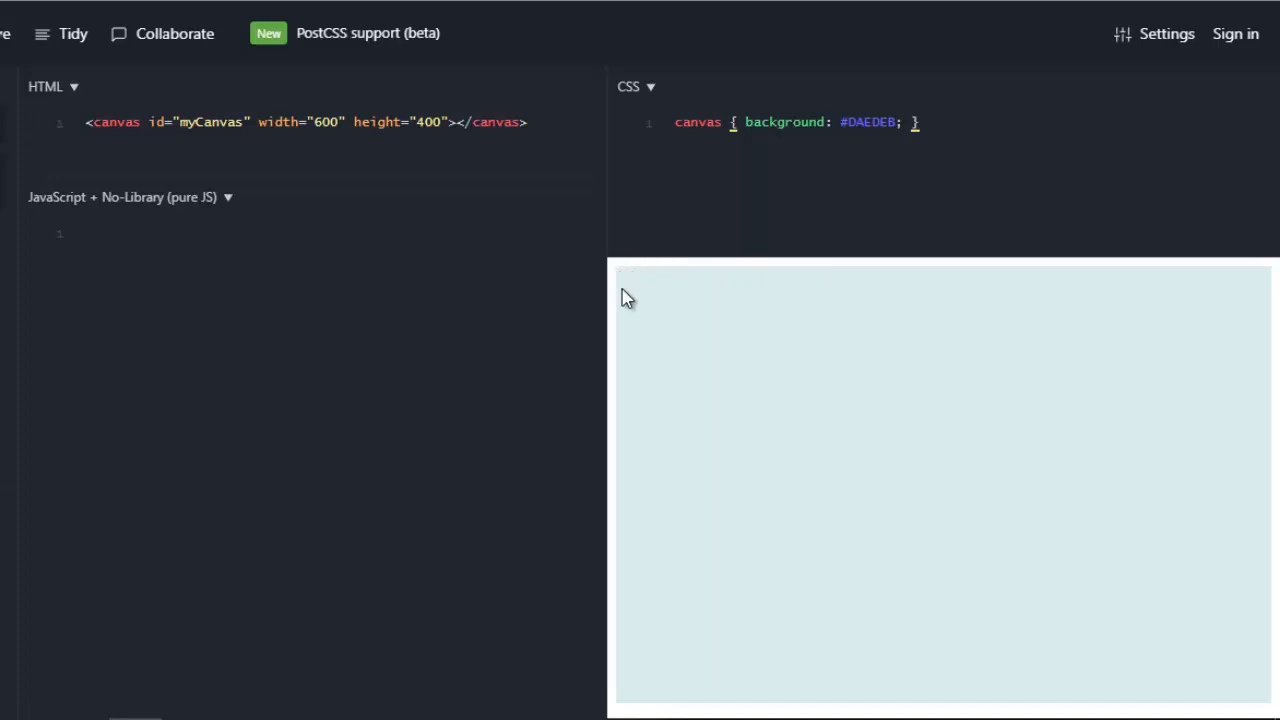
mouse_move(620, 492)
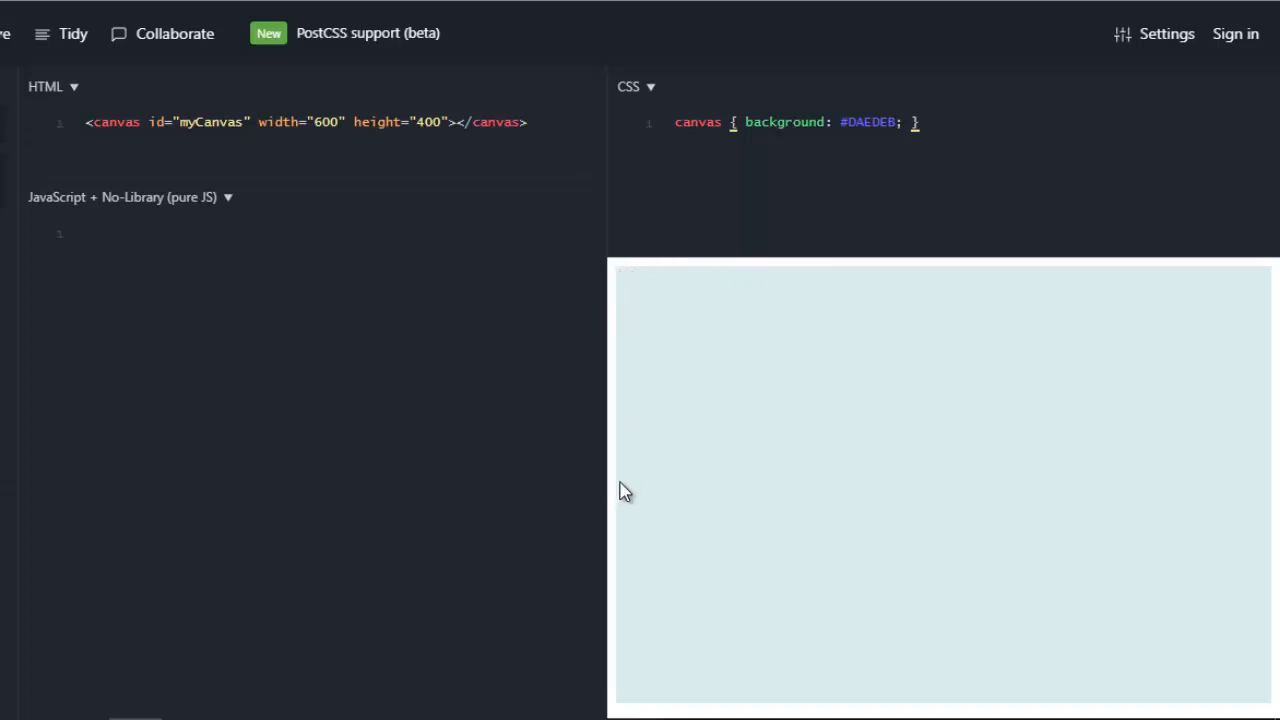
mouse_move(630, 288)
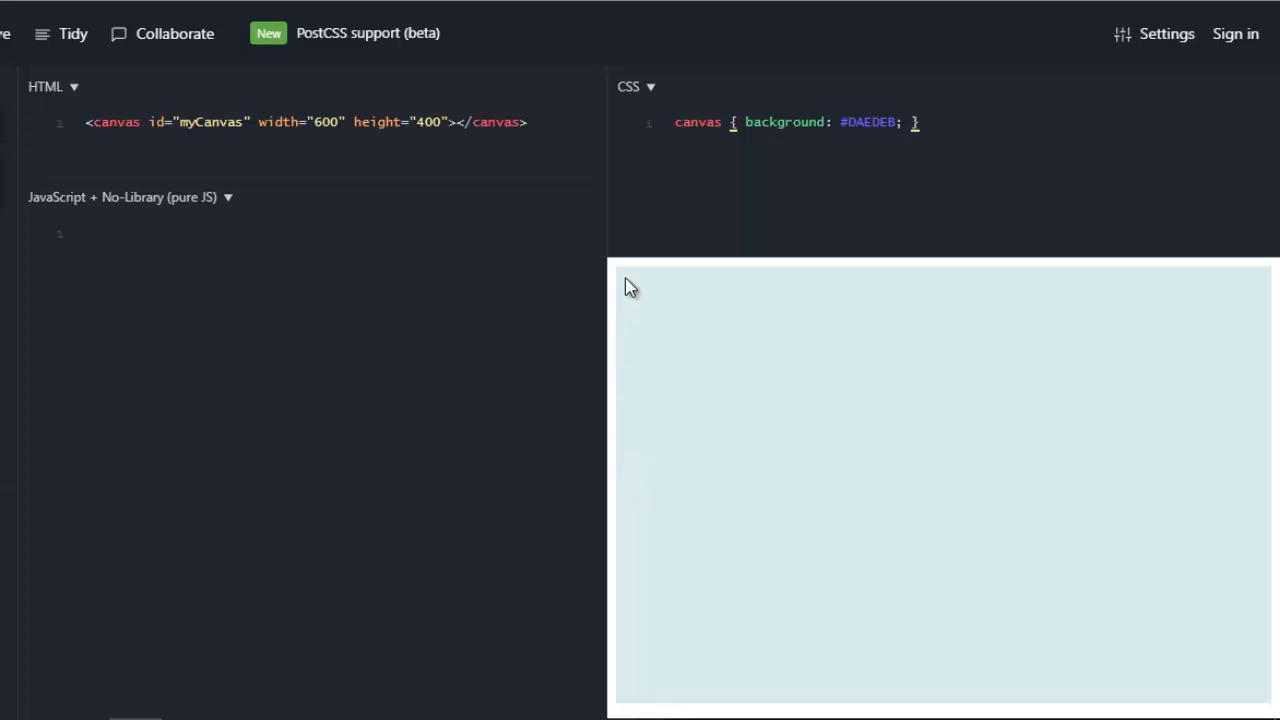
mouse_move(634, 292)
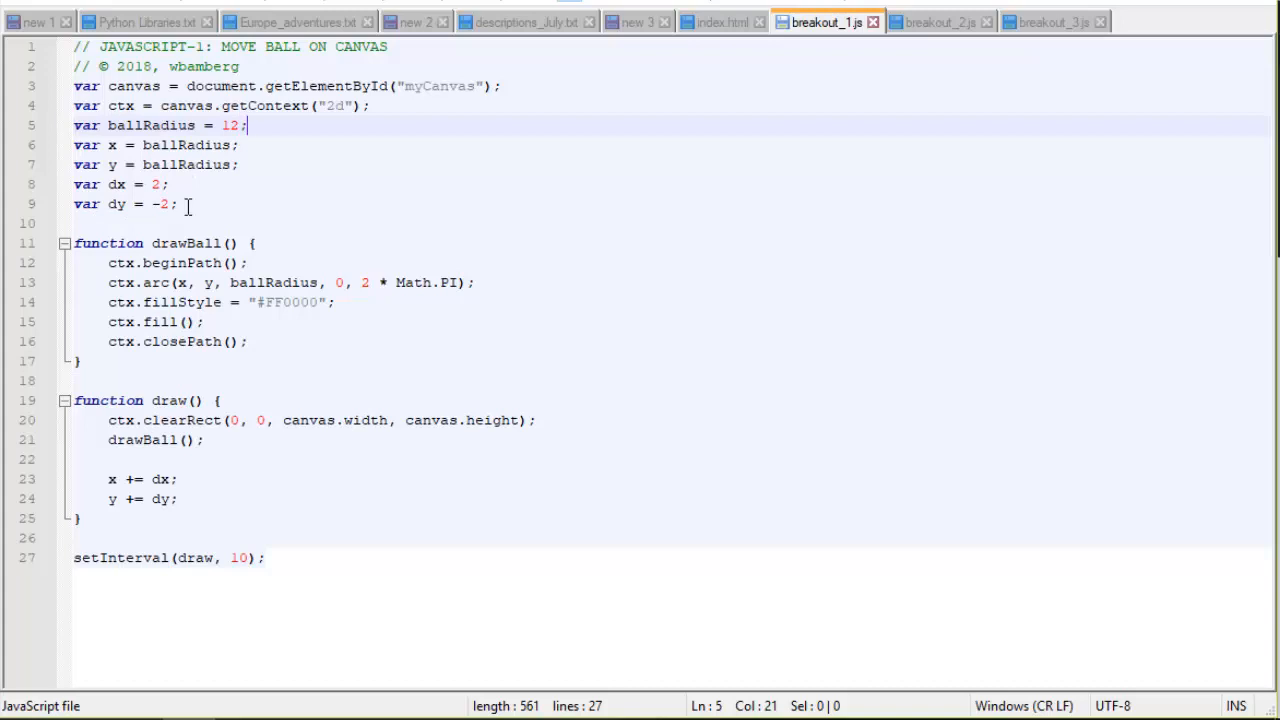
- Edit line 9 so it reads var dy = 2; instead of -2
click(162, 204)
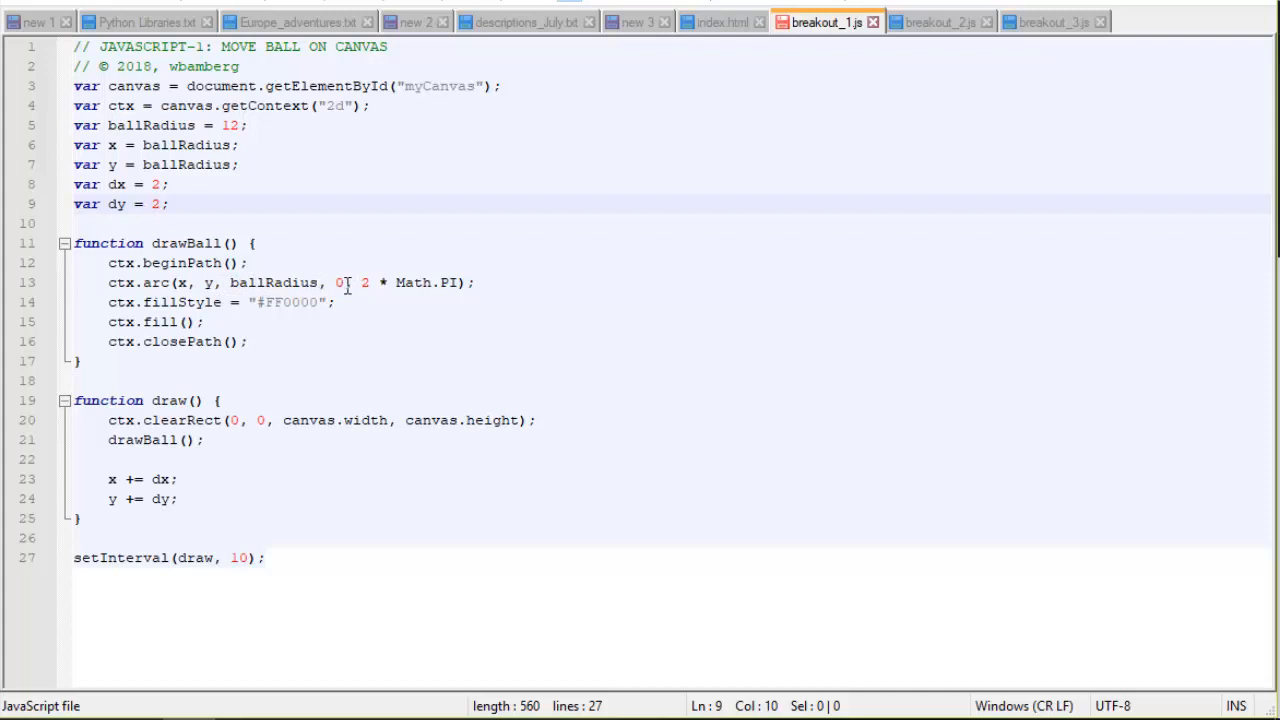
- Place the cursor on line 9 of breakout_1.js while reviewing the drawBall and draw functions
click(152, 204)
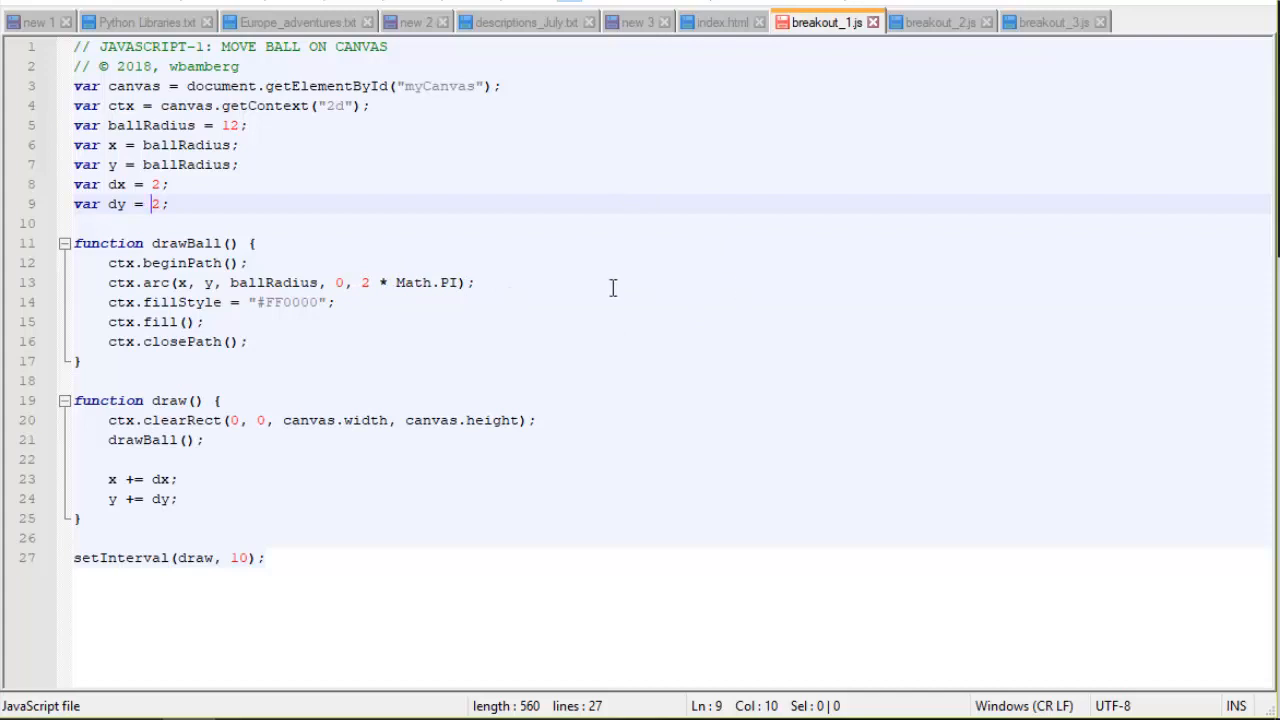
mouse_move(540, 336)
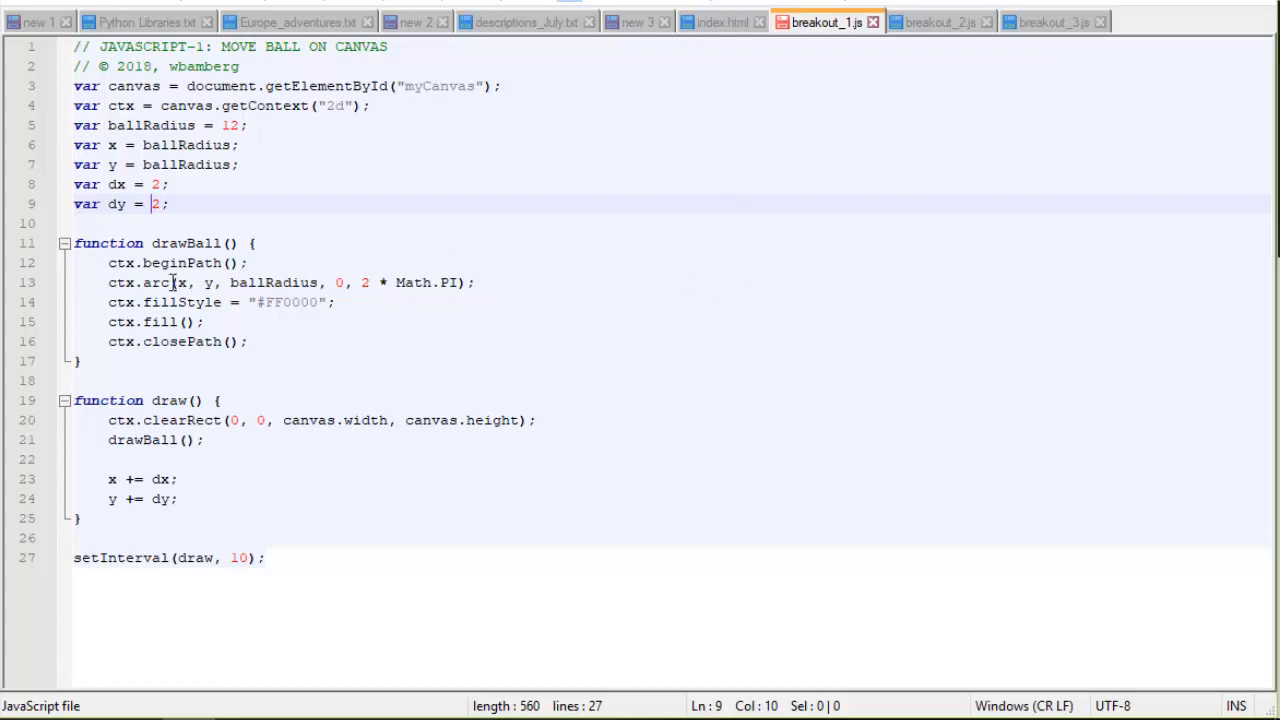
mouse_move(436, 272)
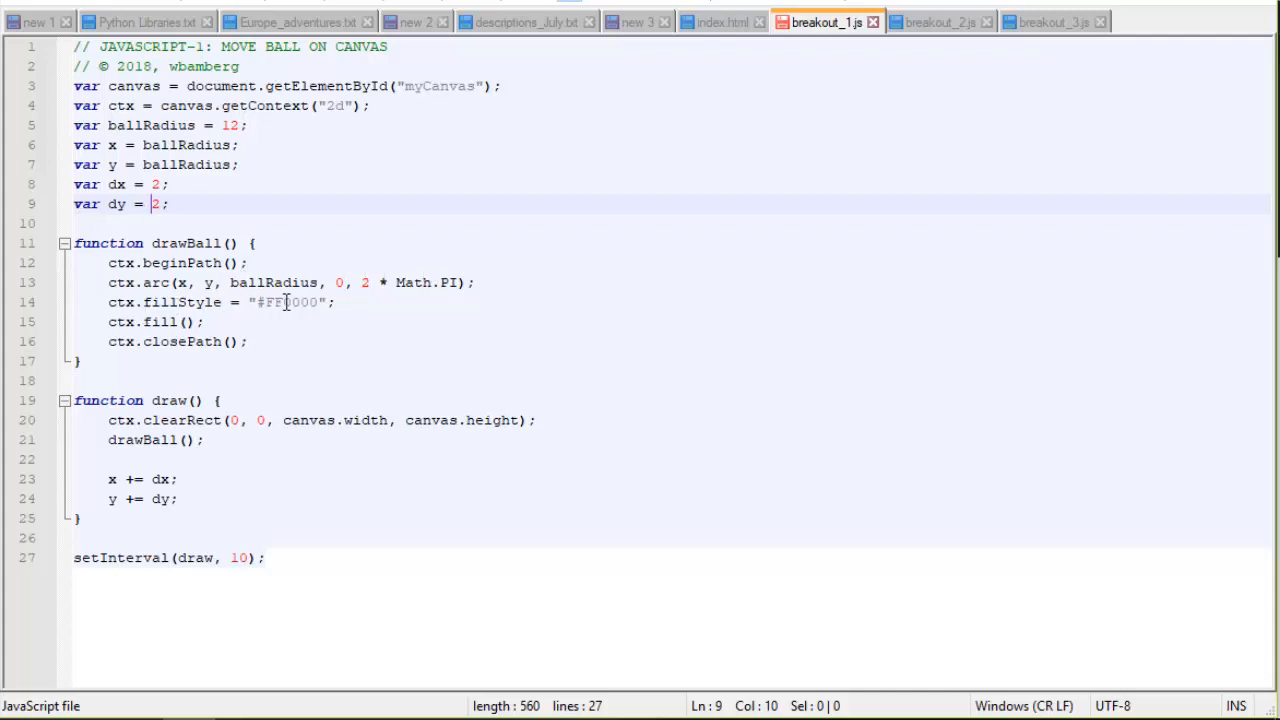
mouse_move(328, 312)
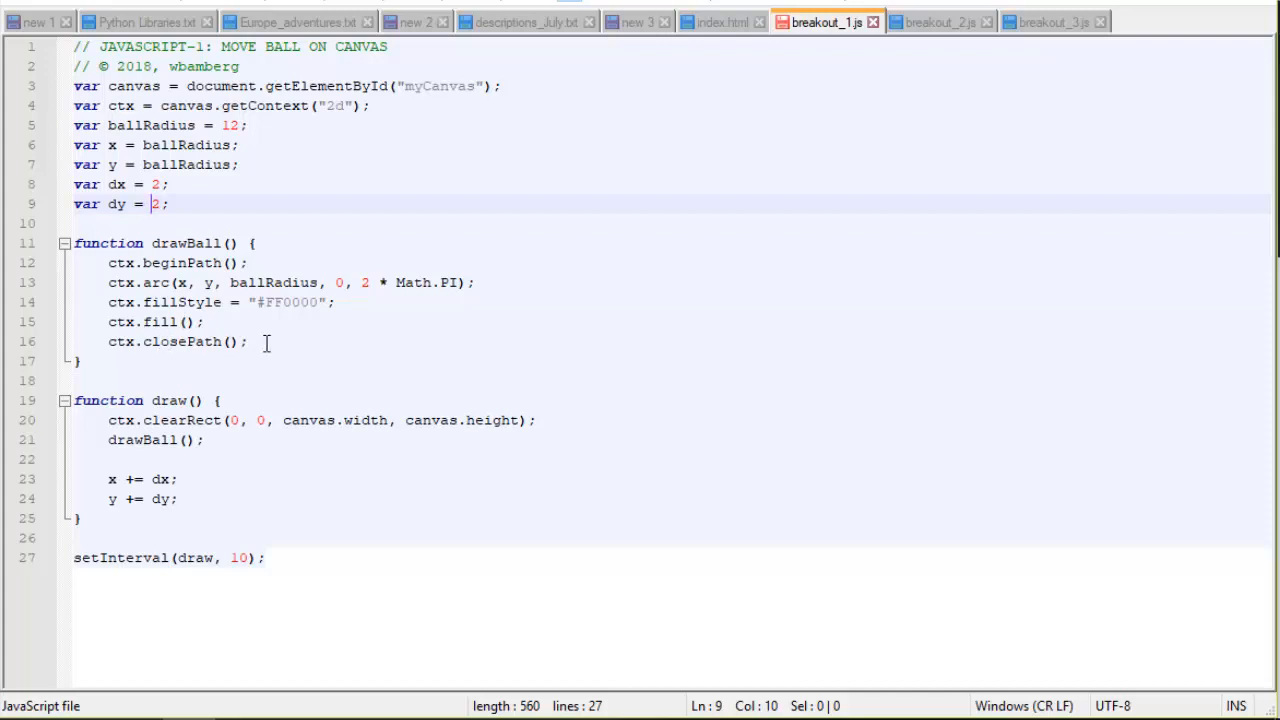
mouse_move(376, 352)
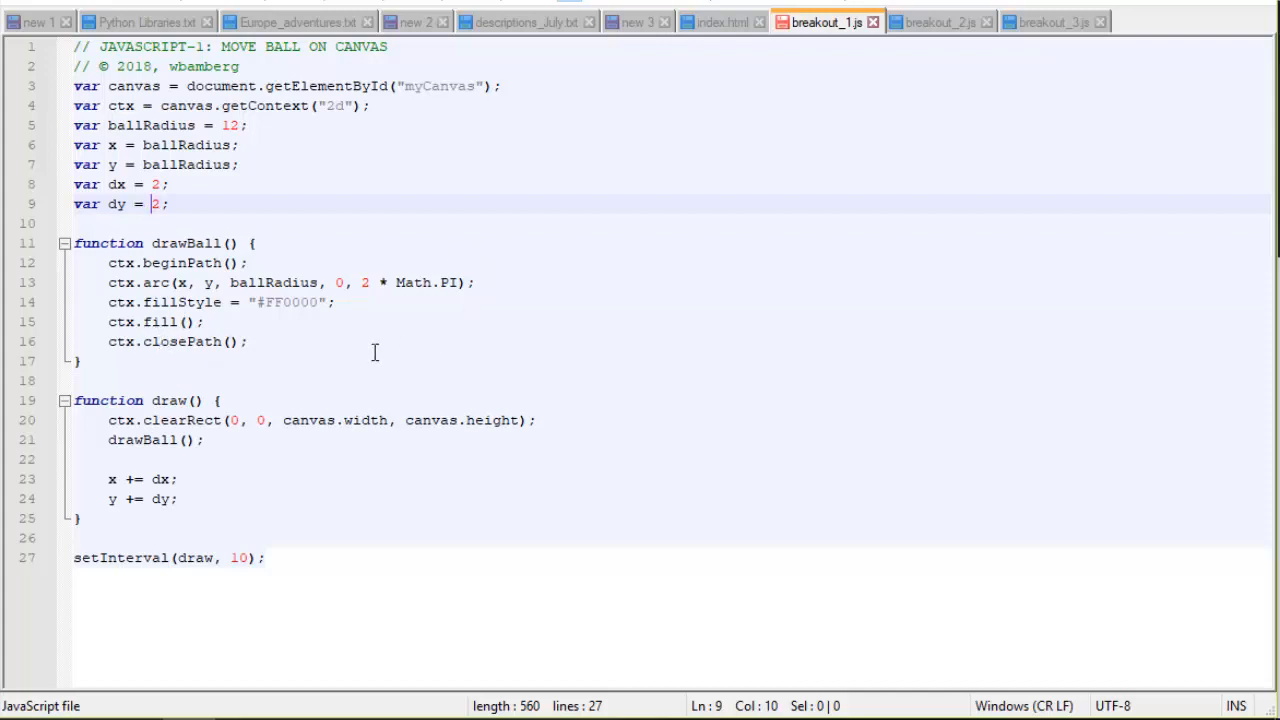
mouse_move(262, 360)
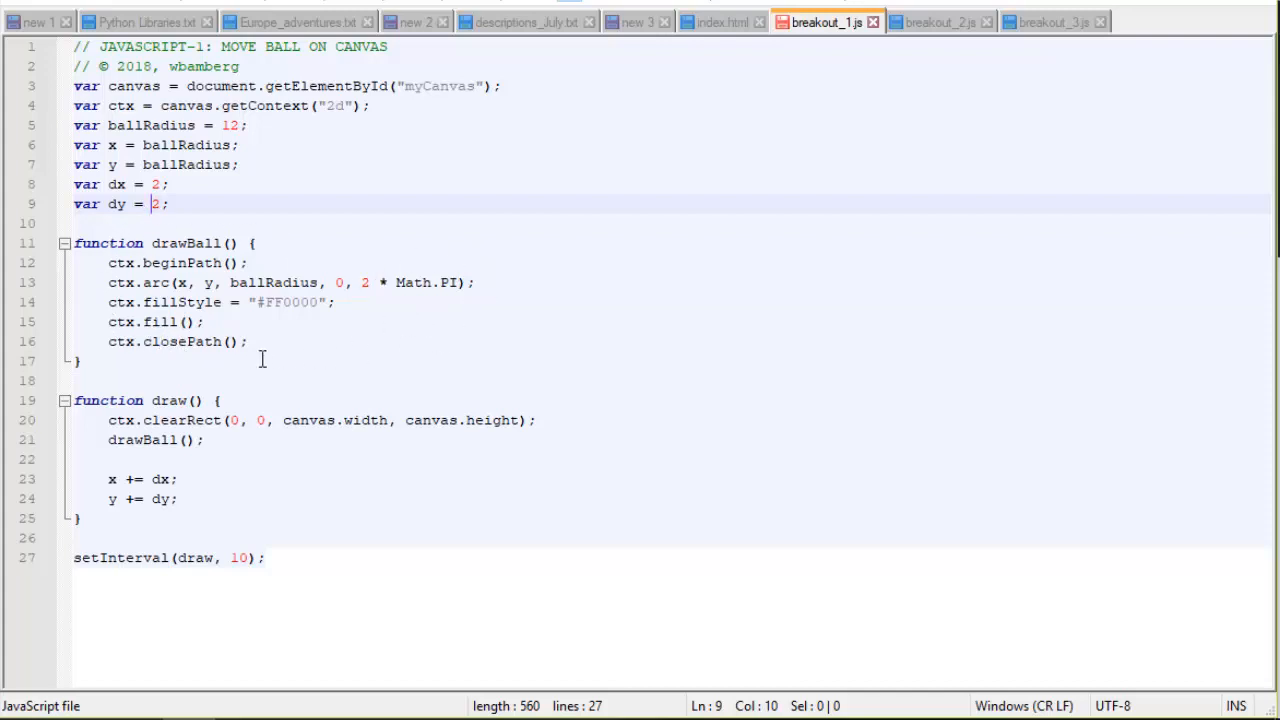
mouse_move(240, 350)
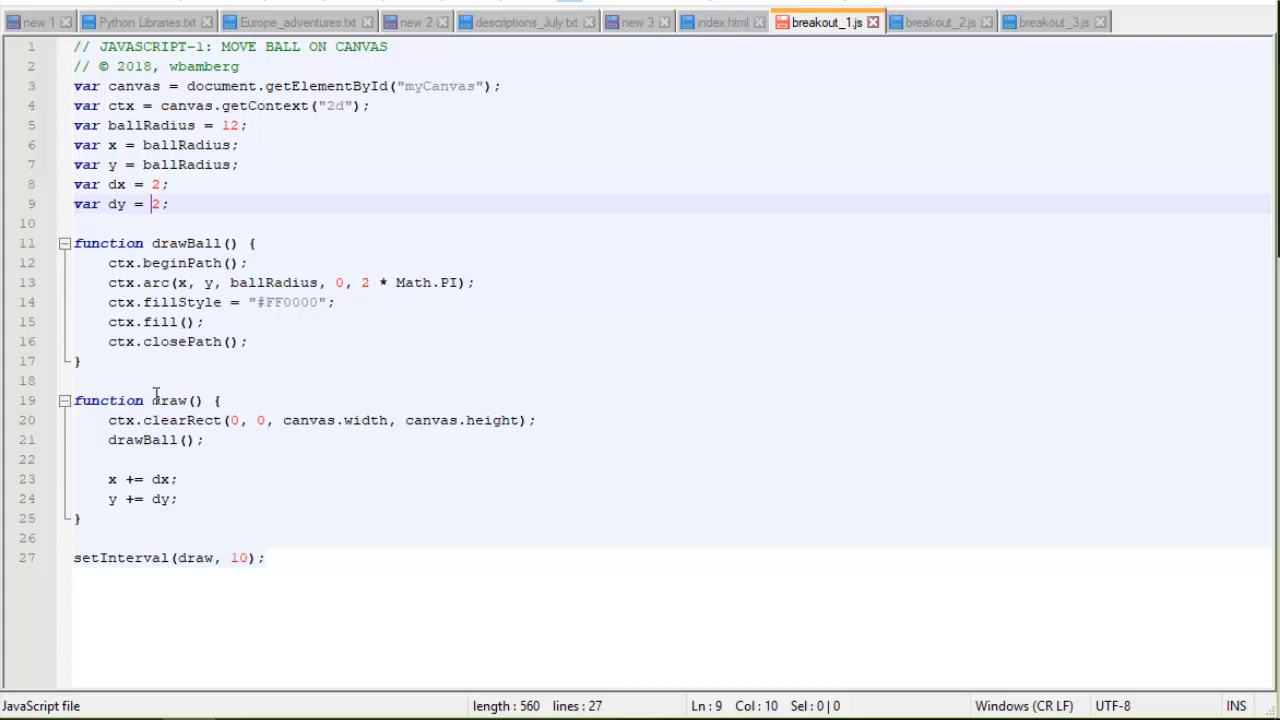
mouse_move(178, 400)
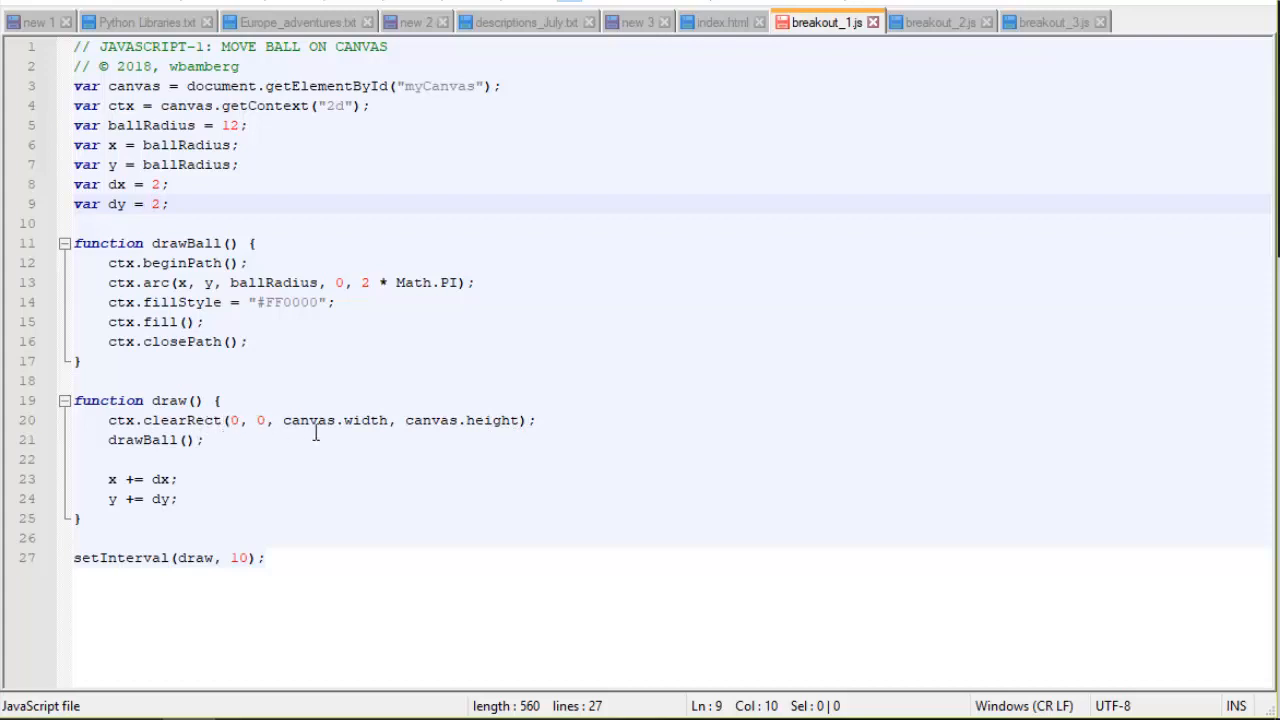
click(152, 204)
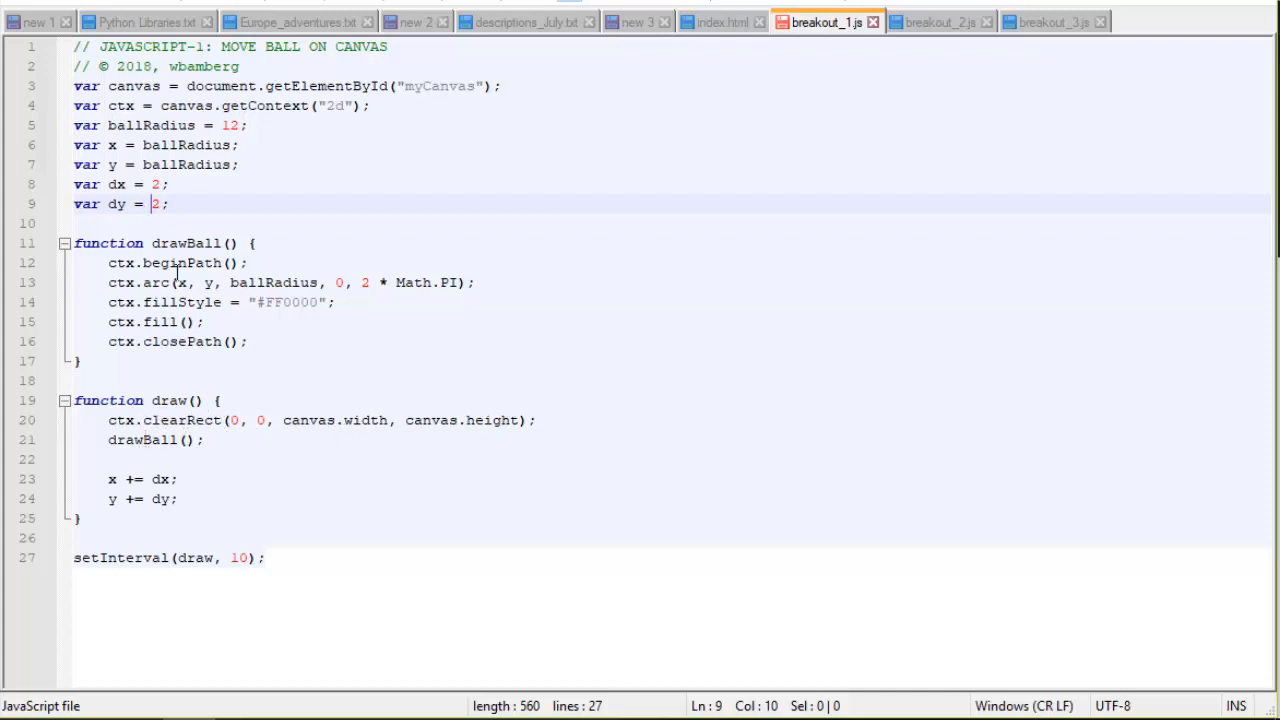
mouse_move(110, 480)
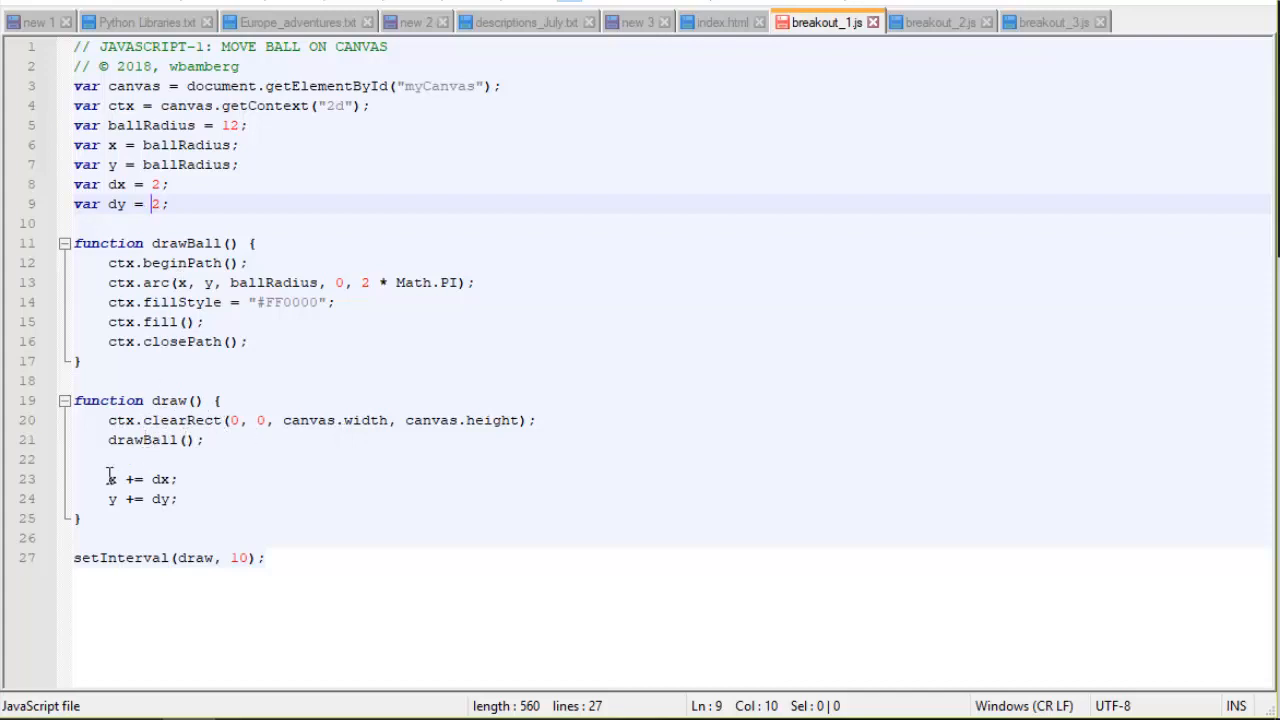
mouse_move(176, 480)
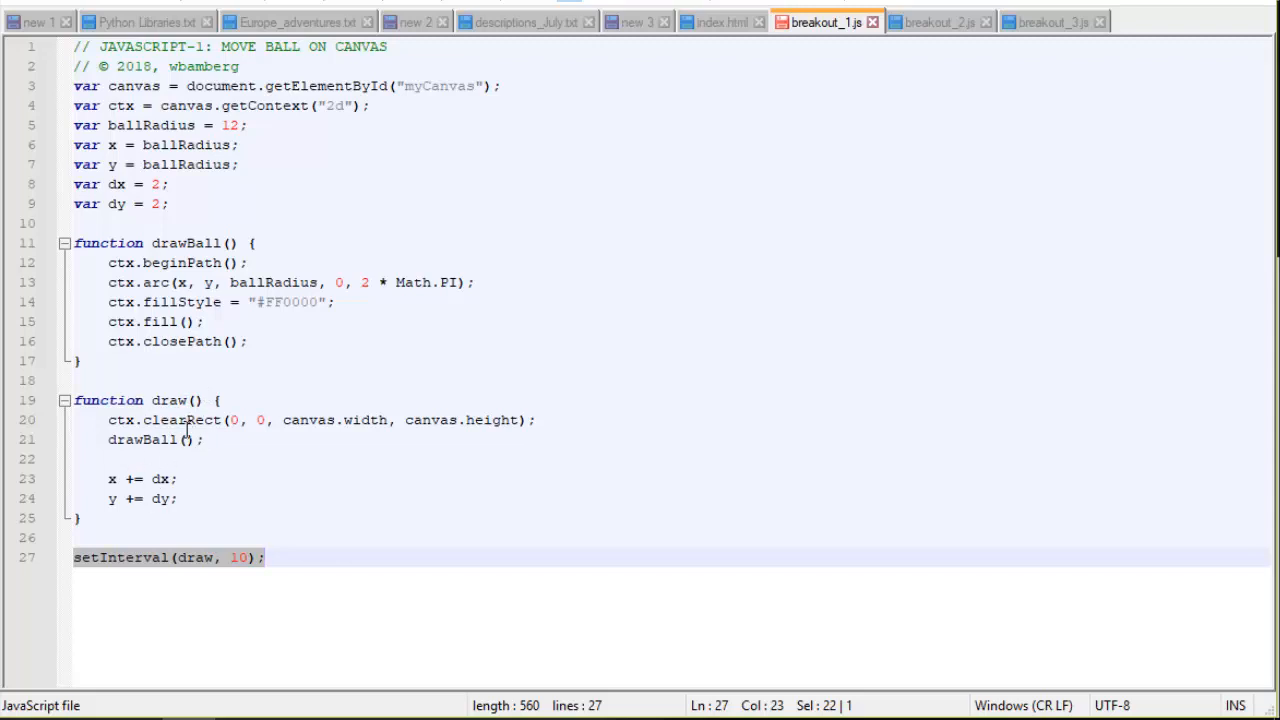
mouse_move(132, 428)
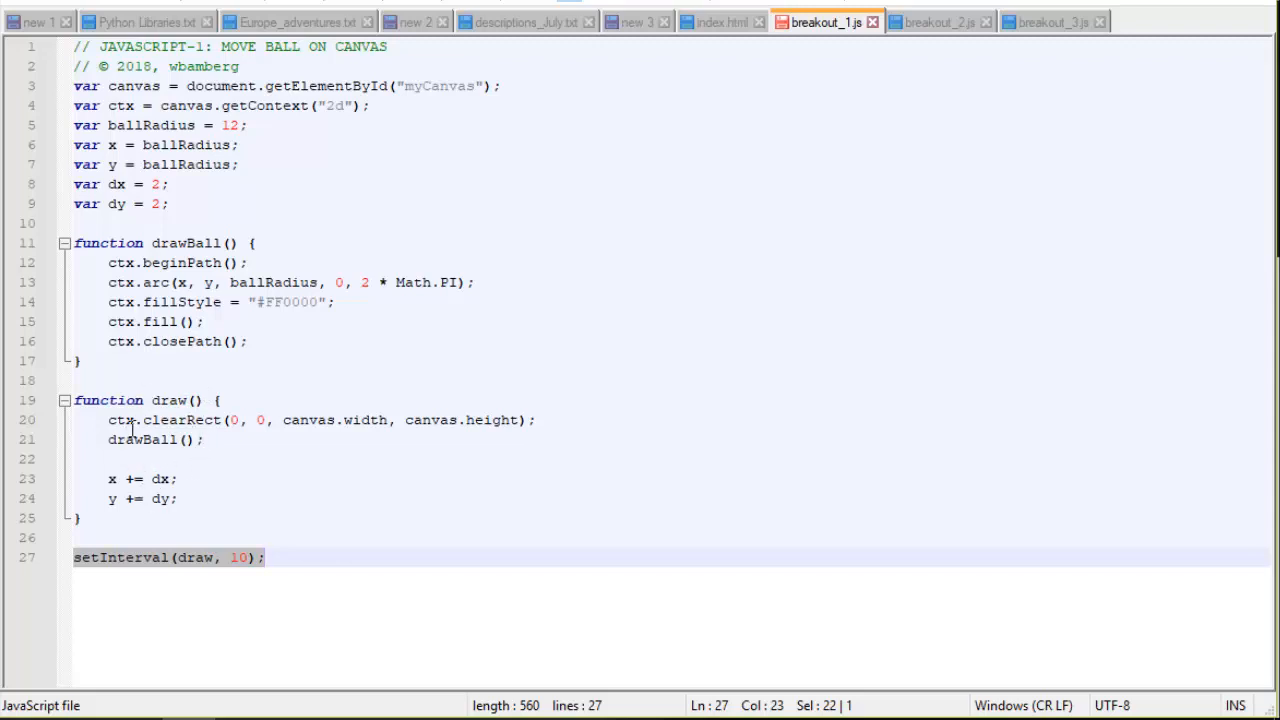
mouse_move(150, 498)
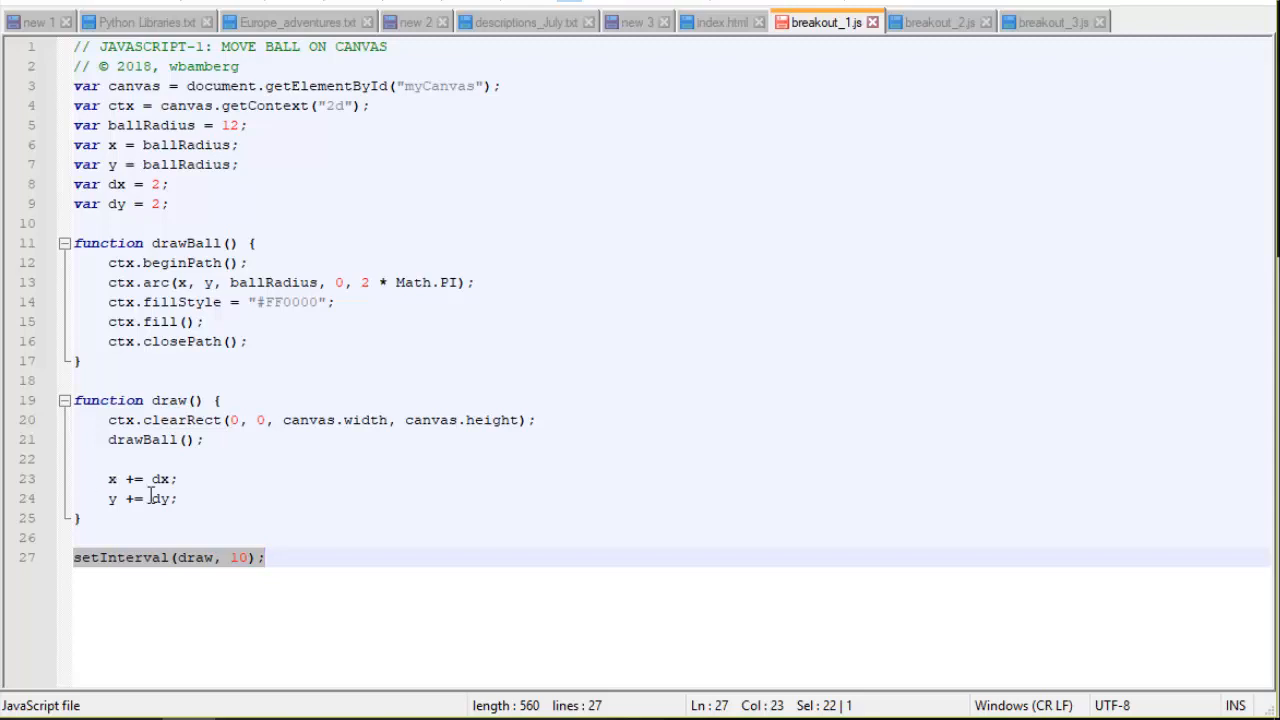
mouse_move(180, 508)
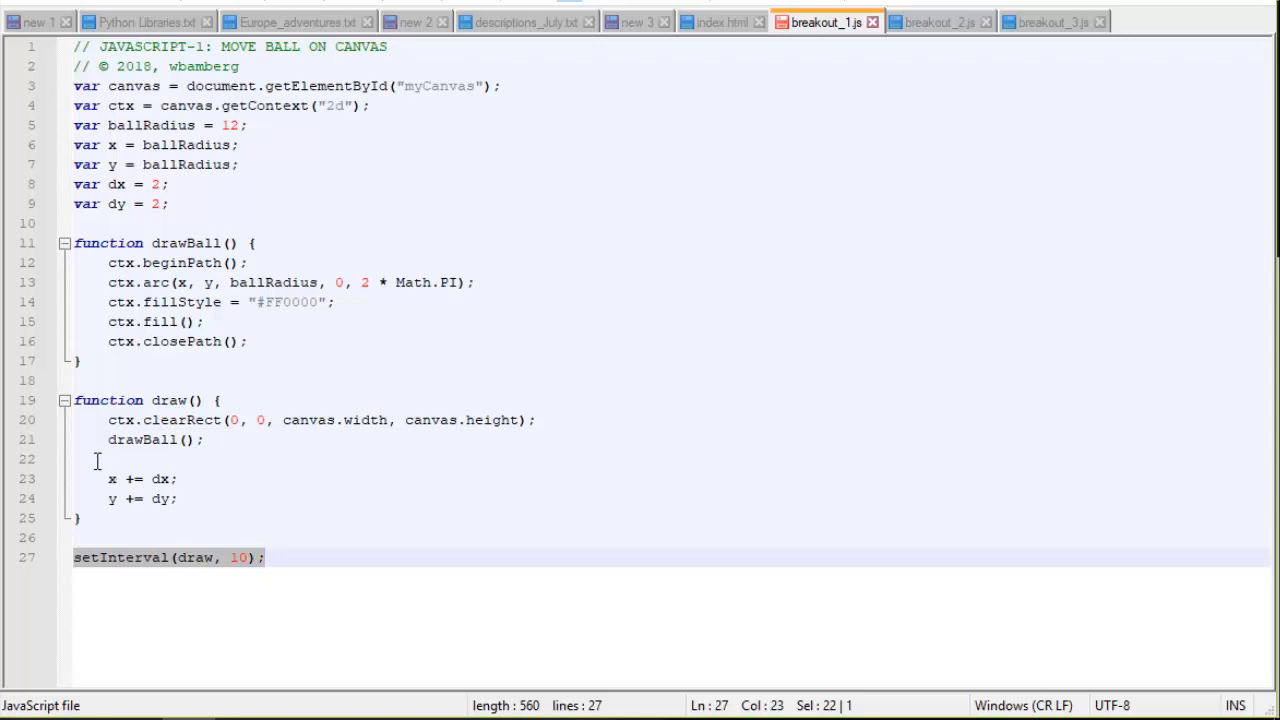
mouse_move(112, 520)
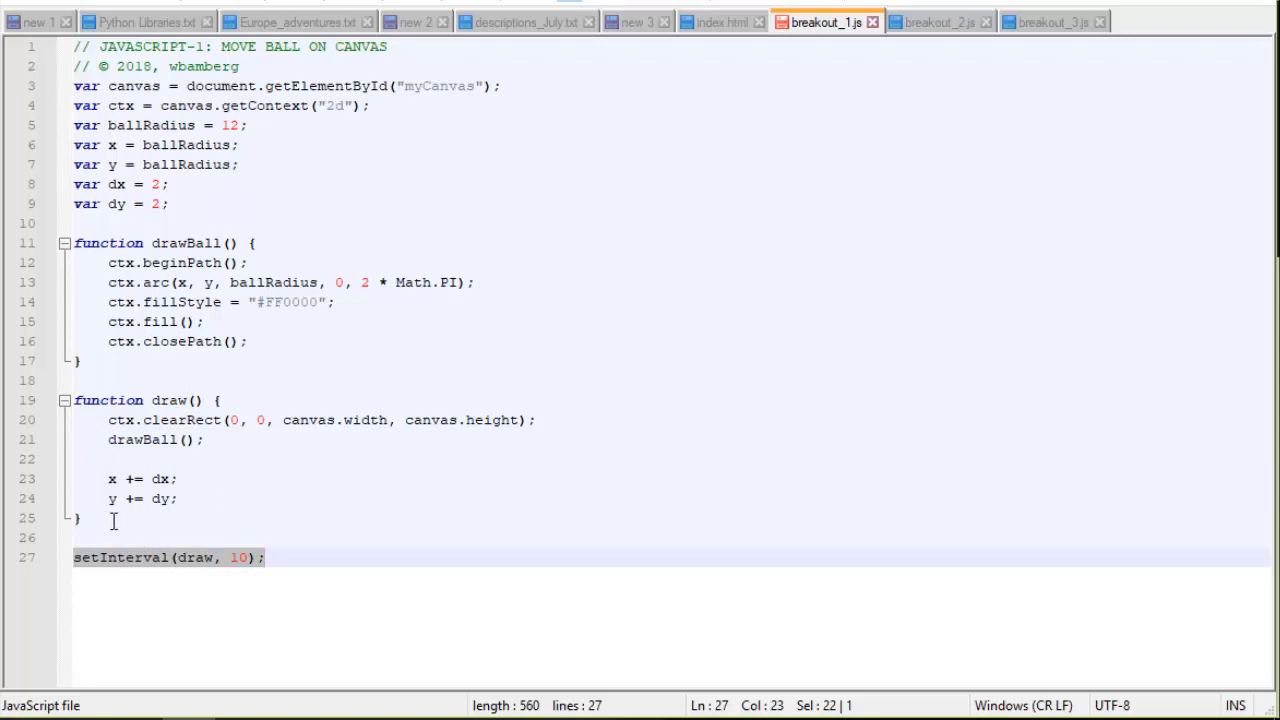
- Copy the move-ball script from Notepad++ into JSFiddle's JavaScript panel, starting with the canvas lookup
click(290, 556)
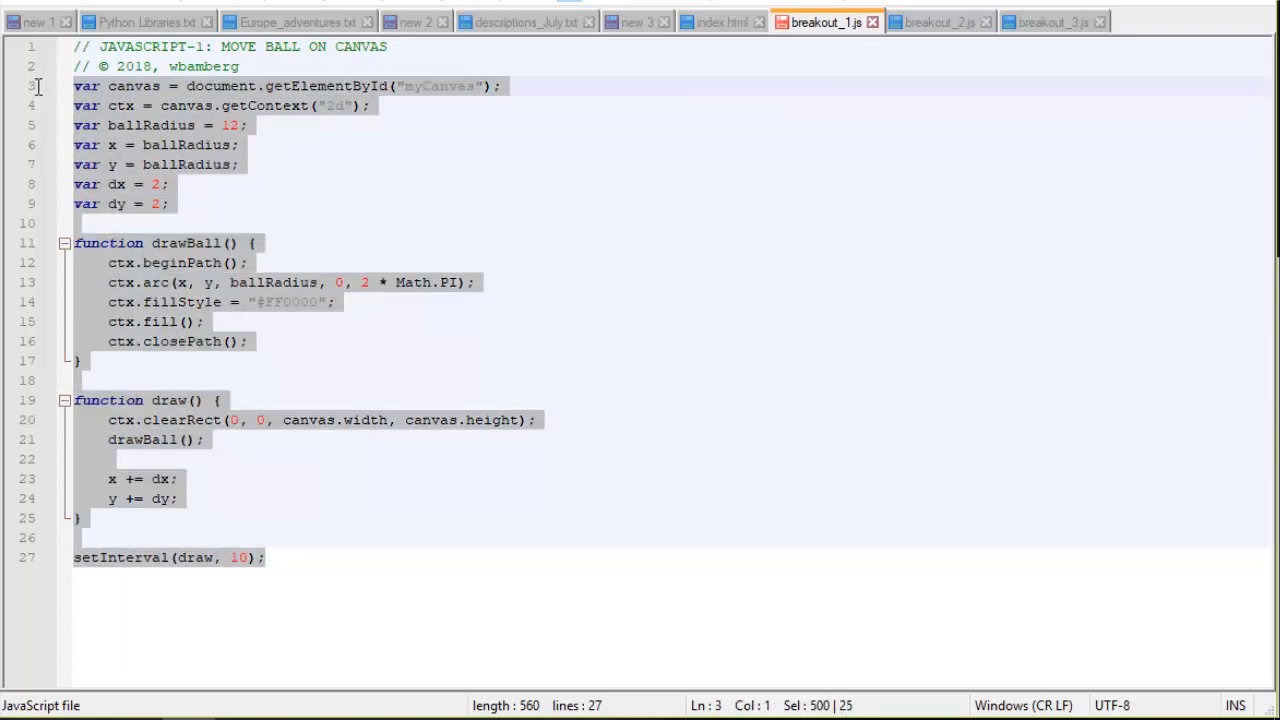
mouse_move(564, 300)
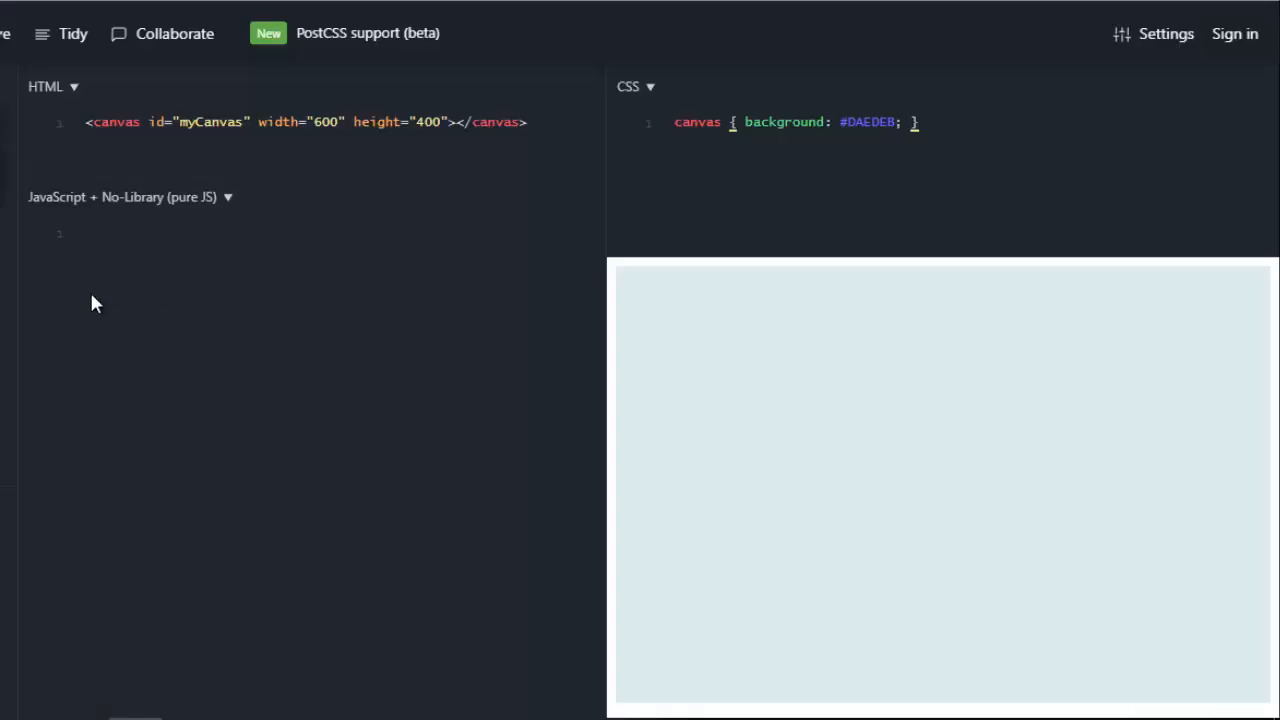
text(var canvas = document.getElementById("myCanvas");)
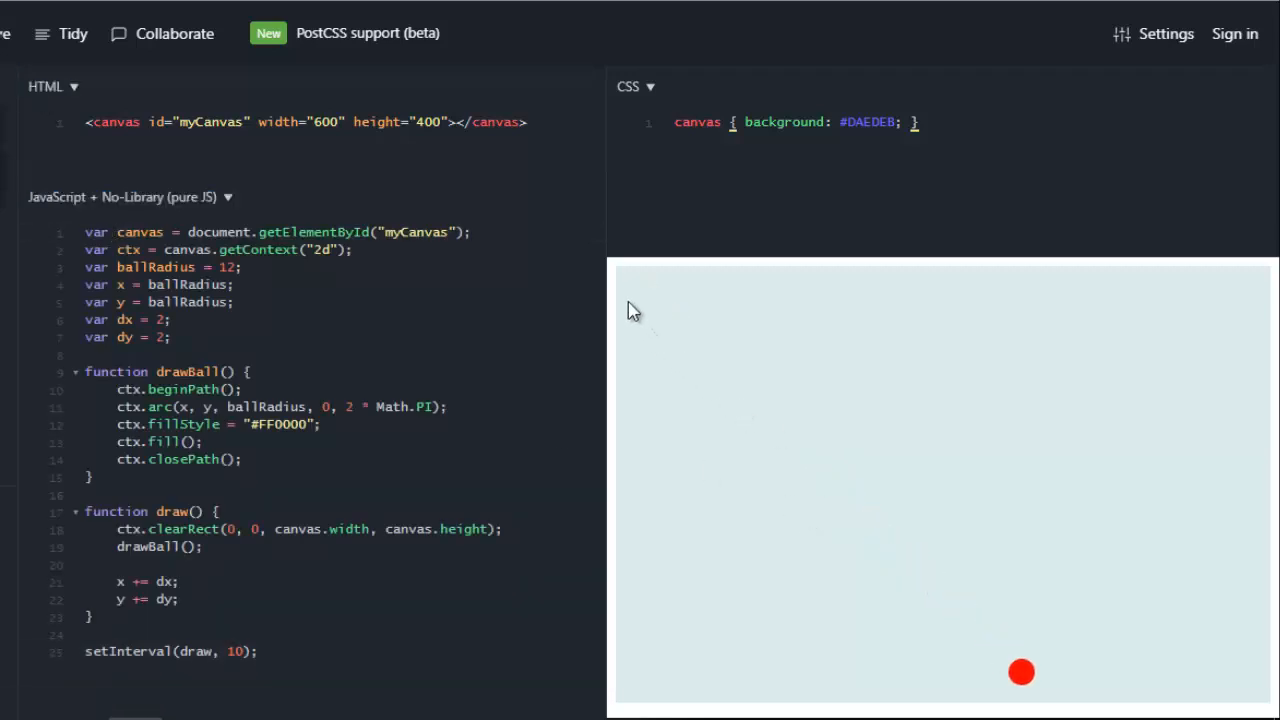
mouse_move(764, 470)
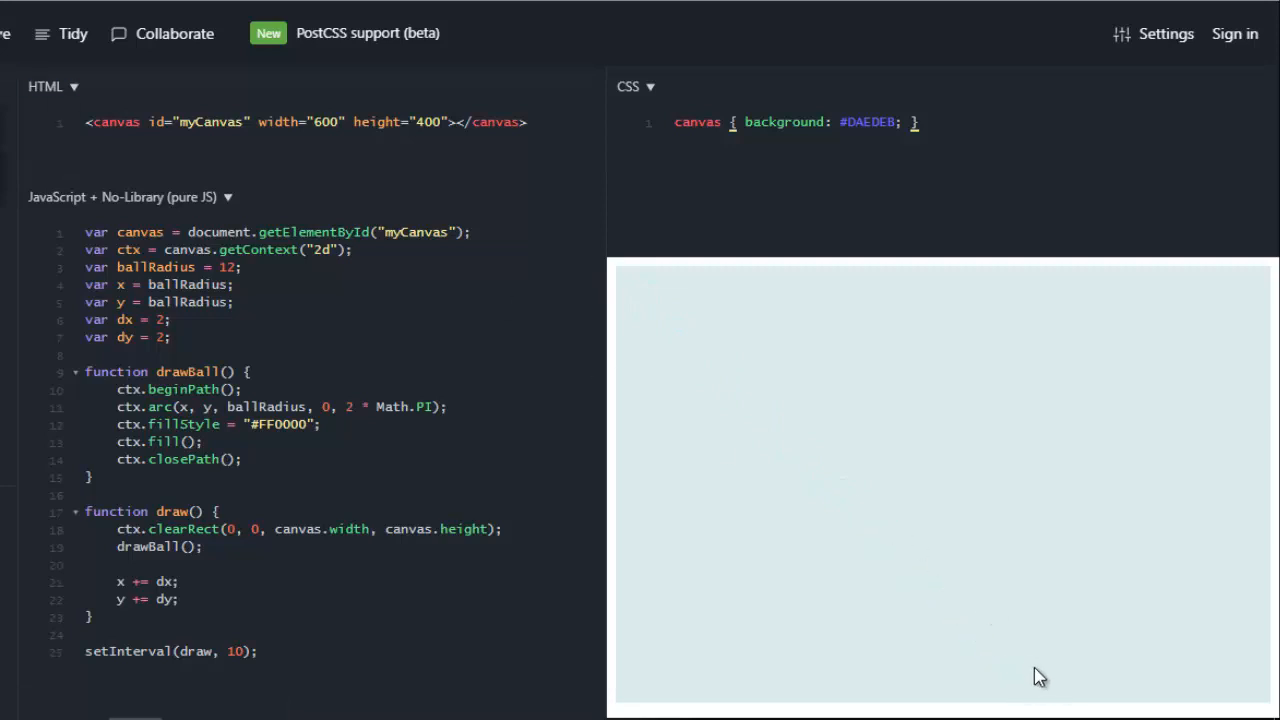
mouse_move(338, 468)
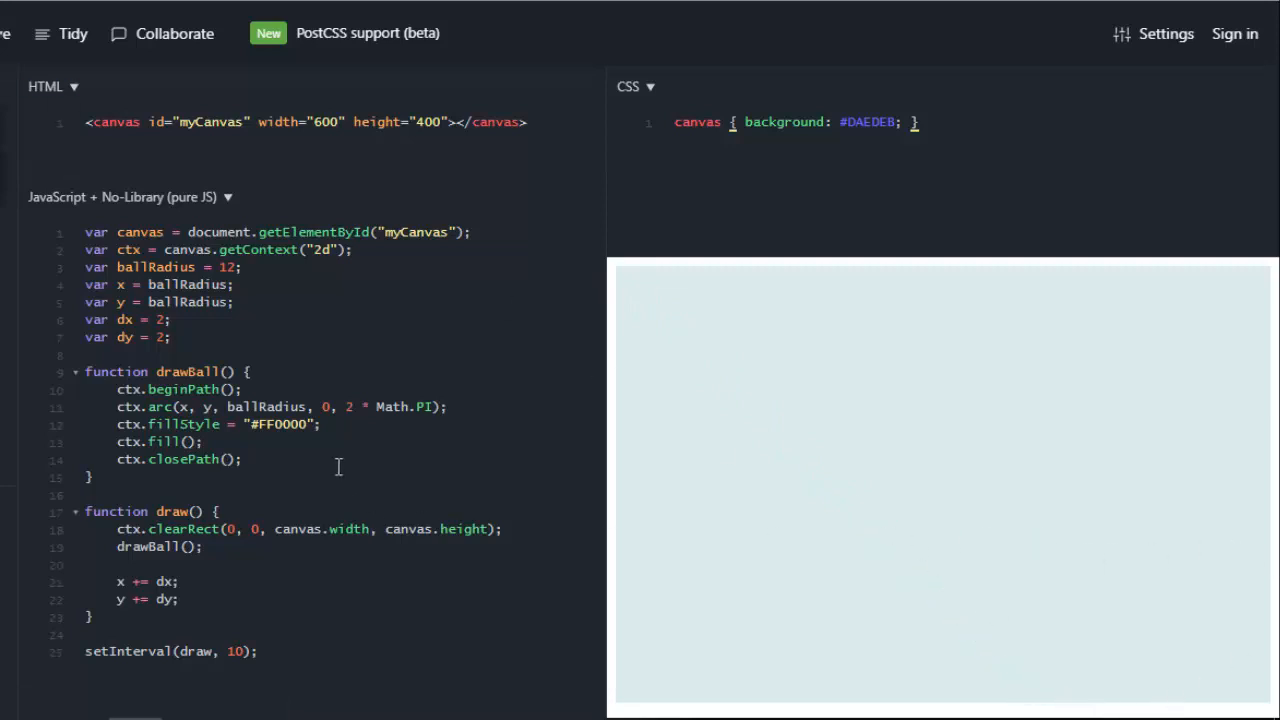
mouse_move(976, 696)
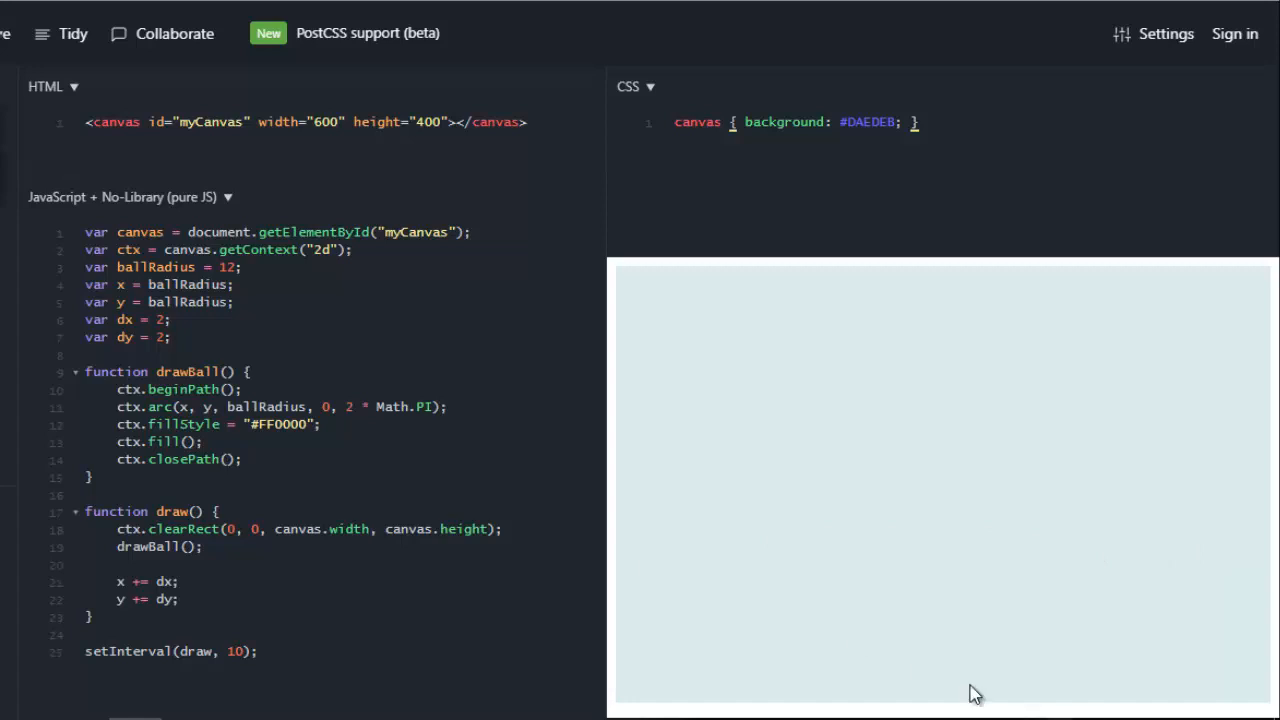
mouse_move(204, 392)
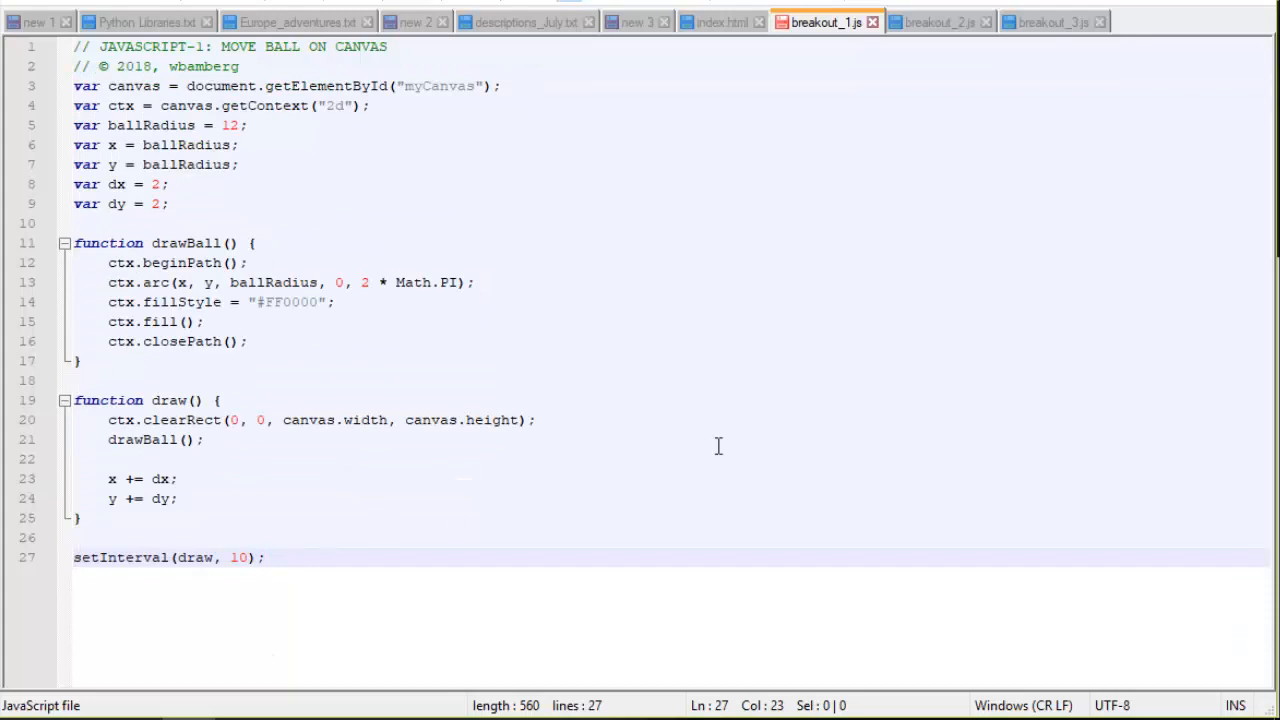
- Switch to breakout_2.js and put the cursor at the first bounce condition in draw
click(940, 20)
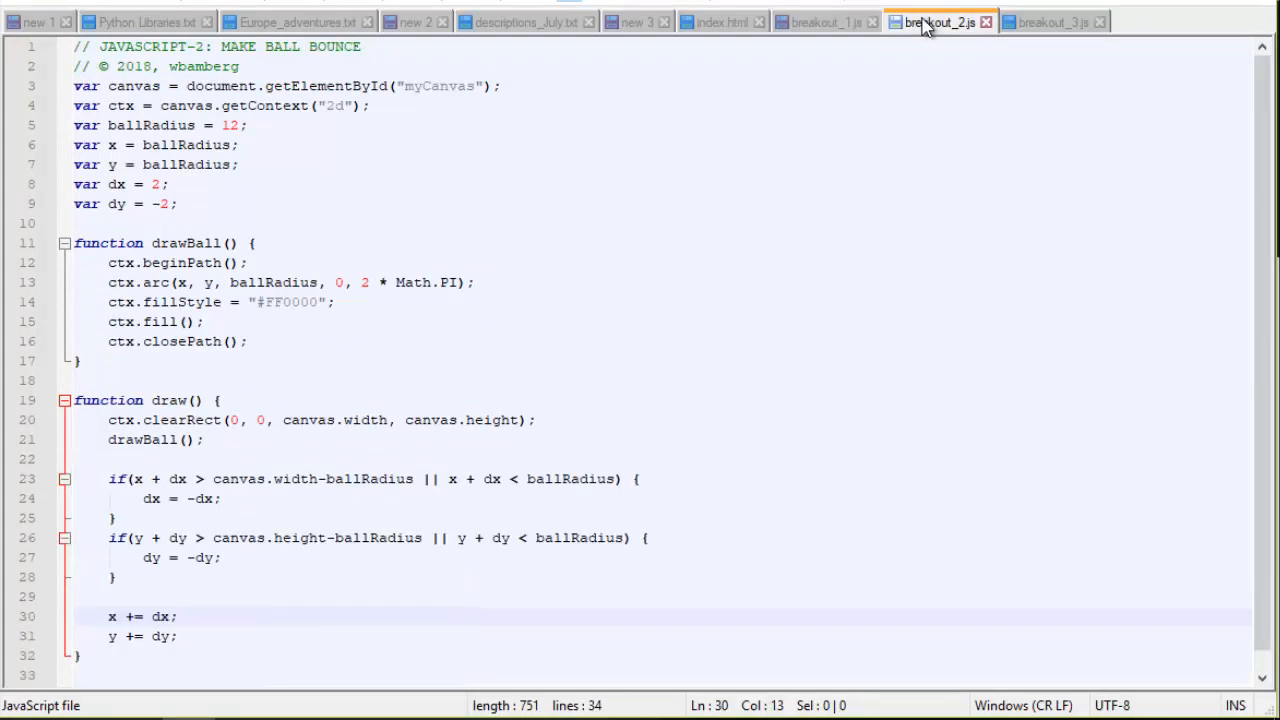
mouse_move(196, 132)
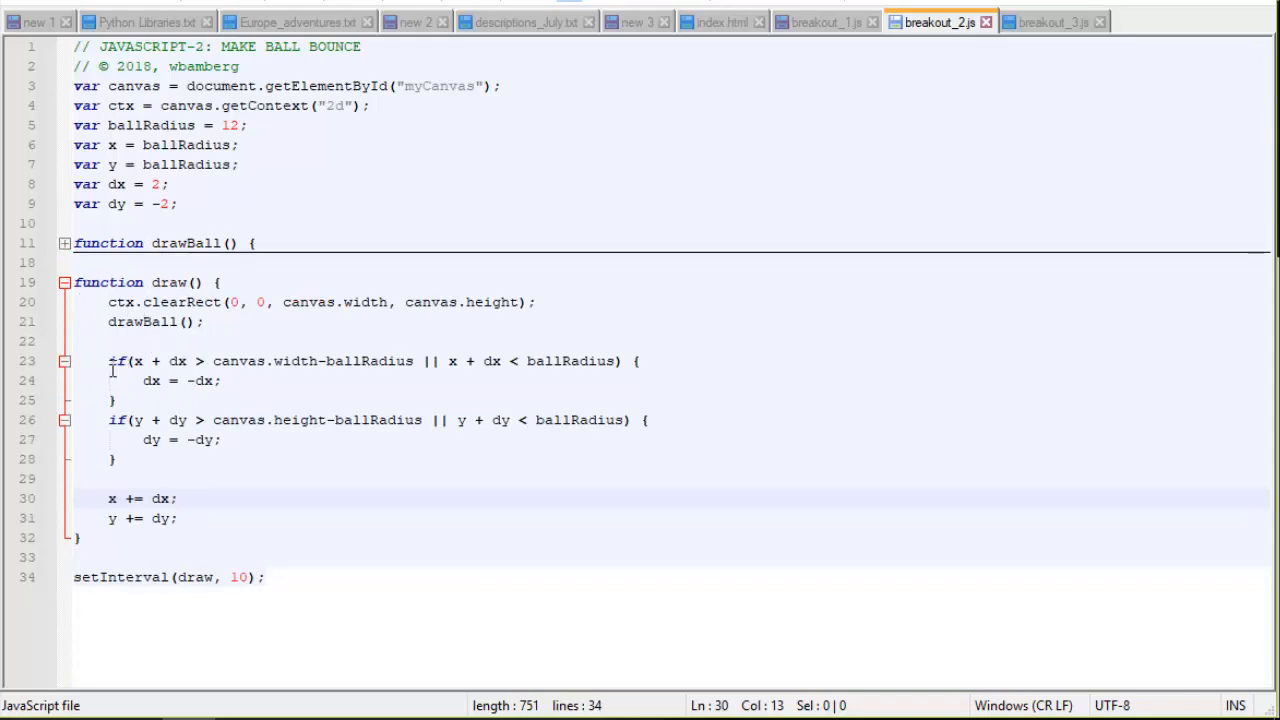
click(110, 360)
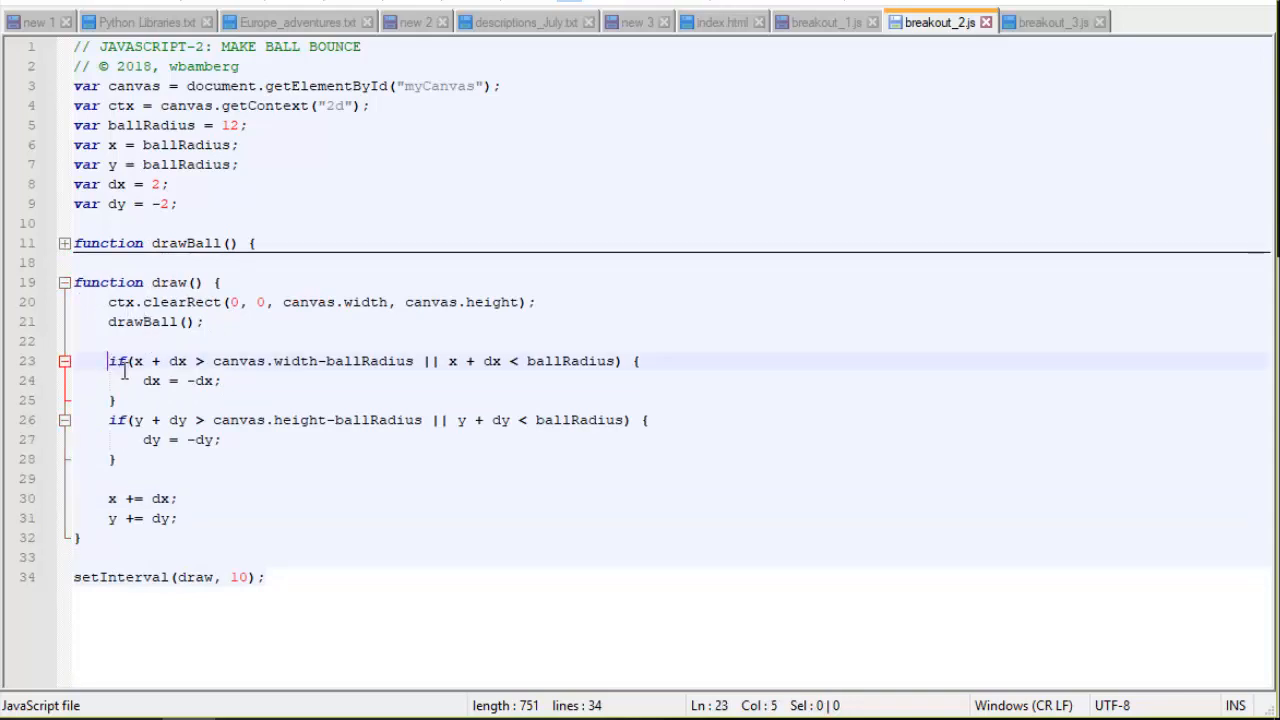
drag(110, 360, 116, 458)
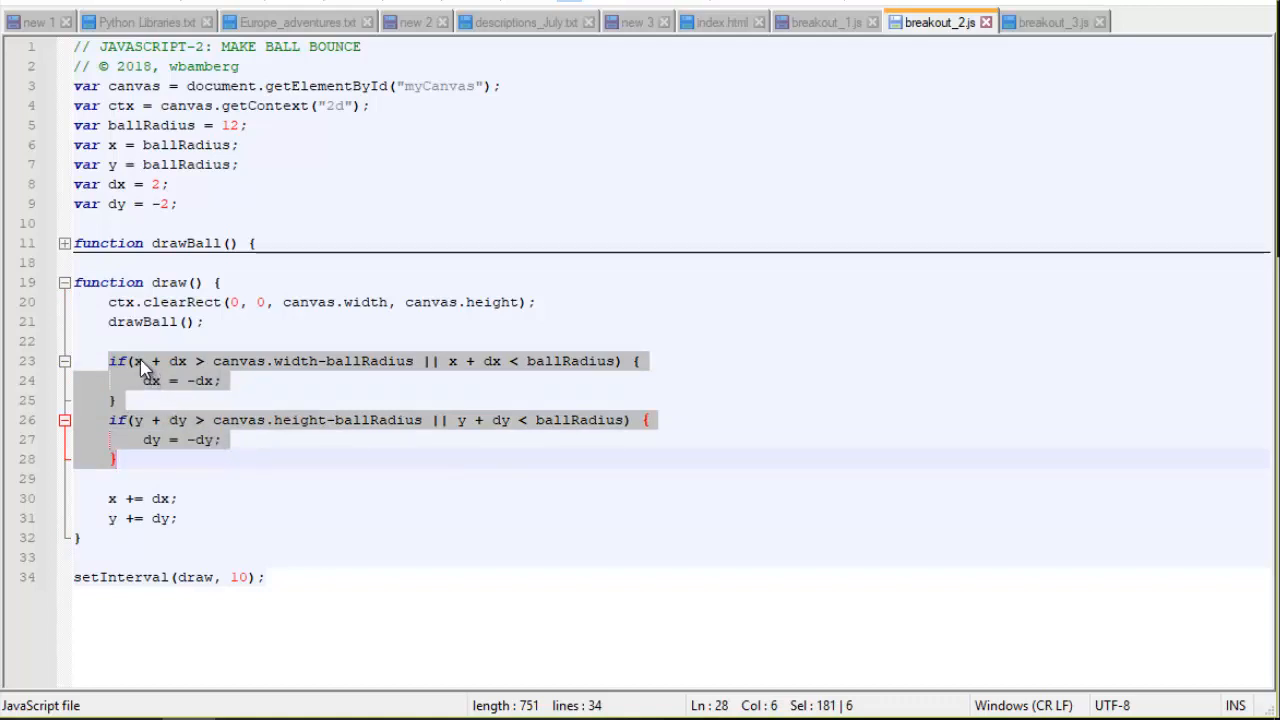
mouse_move(316, 382)
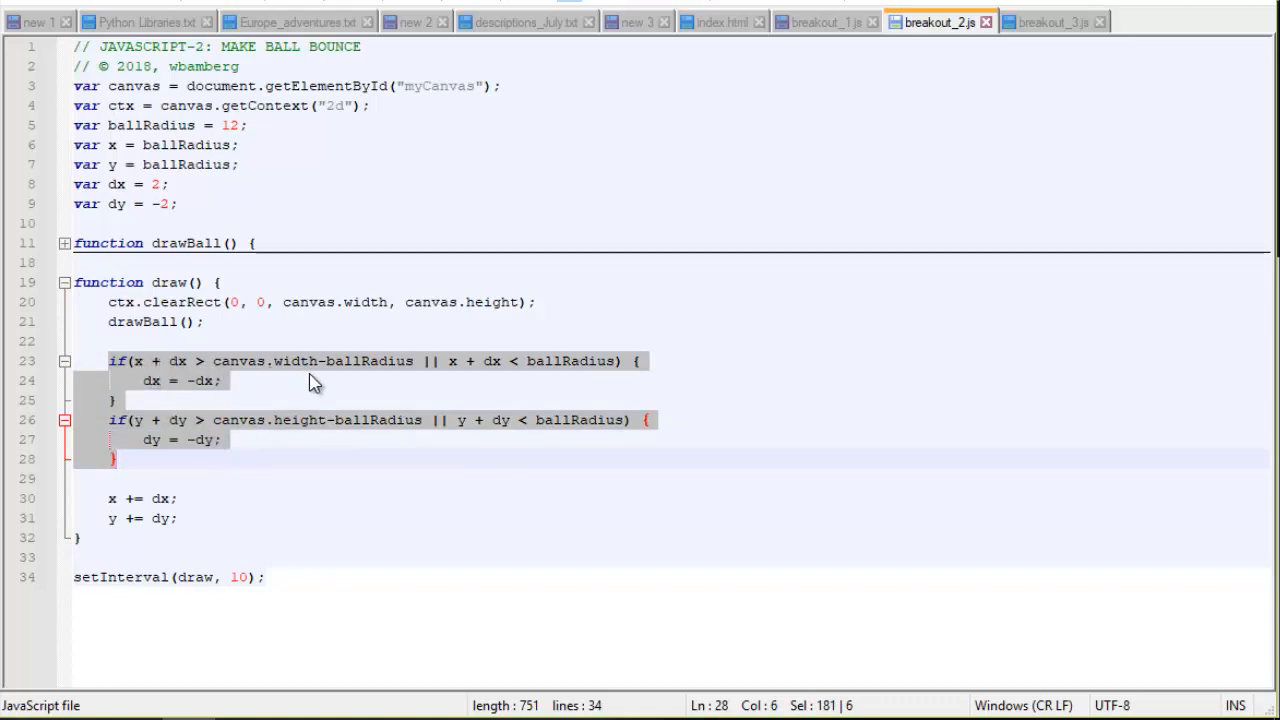
mouse_move(498, 348)
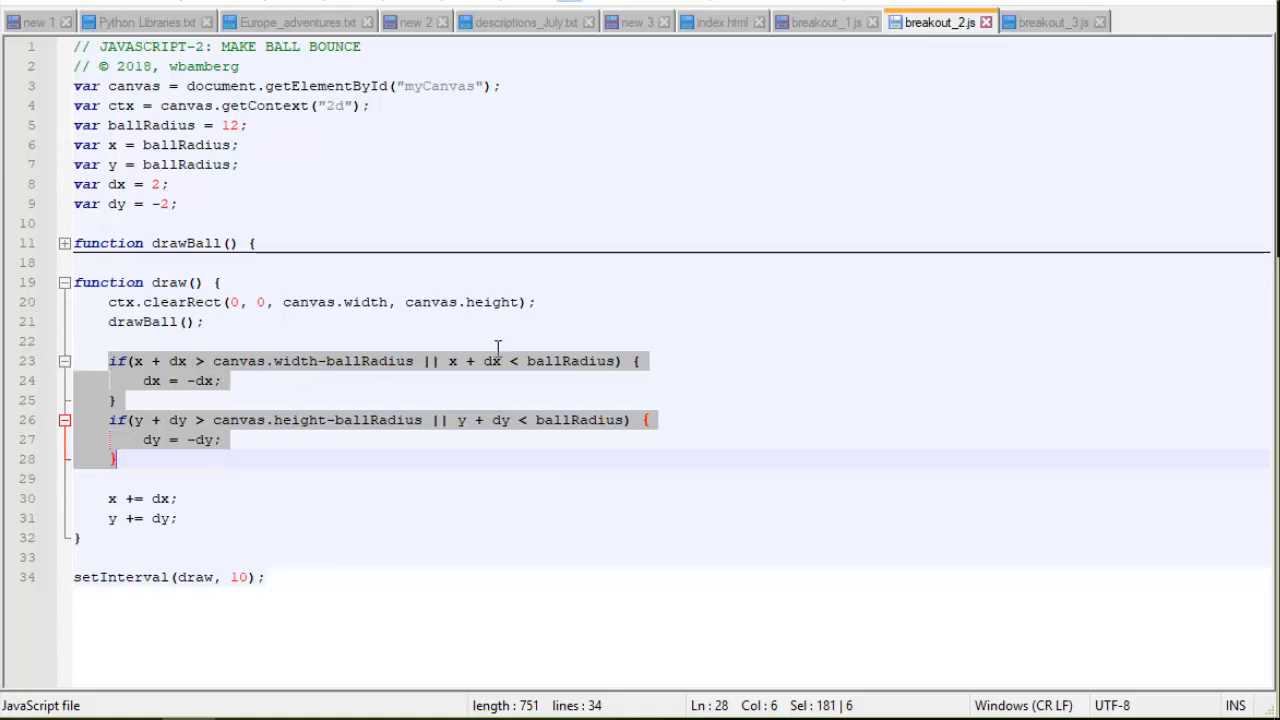
mouse_move(1108, 362)
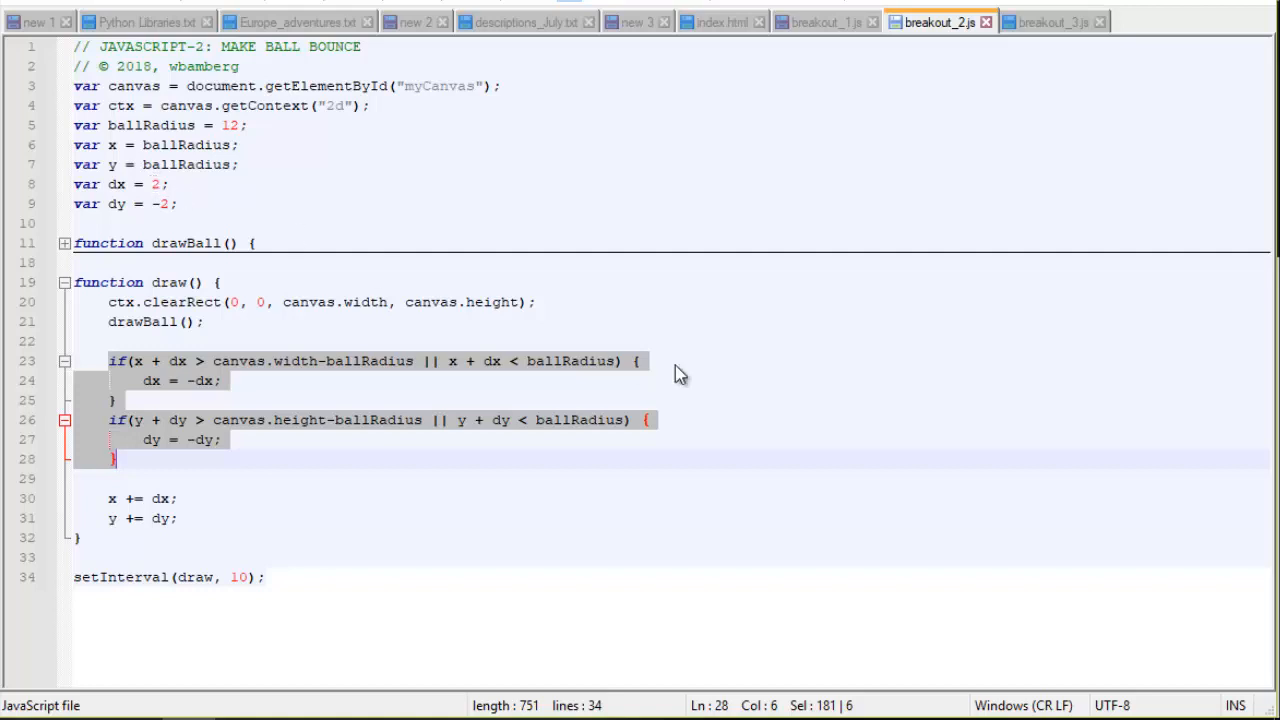
mouse_move(1020, 518)
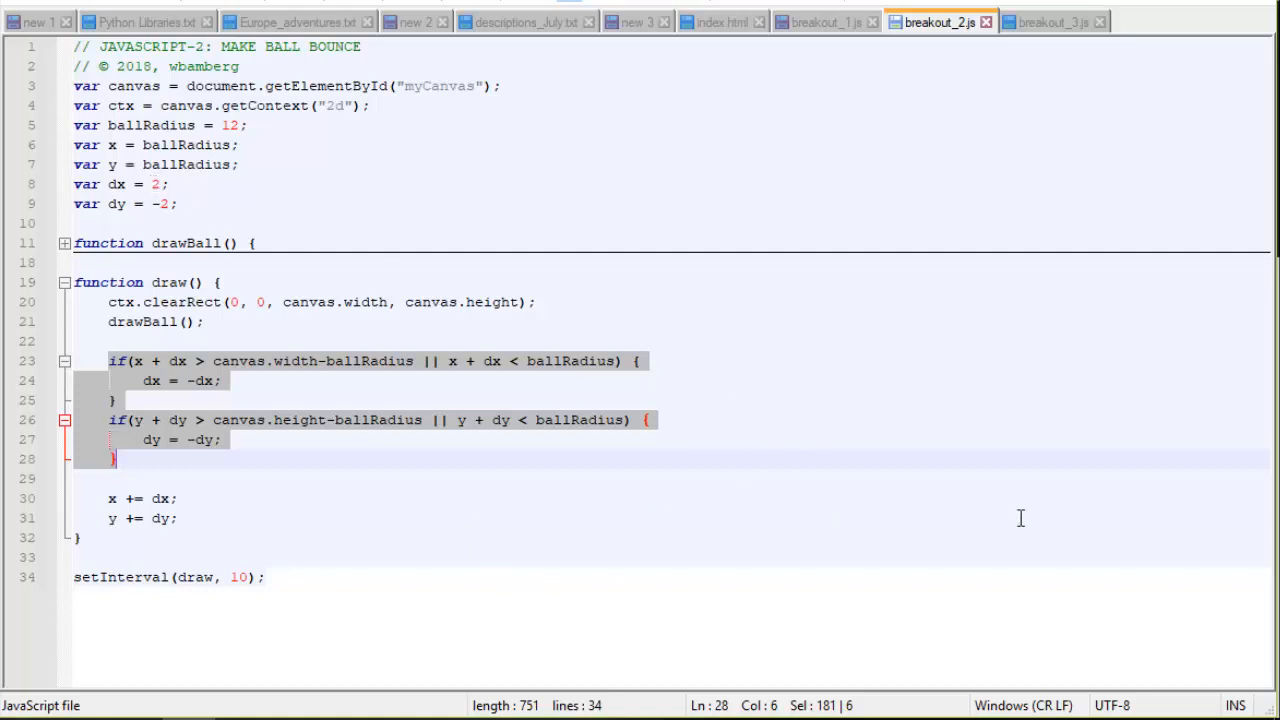
mouse_move(1252, 518)
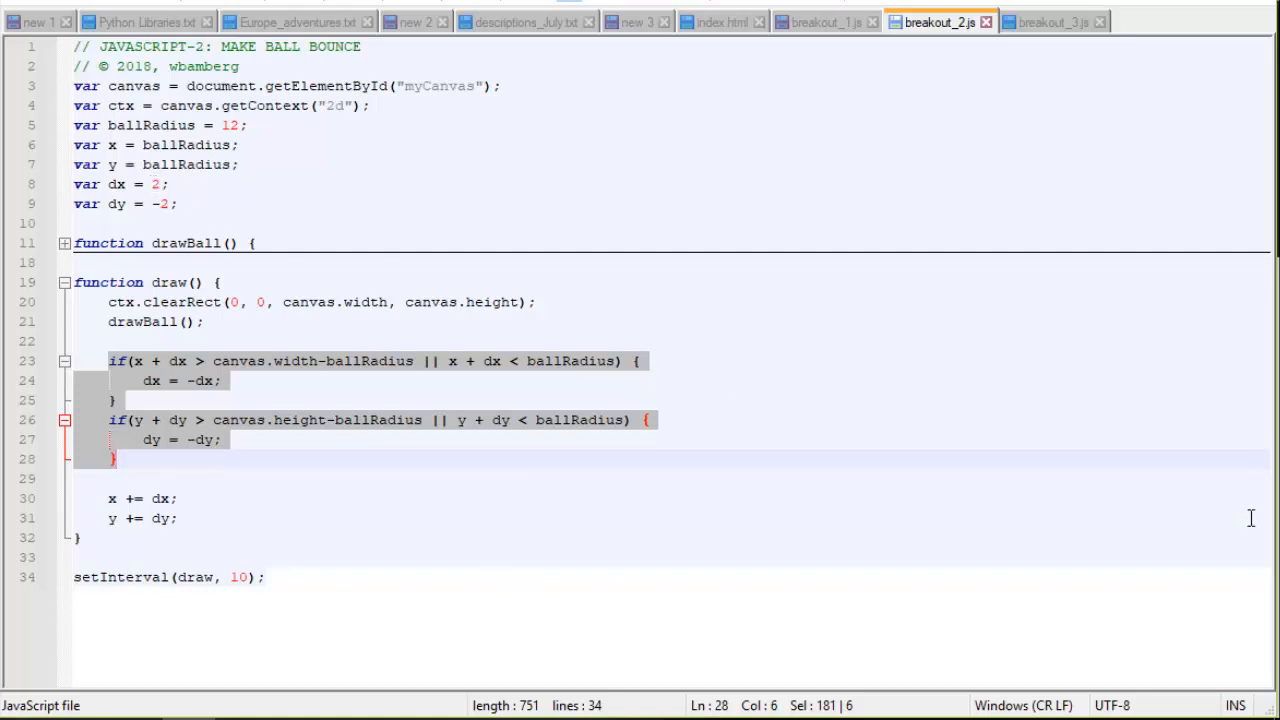
mouse_move(1044, 540)
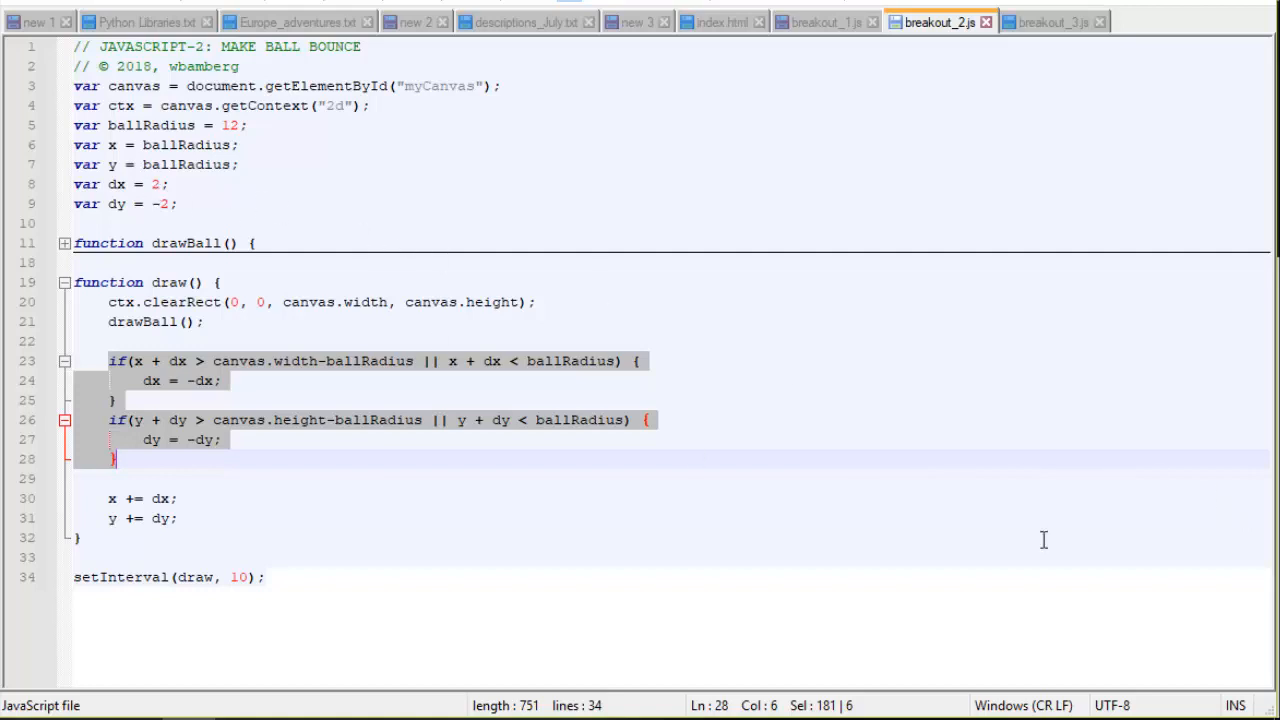
mouse_move(1136, 588)
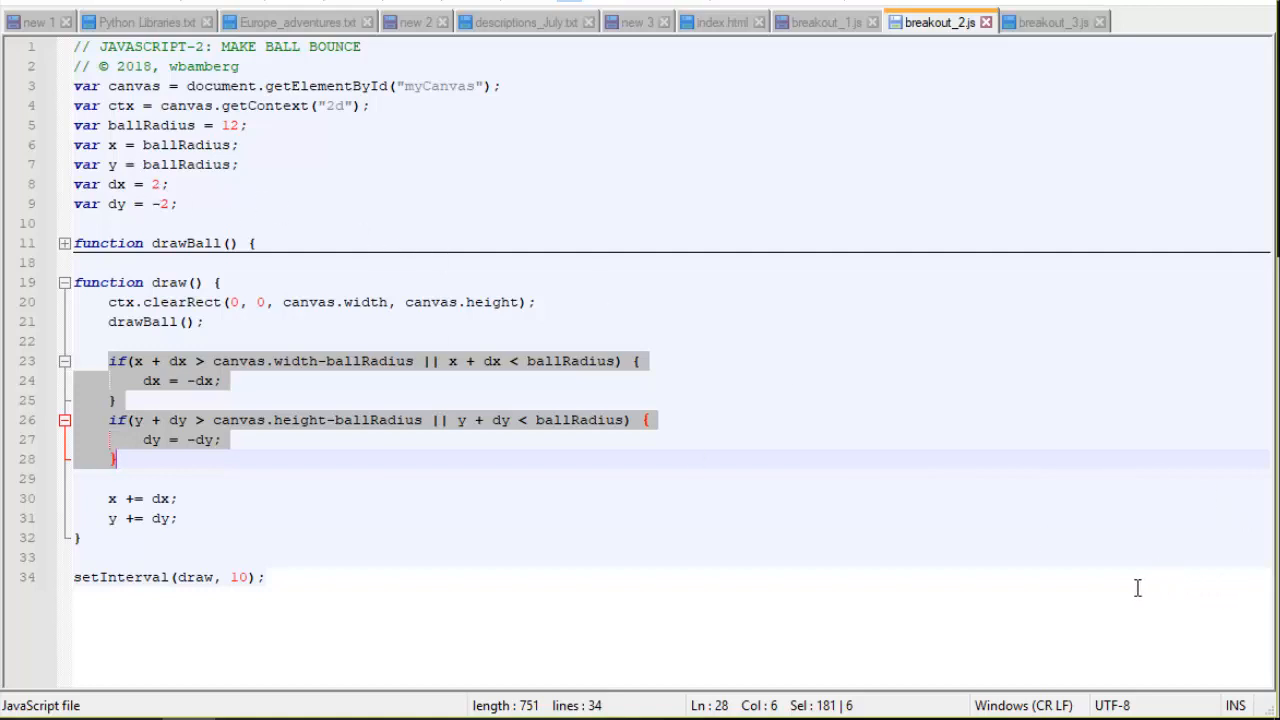
mouse_move(752, 584)
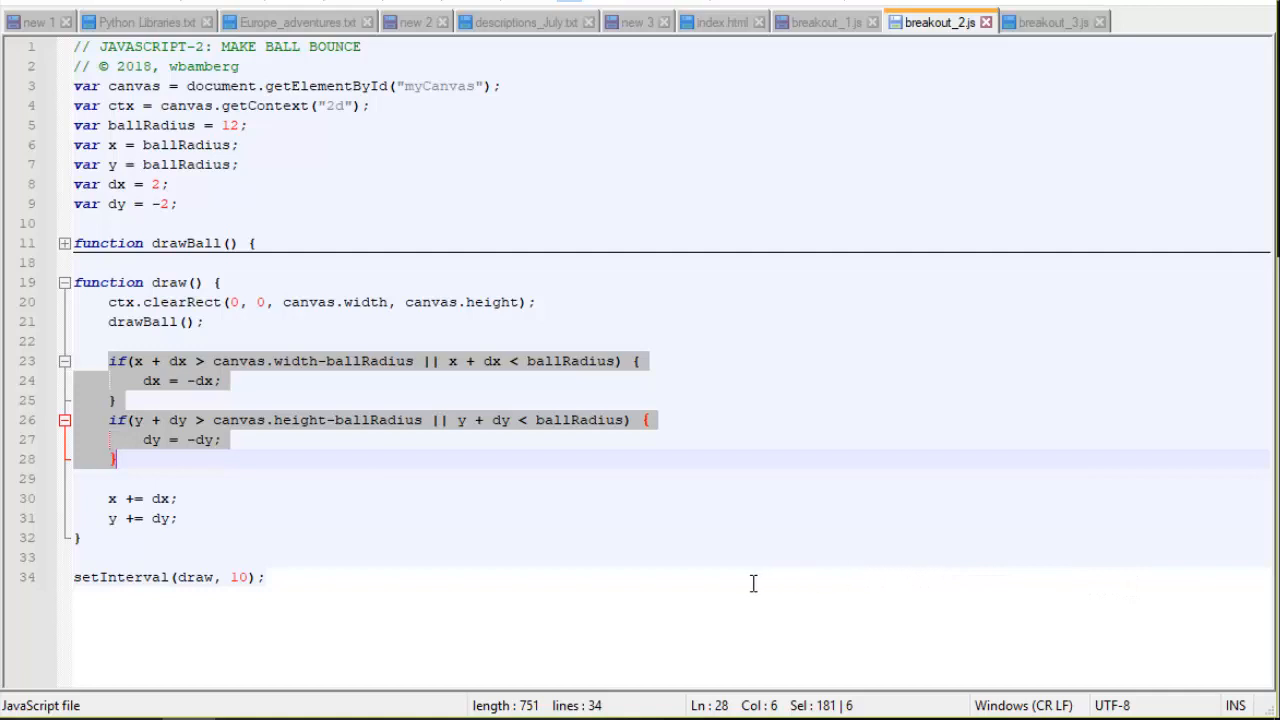
mouse_move(128, 412)
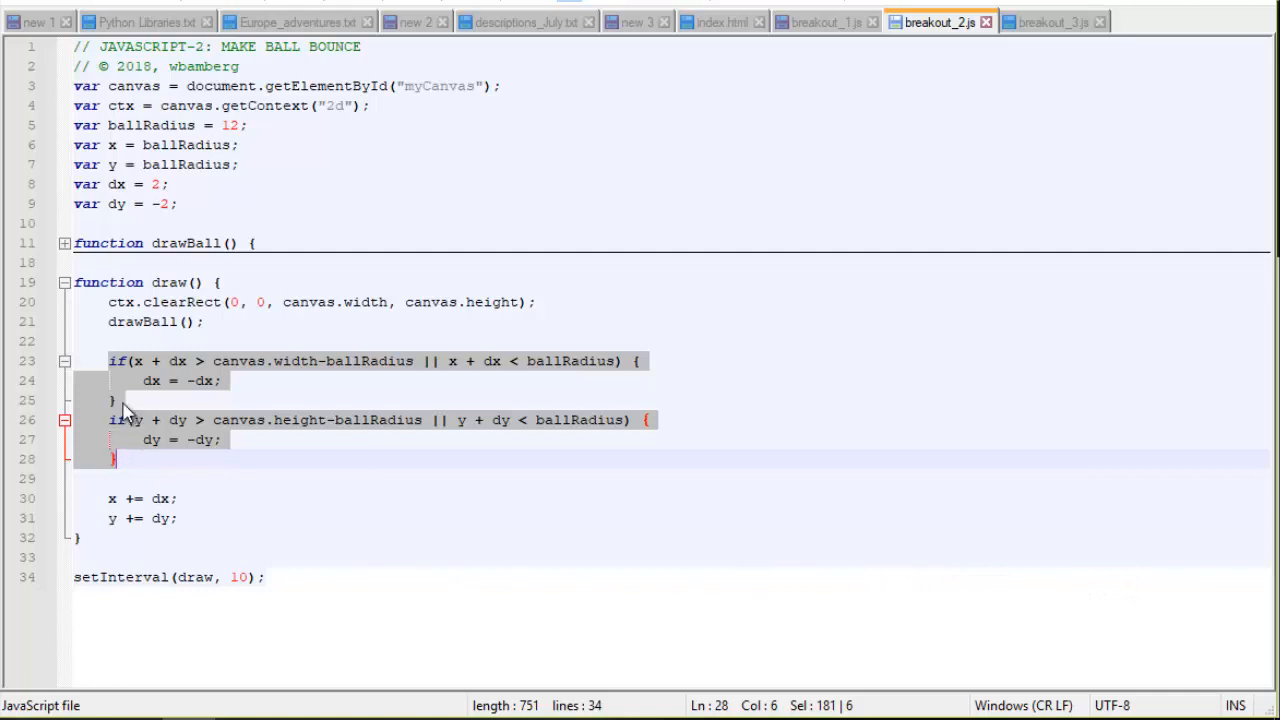
mouse_move(160, 380)
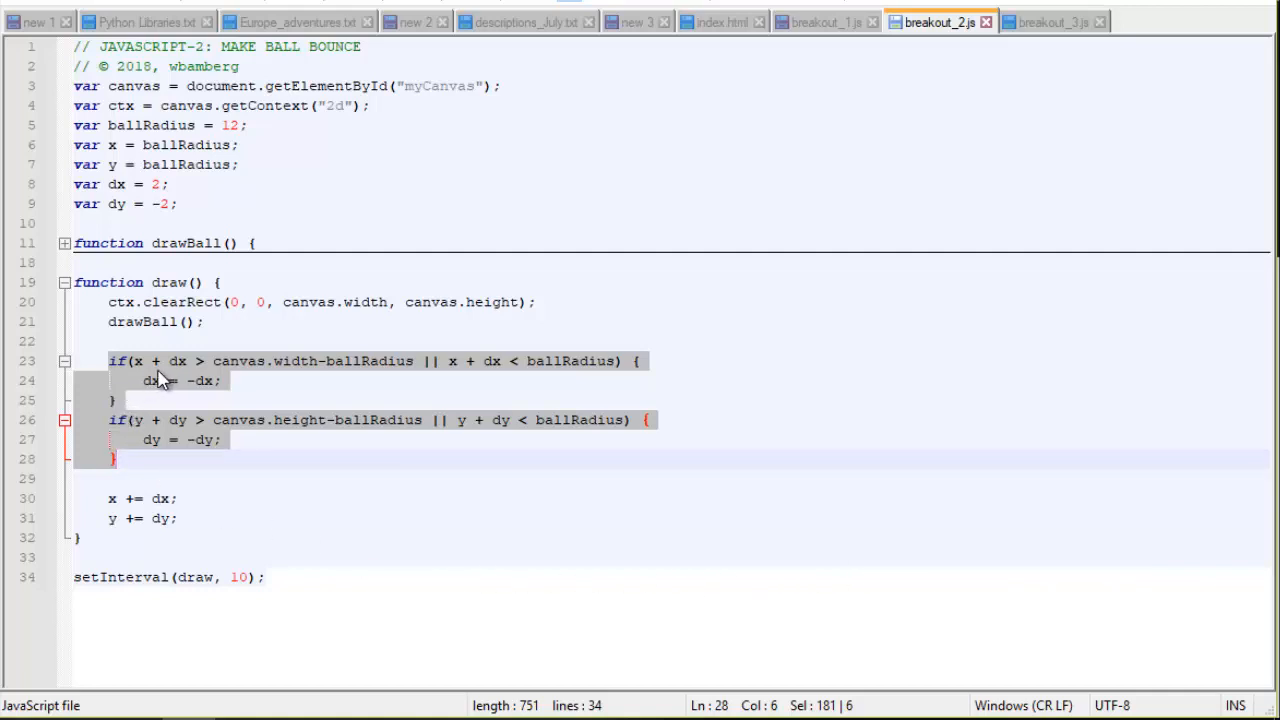
mouse_move(1190, 544)
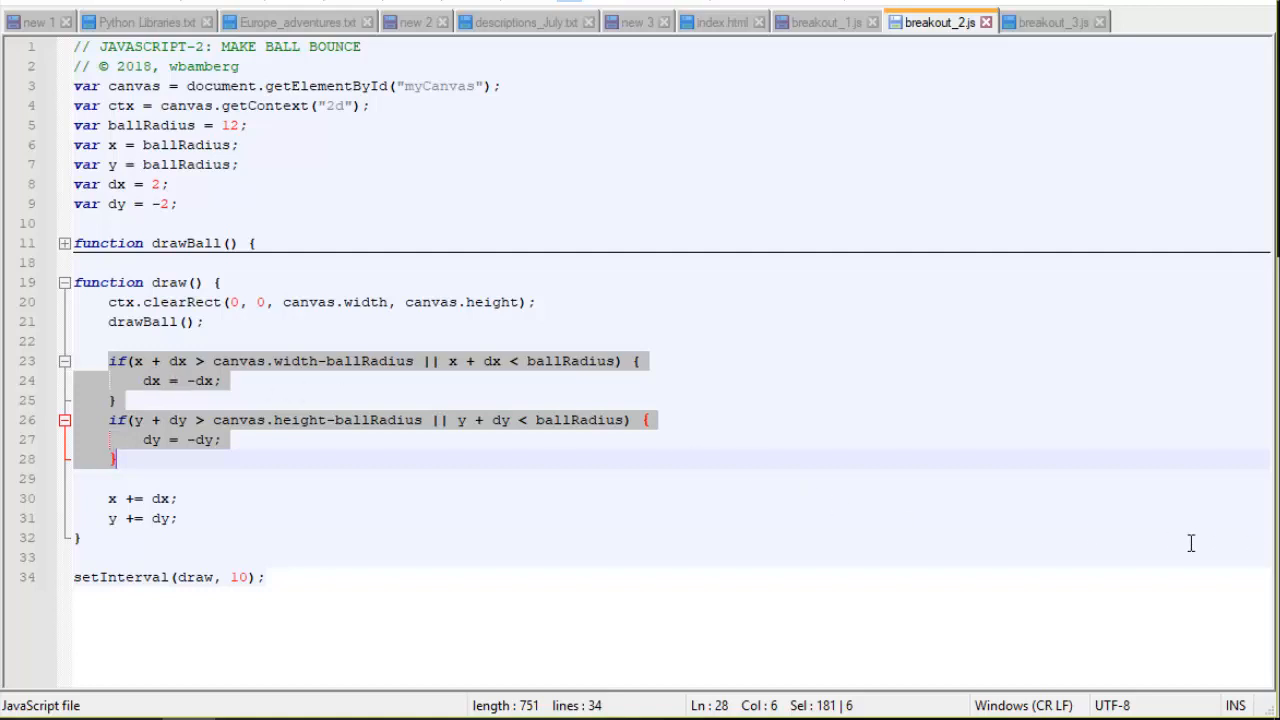
mouse_move(238, 386)
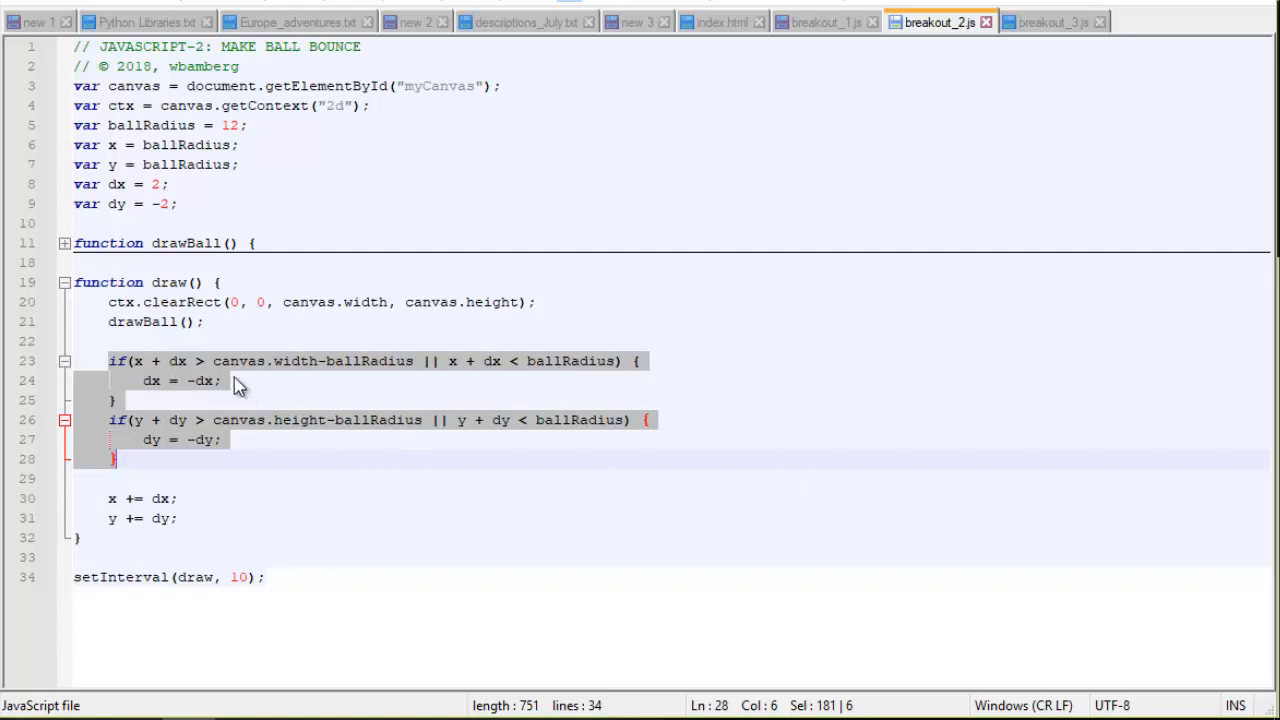
mouse_move(1140, 532)
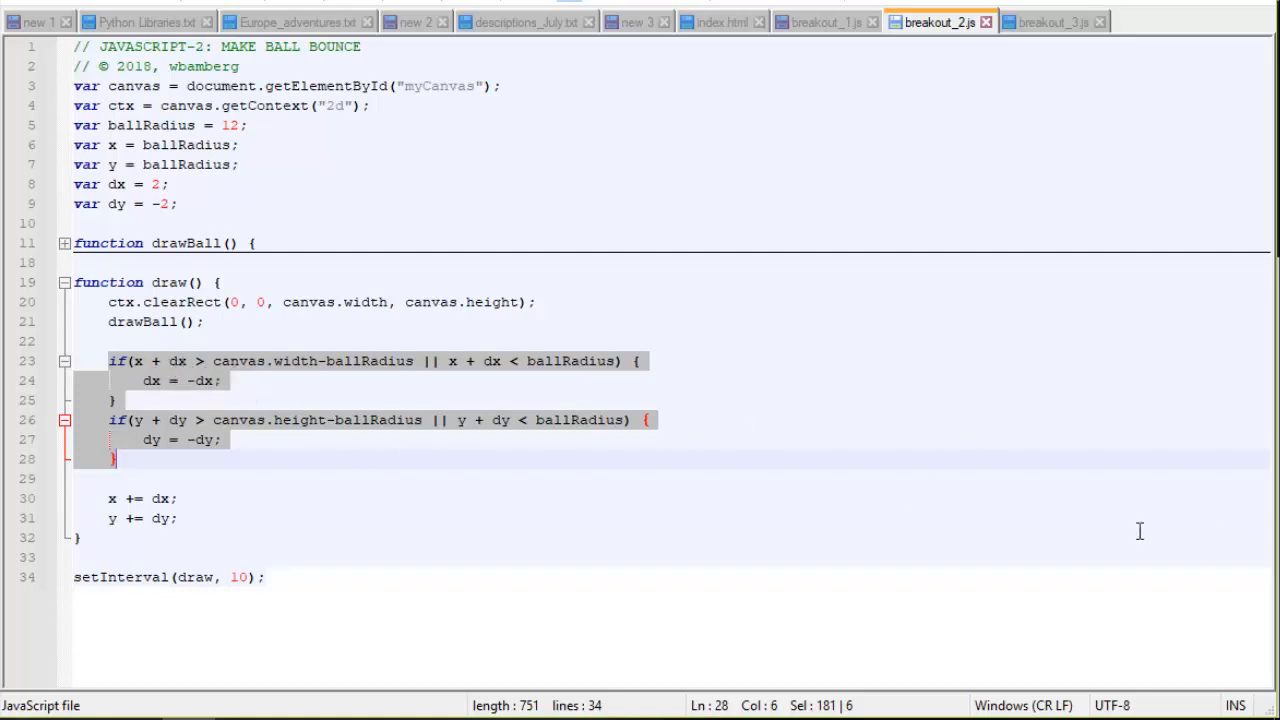
mouse_move(348, 384)
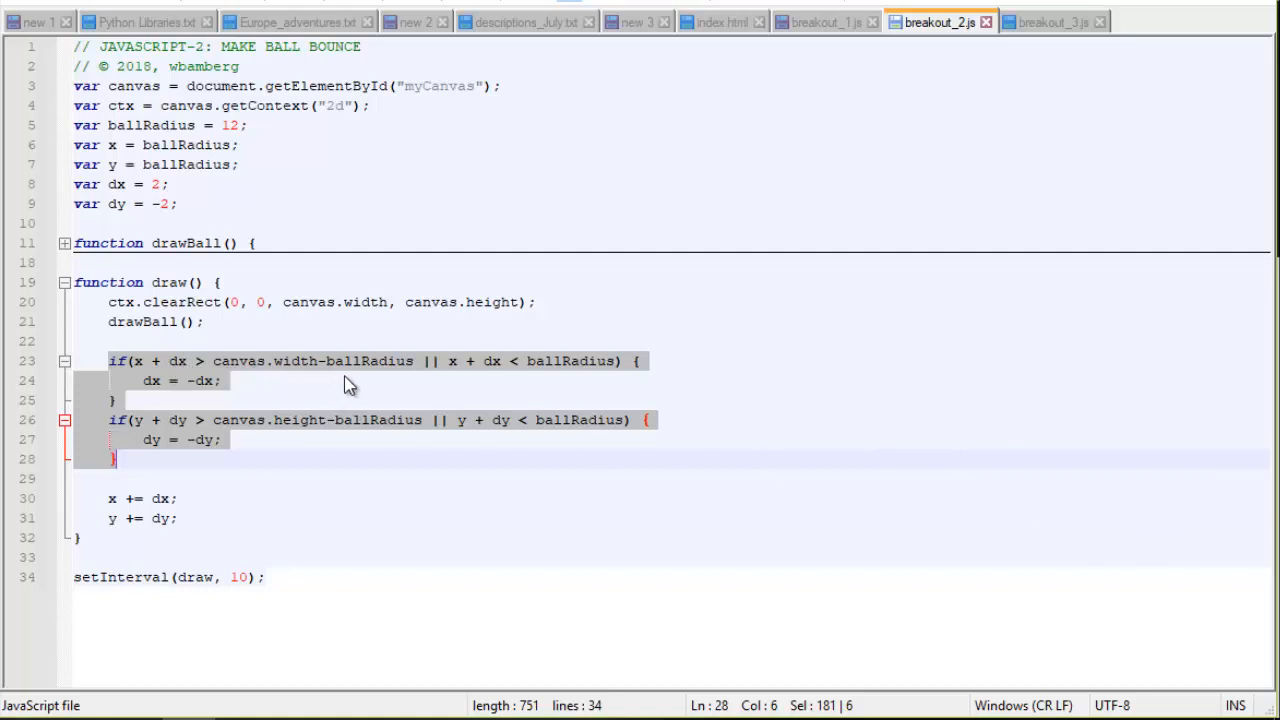
mouse_move(344, 376)
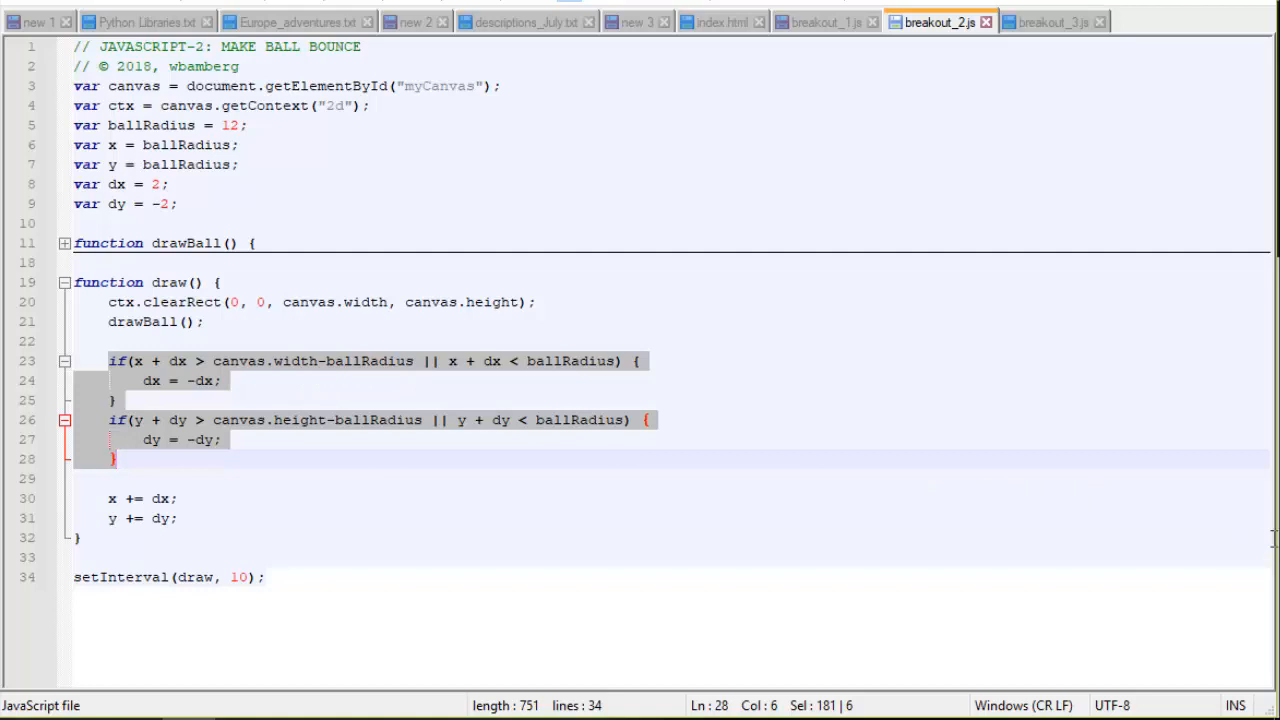
mouse_move(472, 378)
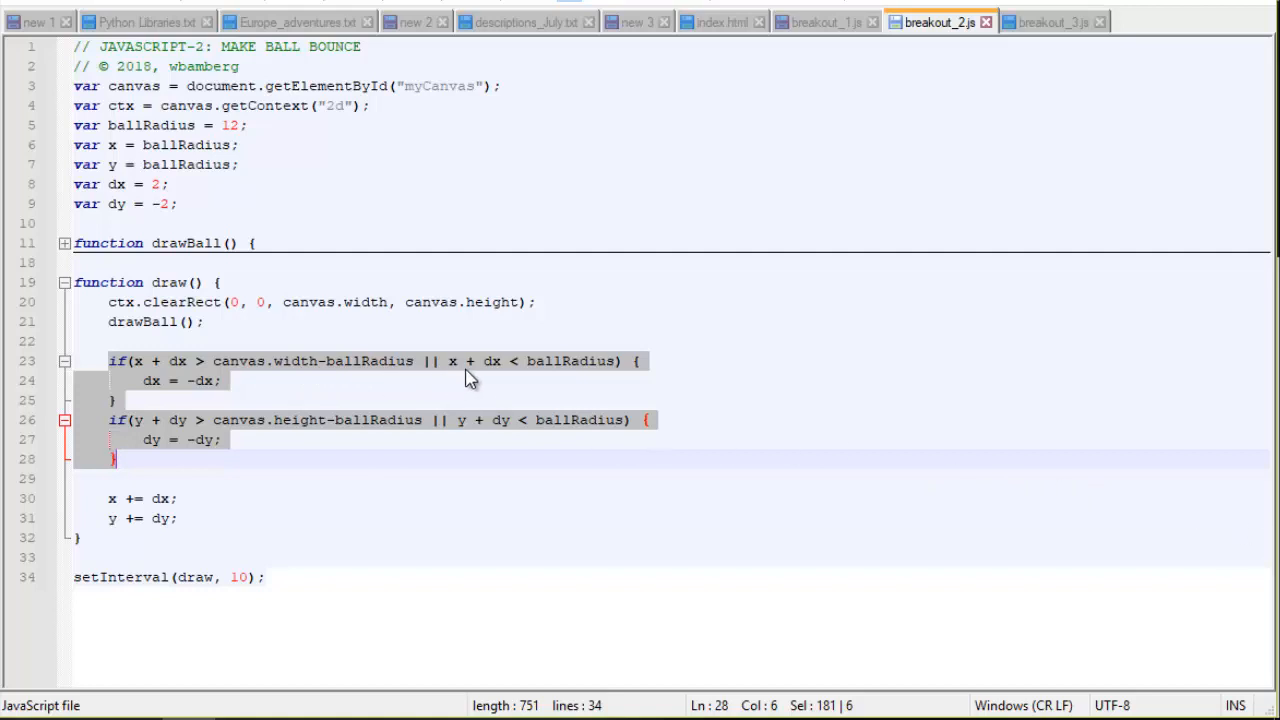
mouse_move(500, 376)
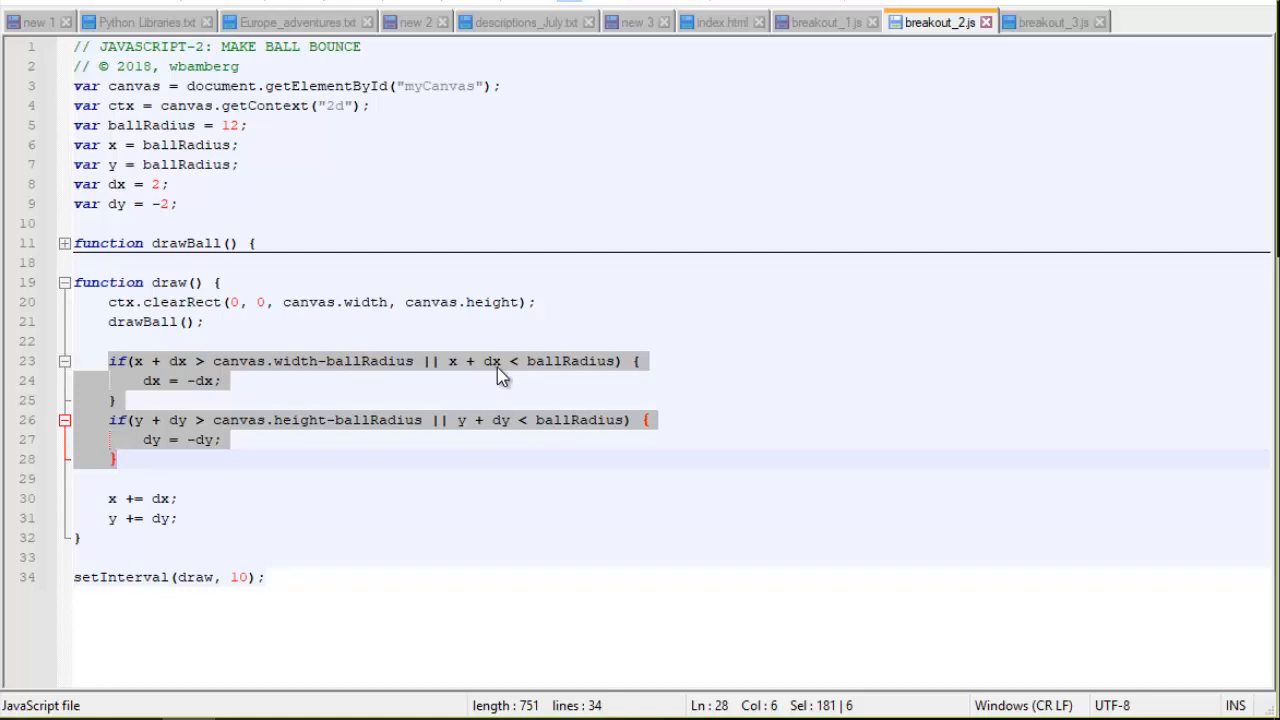
mouse_move(524, 392)
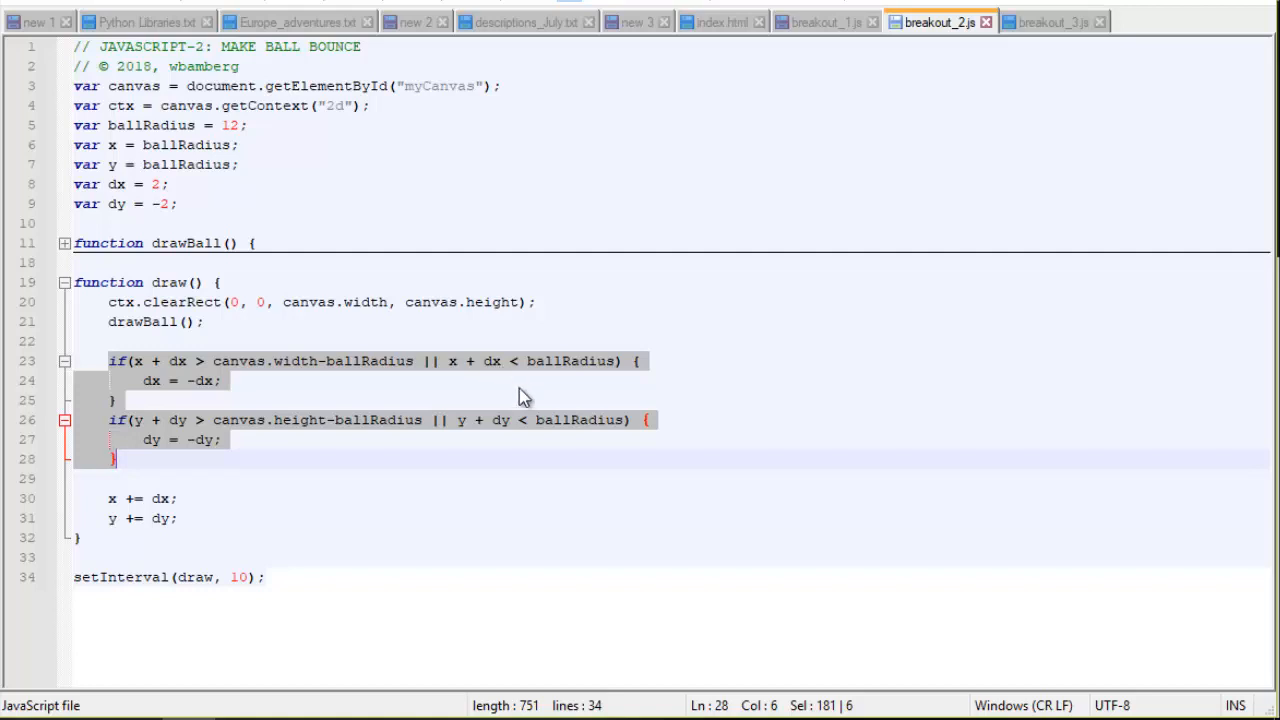
mouse_move(548, 388)
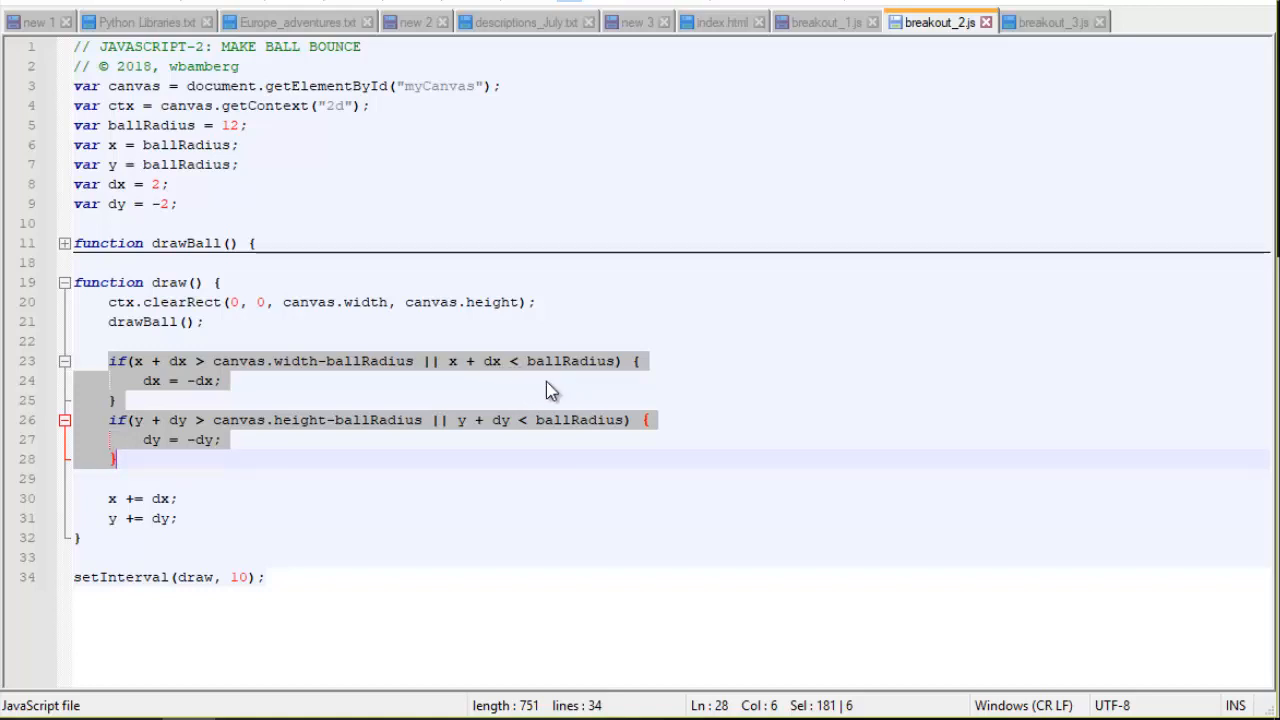
mouse_move(256, 390)
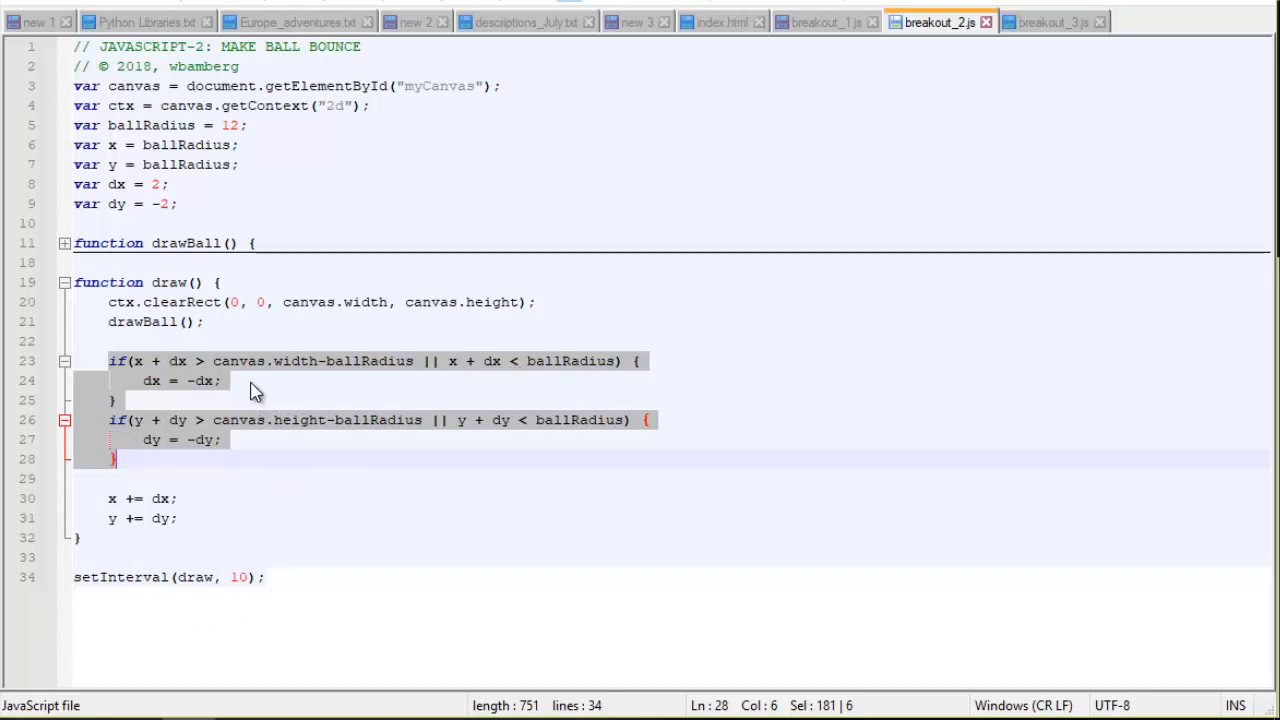
mouse_move(224, 388)
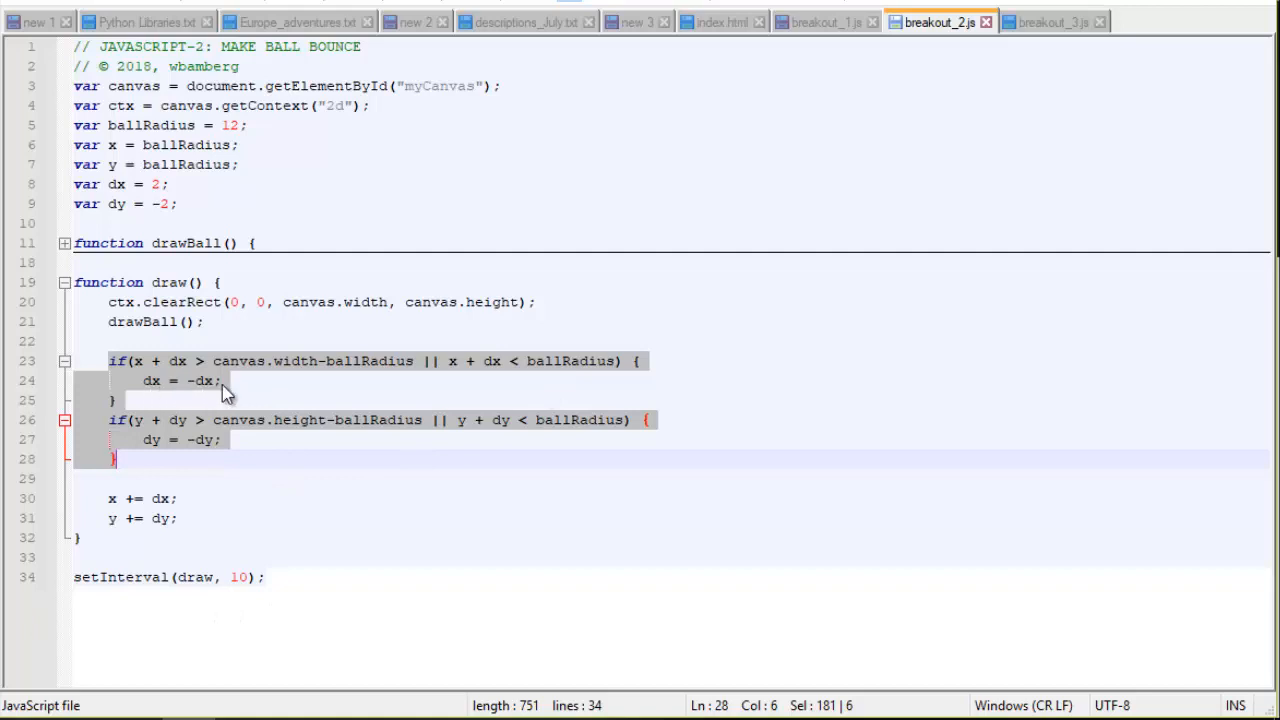
mouse_move(164, 378)
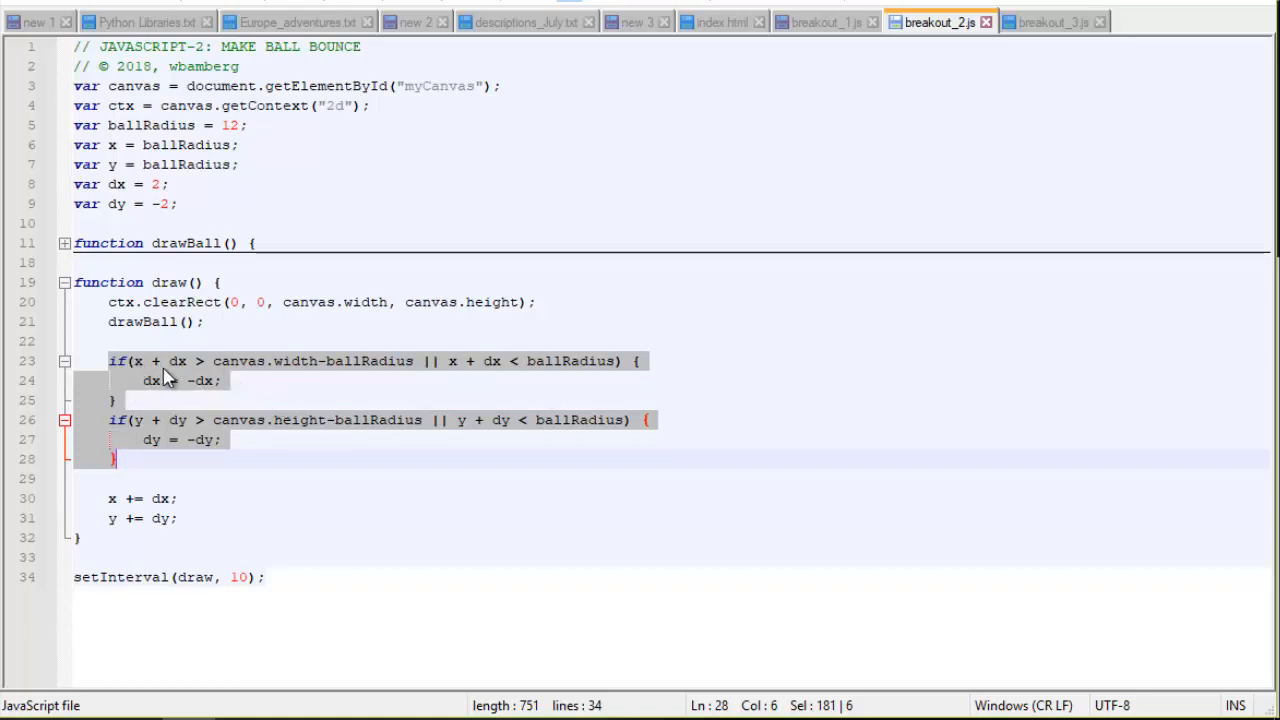
mouse_move(154, 442)
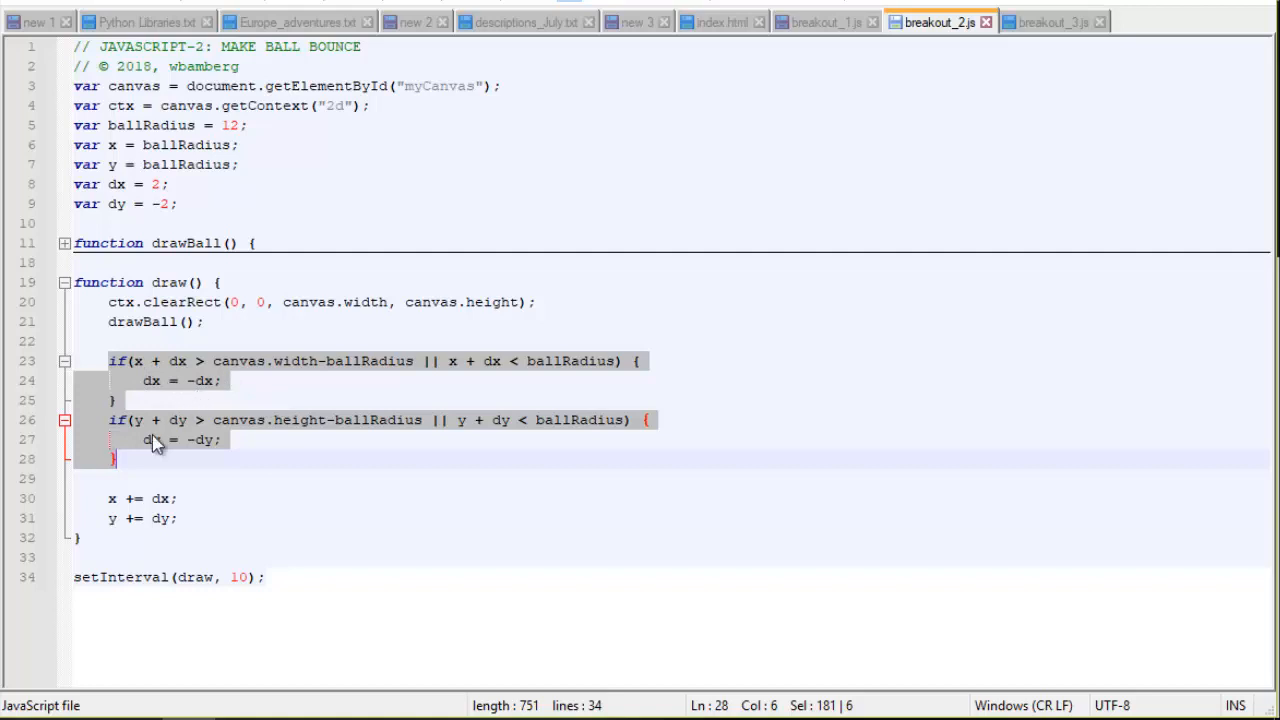
mouse_move(344, 440)
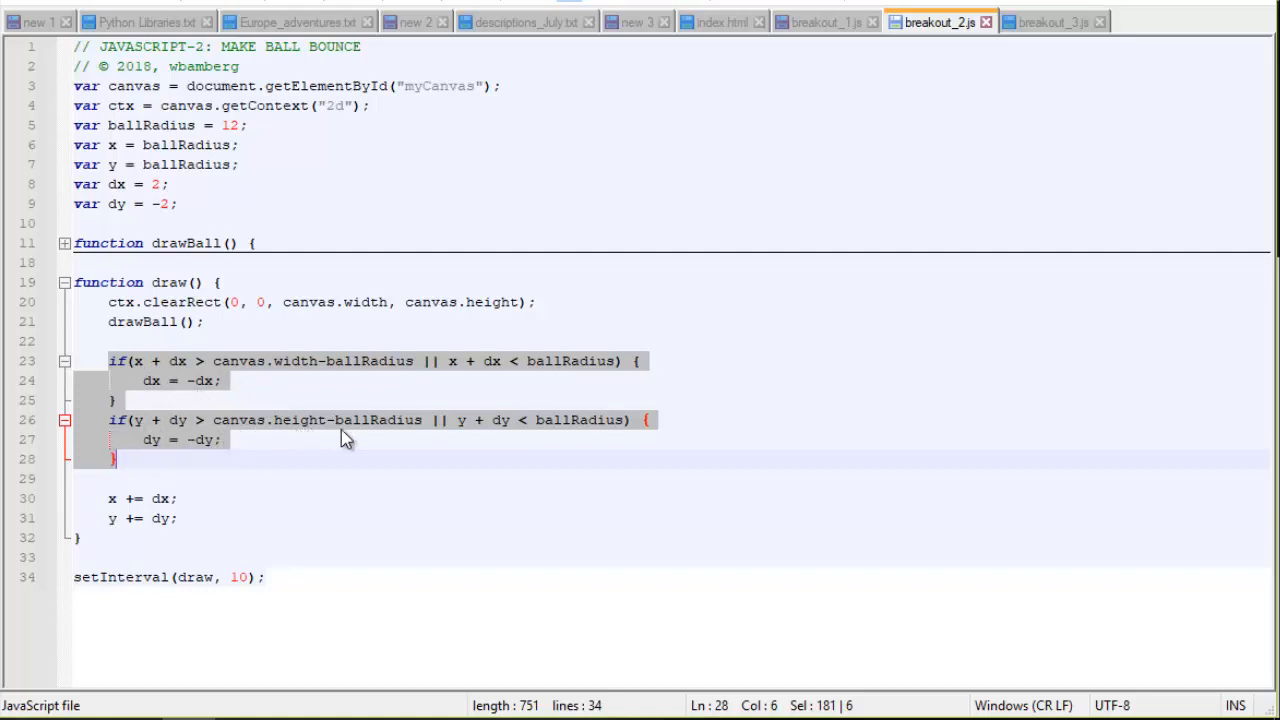
mouse_move(224, 430)
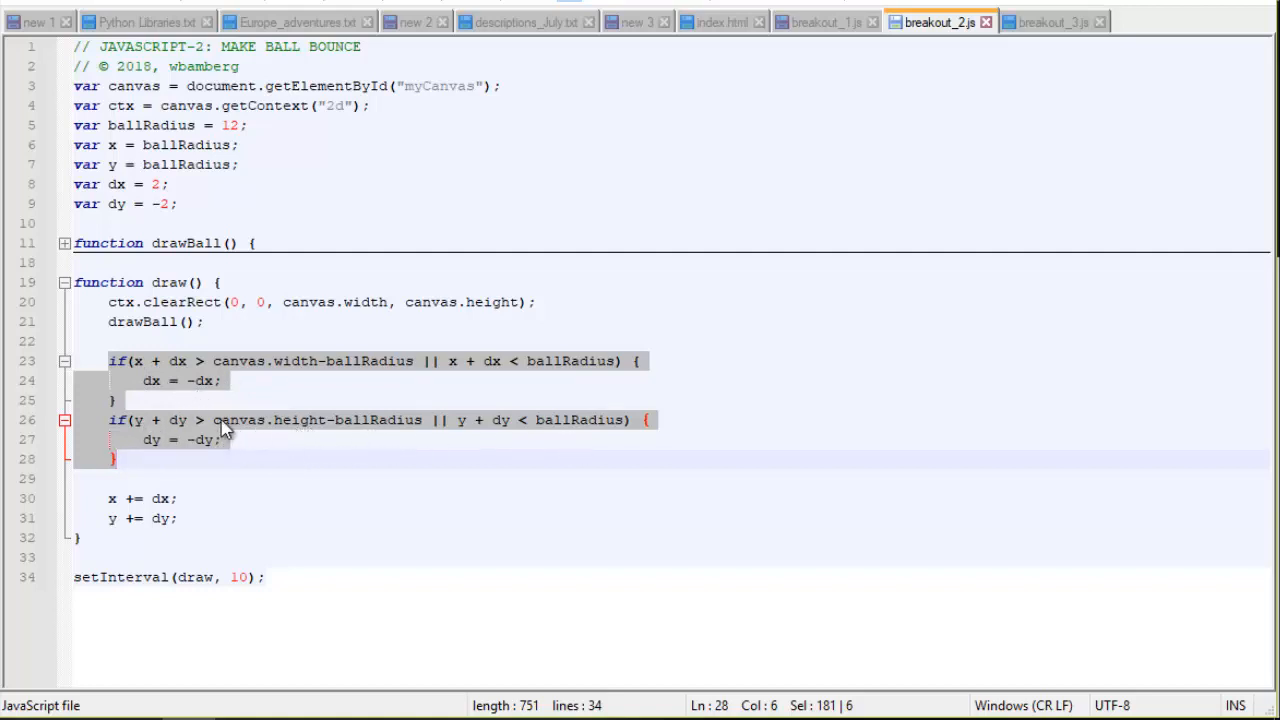
mouse_move(344, 440)
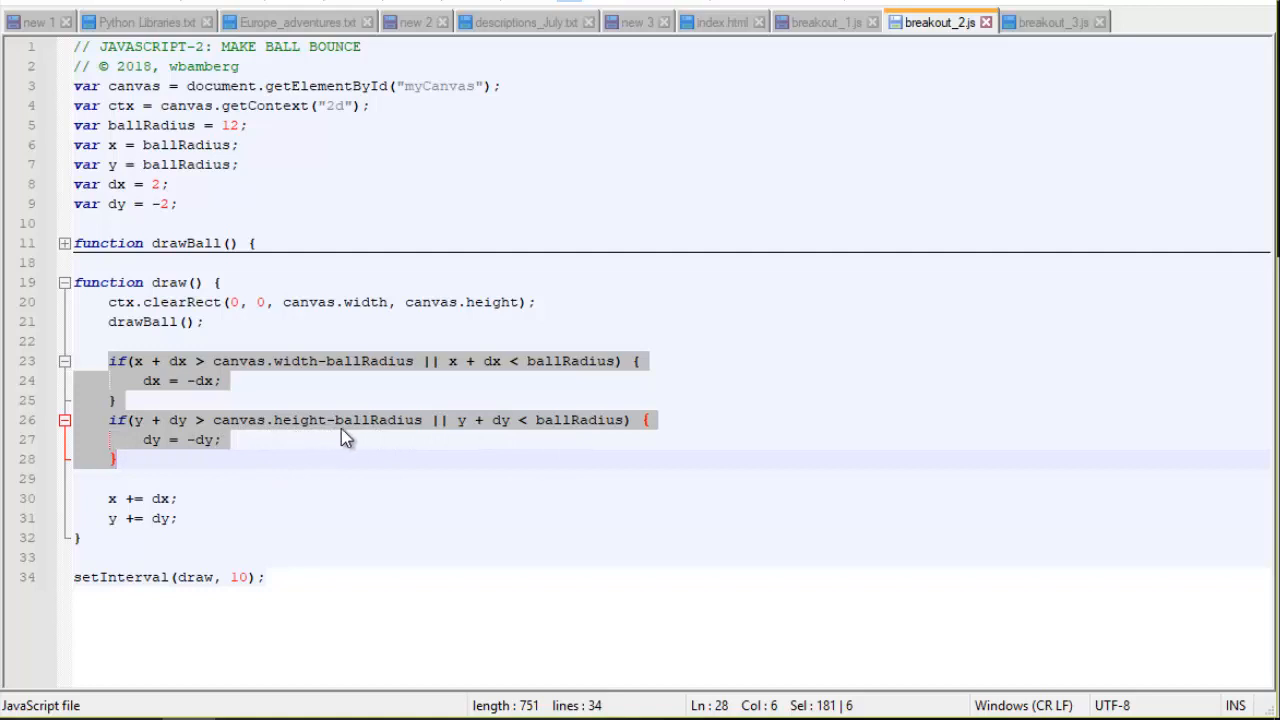
mouse_move(504, 438)
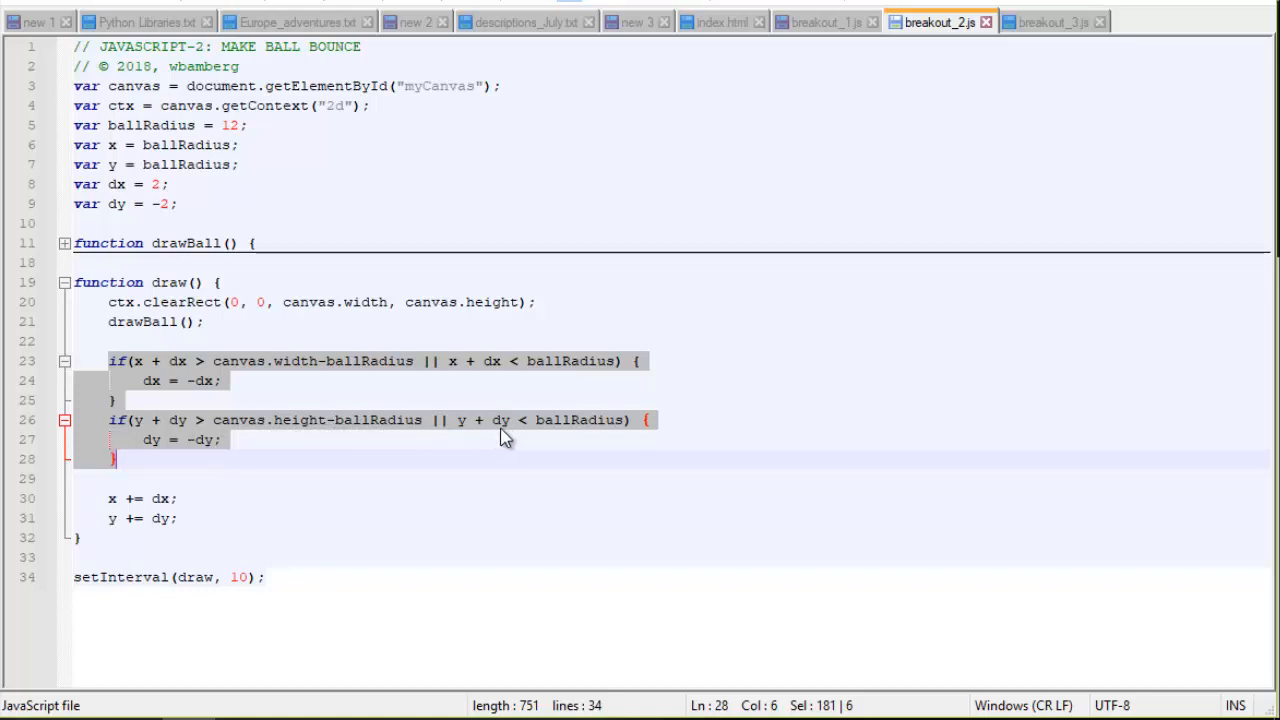
mouse_move(220, 452)
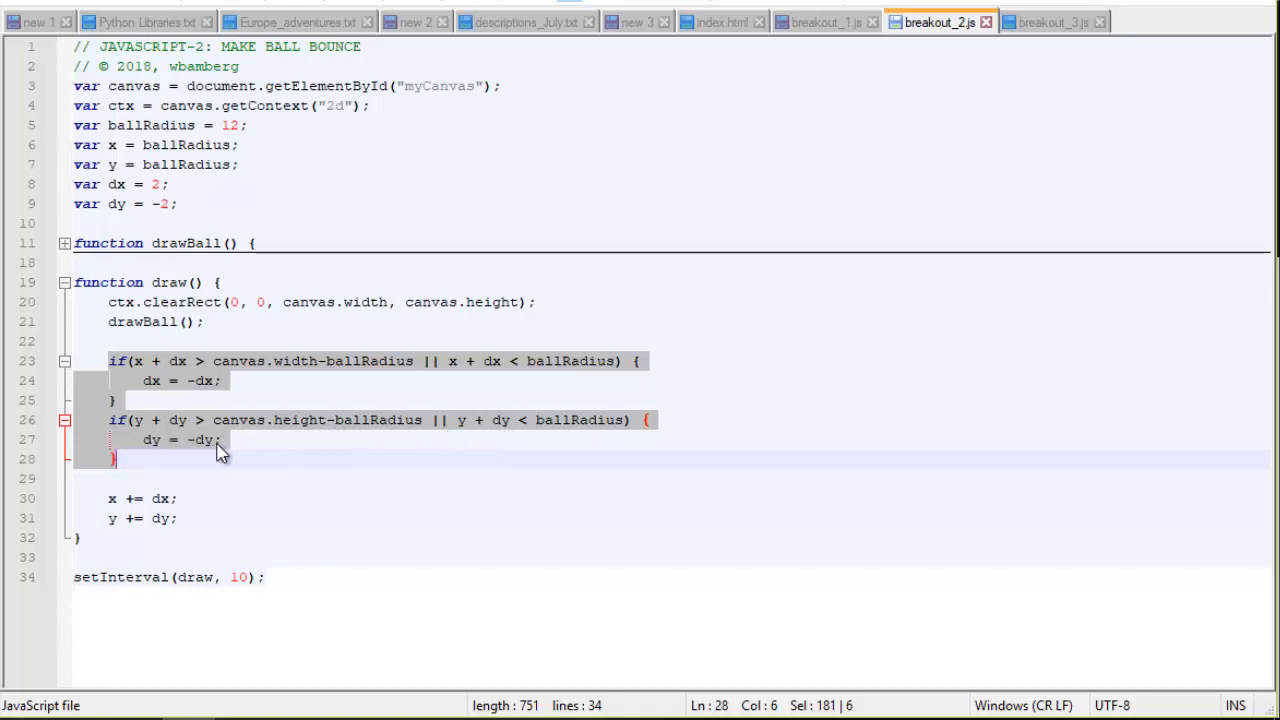
mouse_move(196, 448)
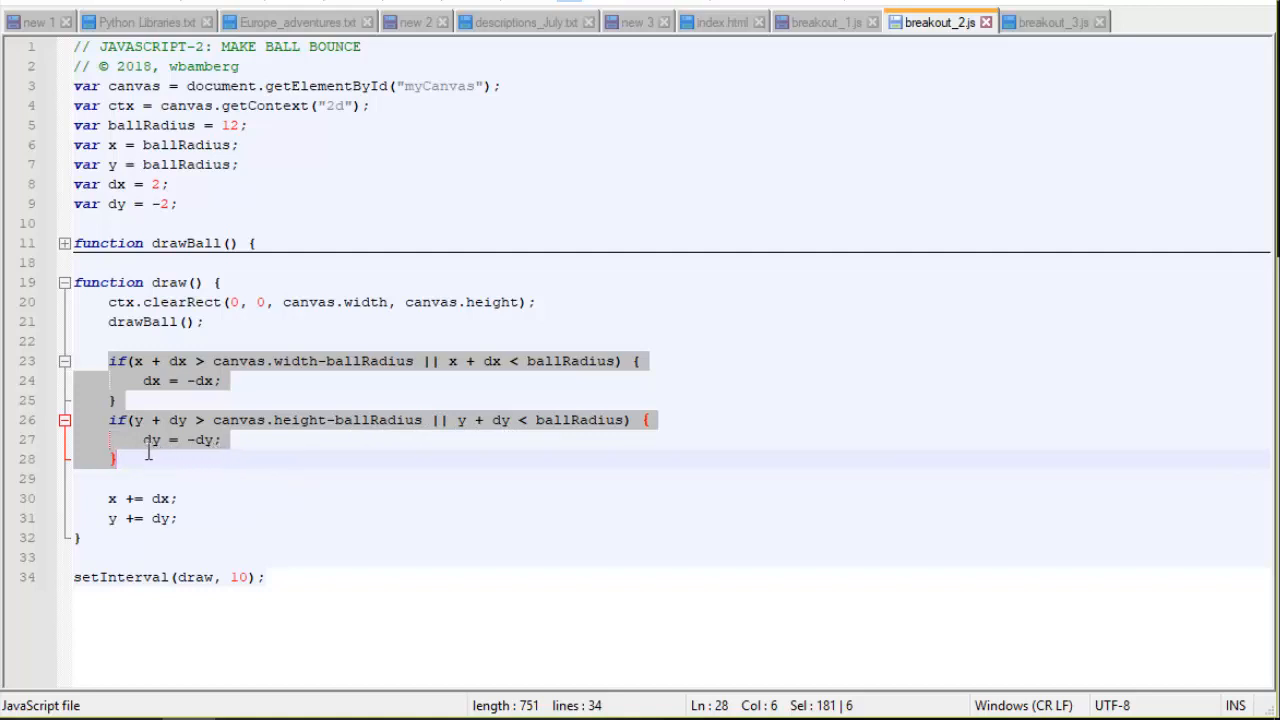
mouse_move(292, 564)
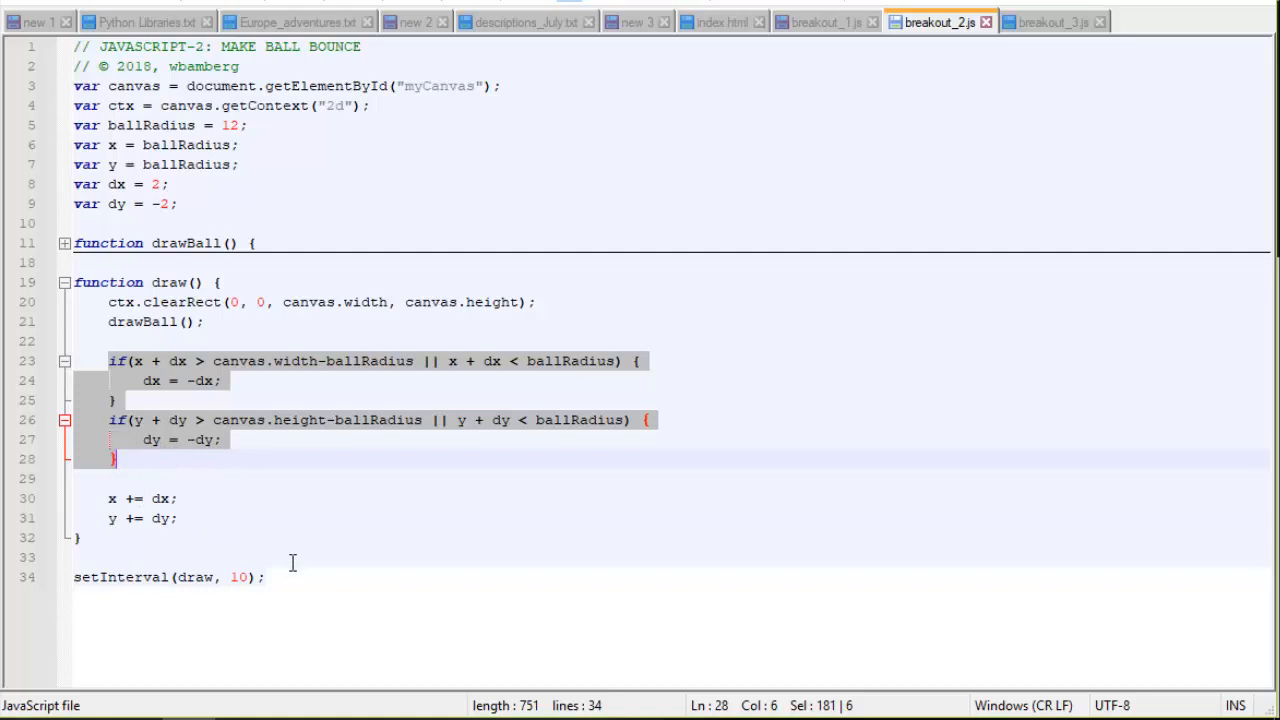
click(182, 518)
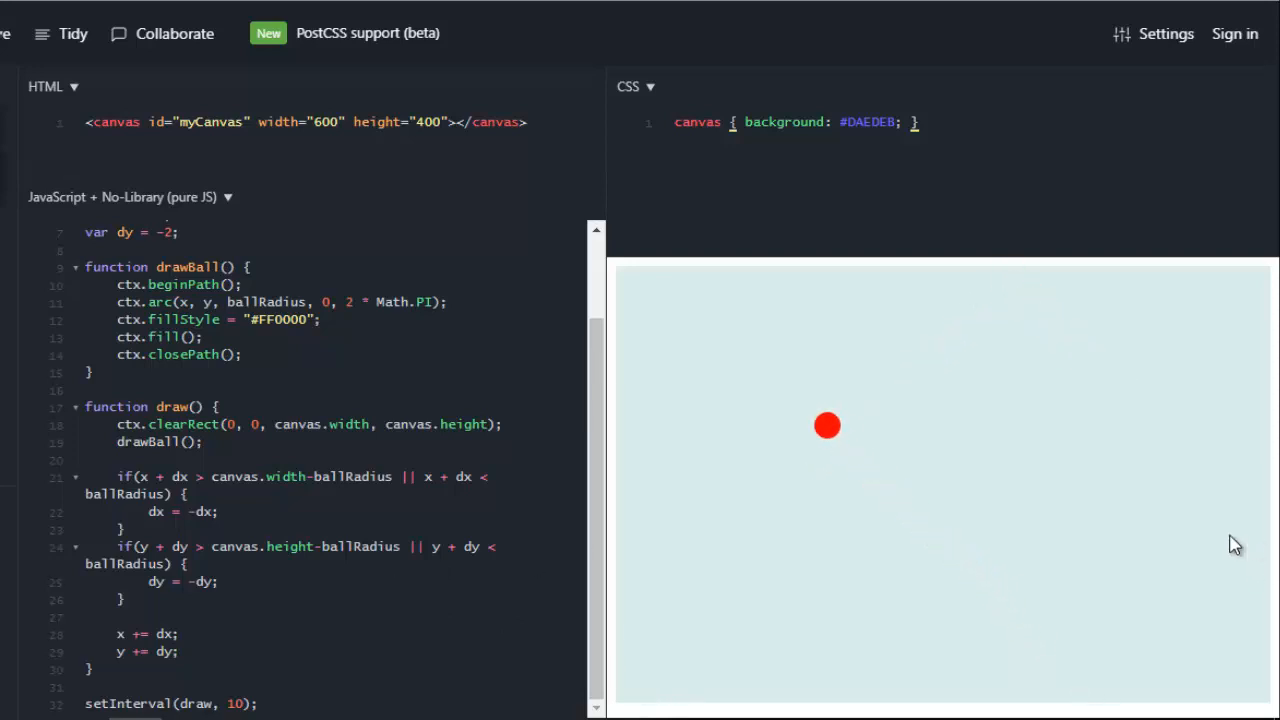
mouse_move(984, 570)
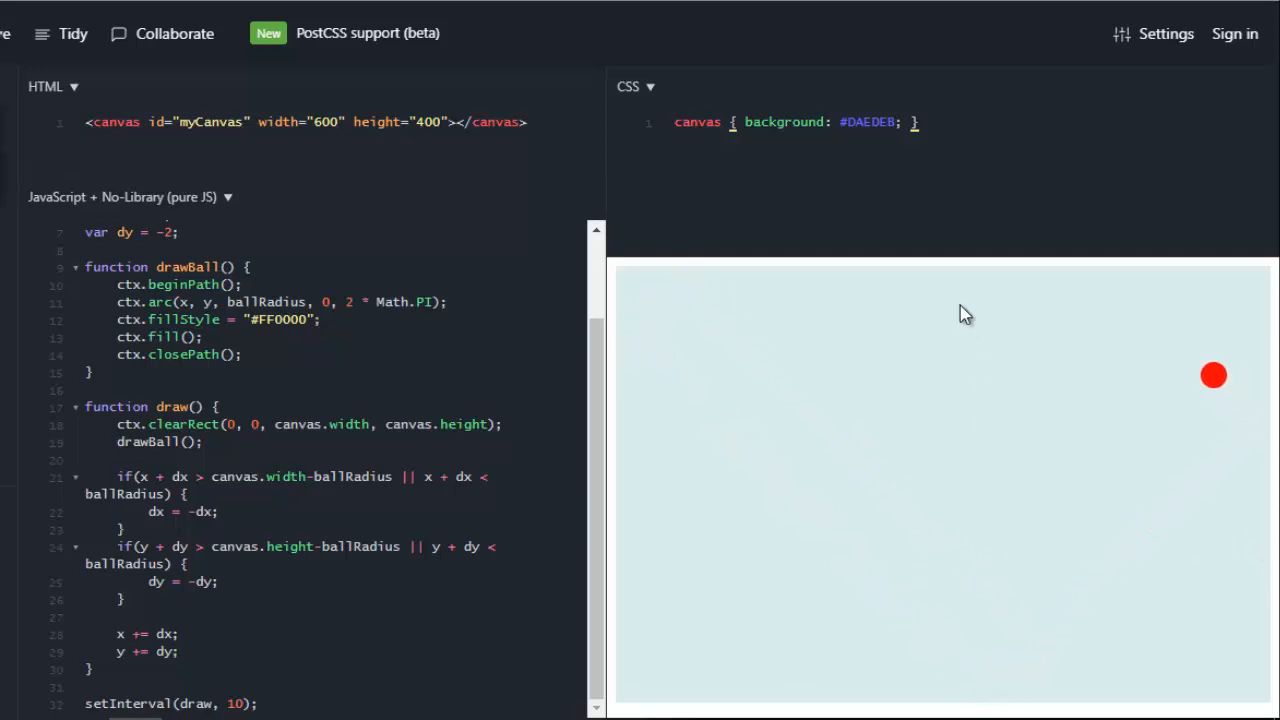
mouse_move(1060, 360)
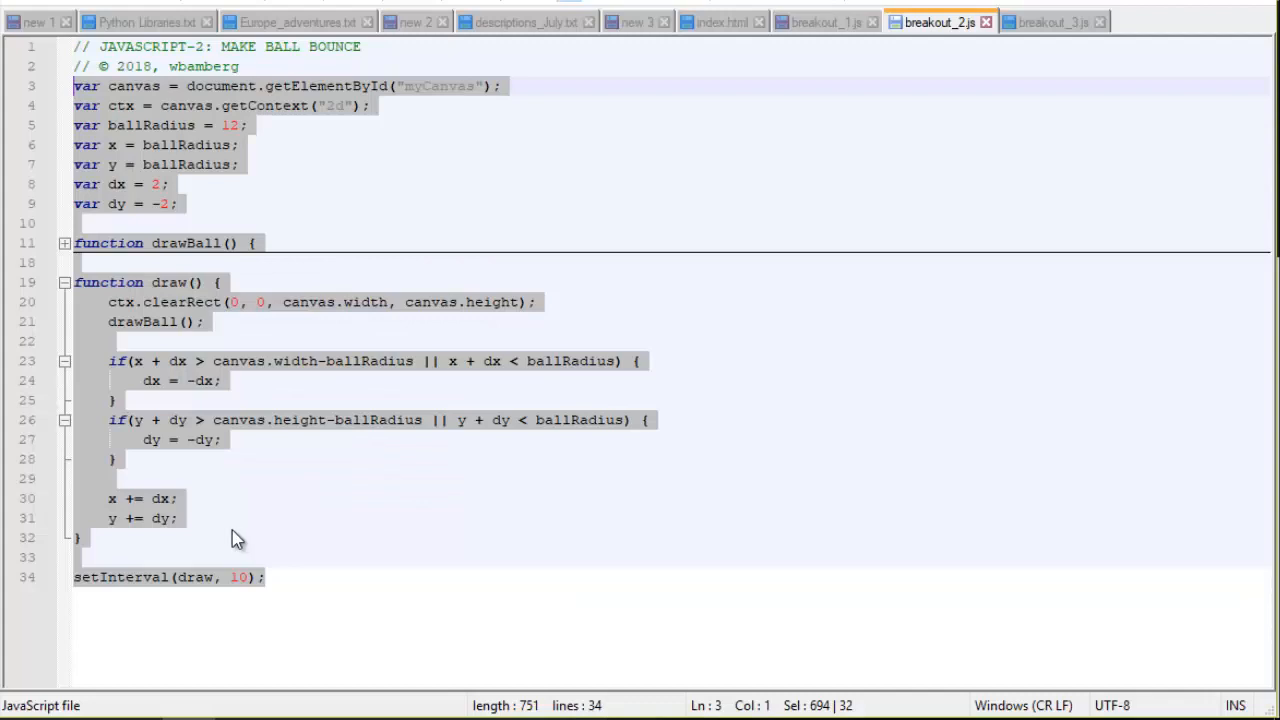
- Switch to the breakout_3.js tab showing the paddle variables and arrow-key handlers
click(1052, 20)
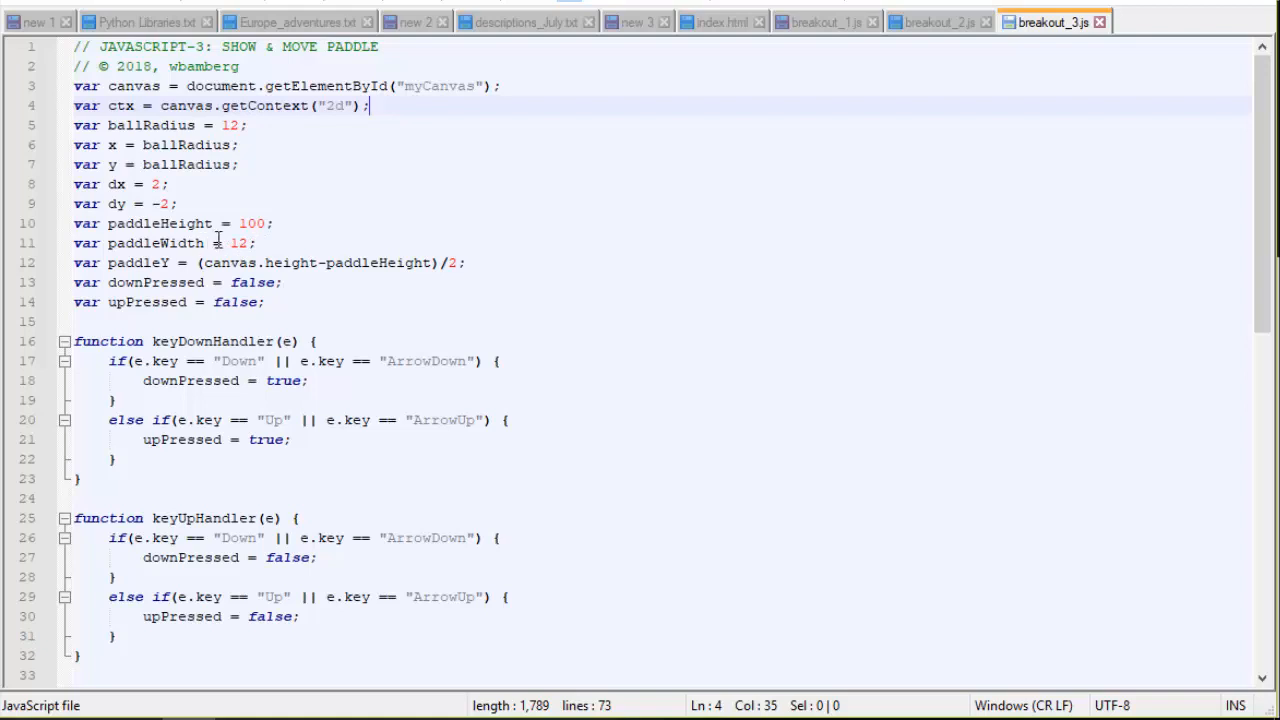
mouse_move(278, 242)
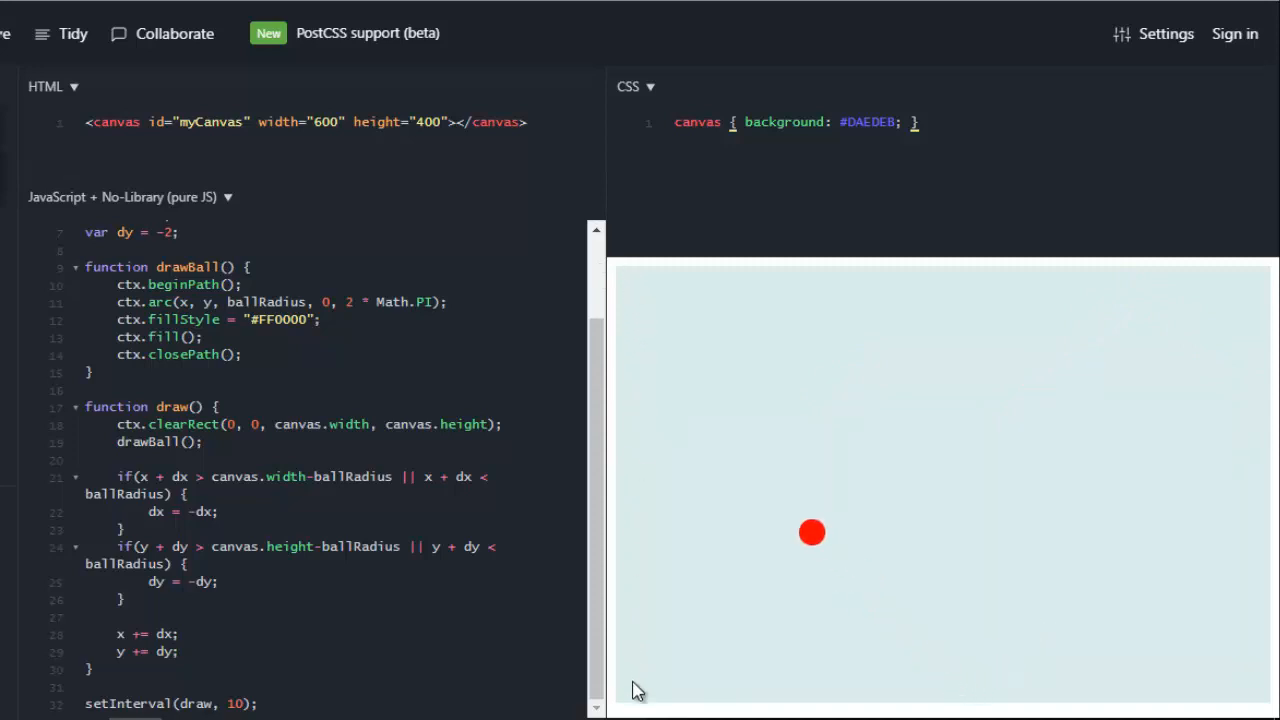
mouse_move(638, 328)
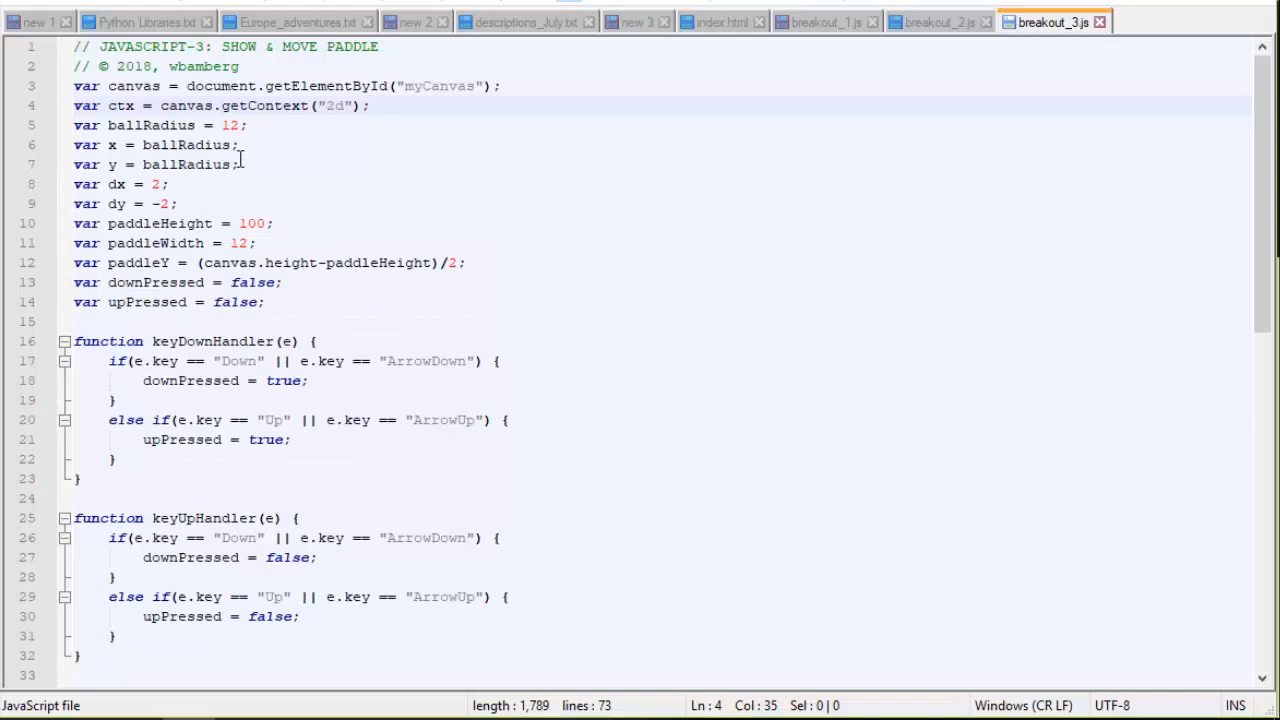
mouse_move(116, 230)
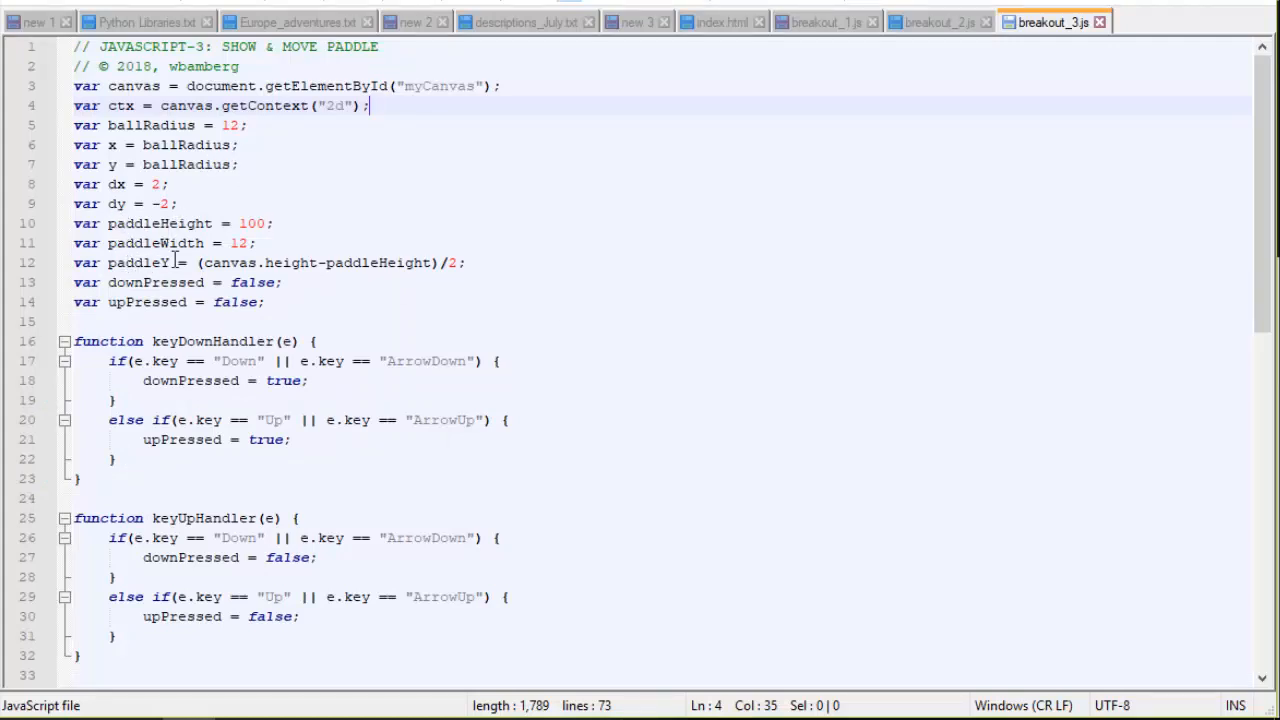
mouse_move(284, 268)
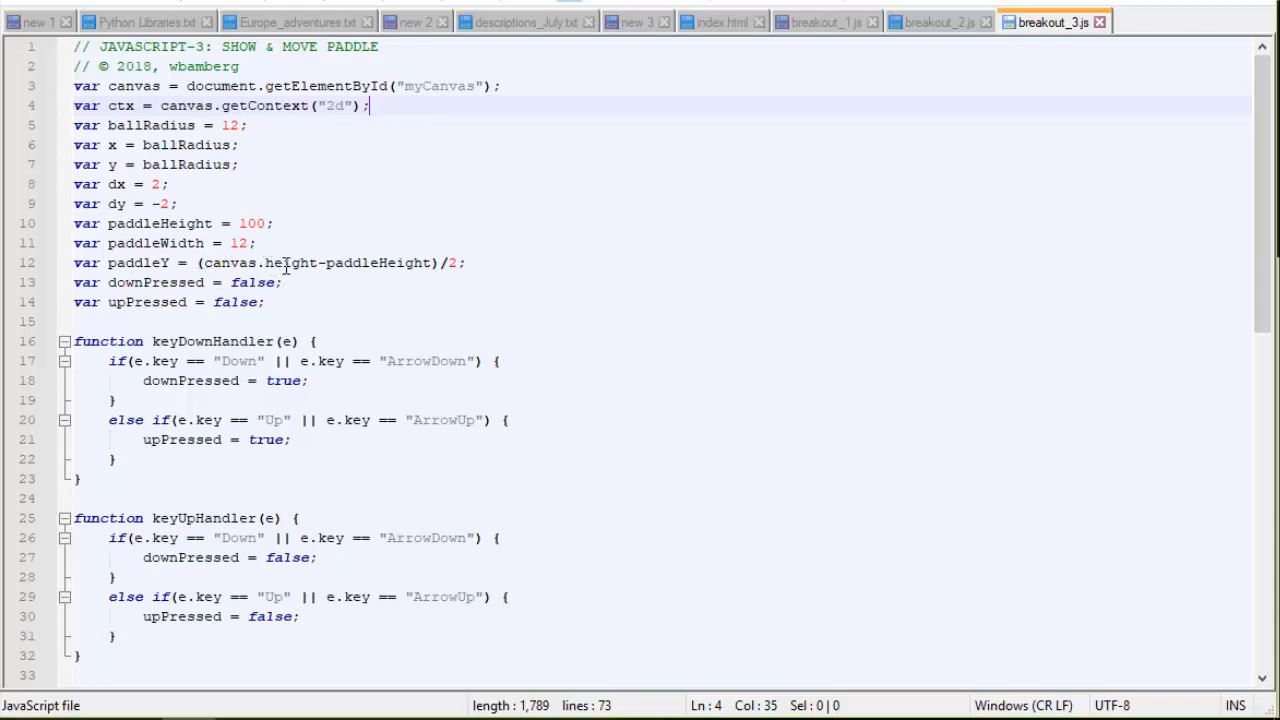
mouse_move(444, 264)
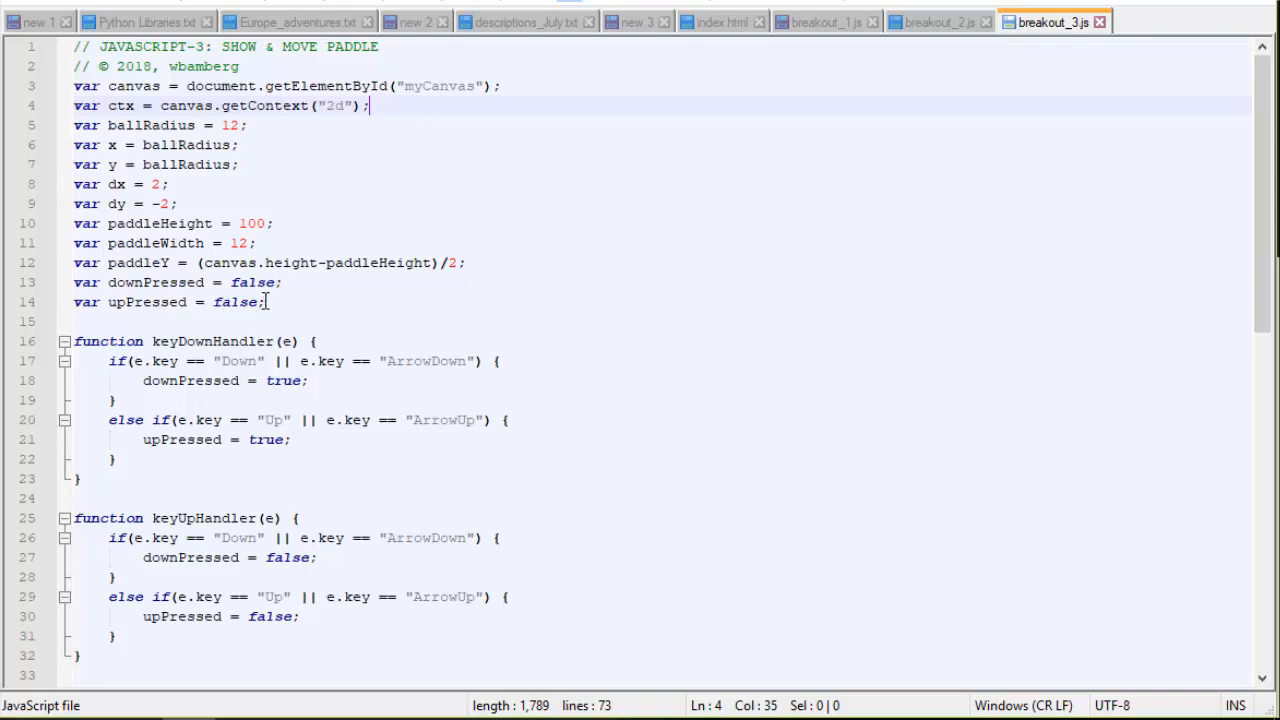
mouse_move(414, 412)
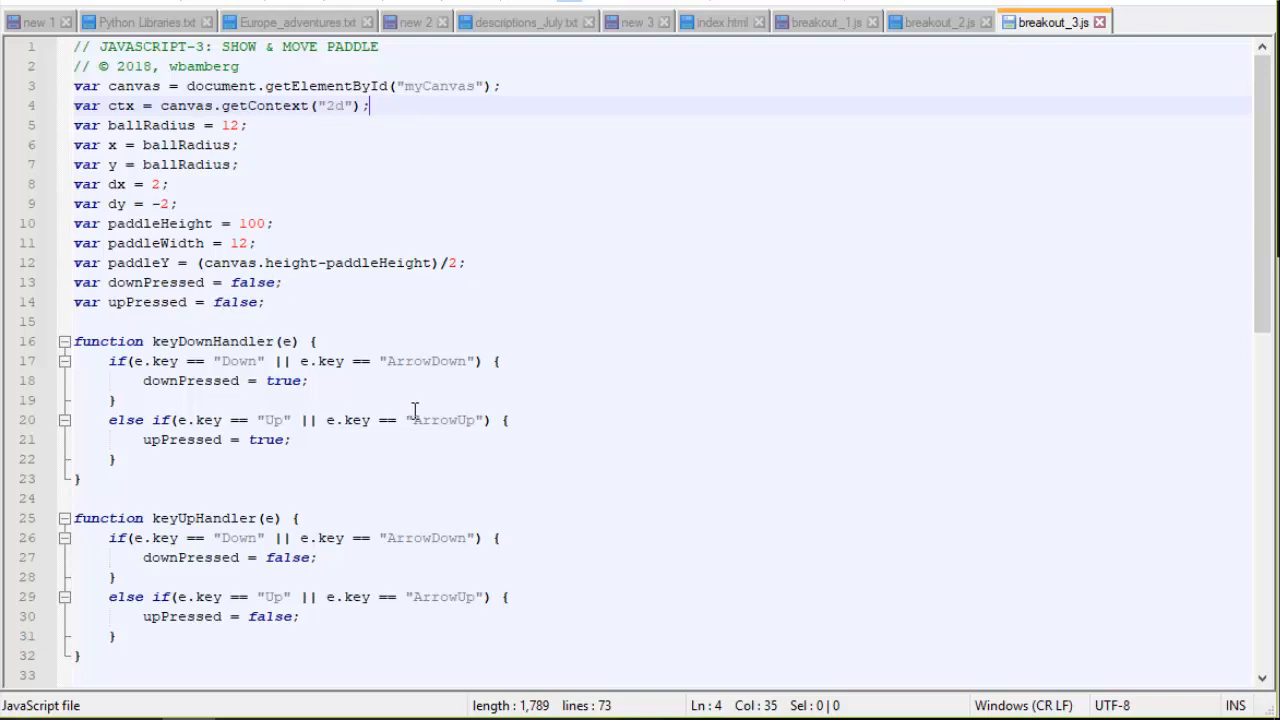
mouse_move(364, 386)
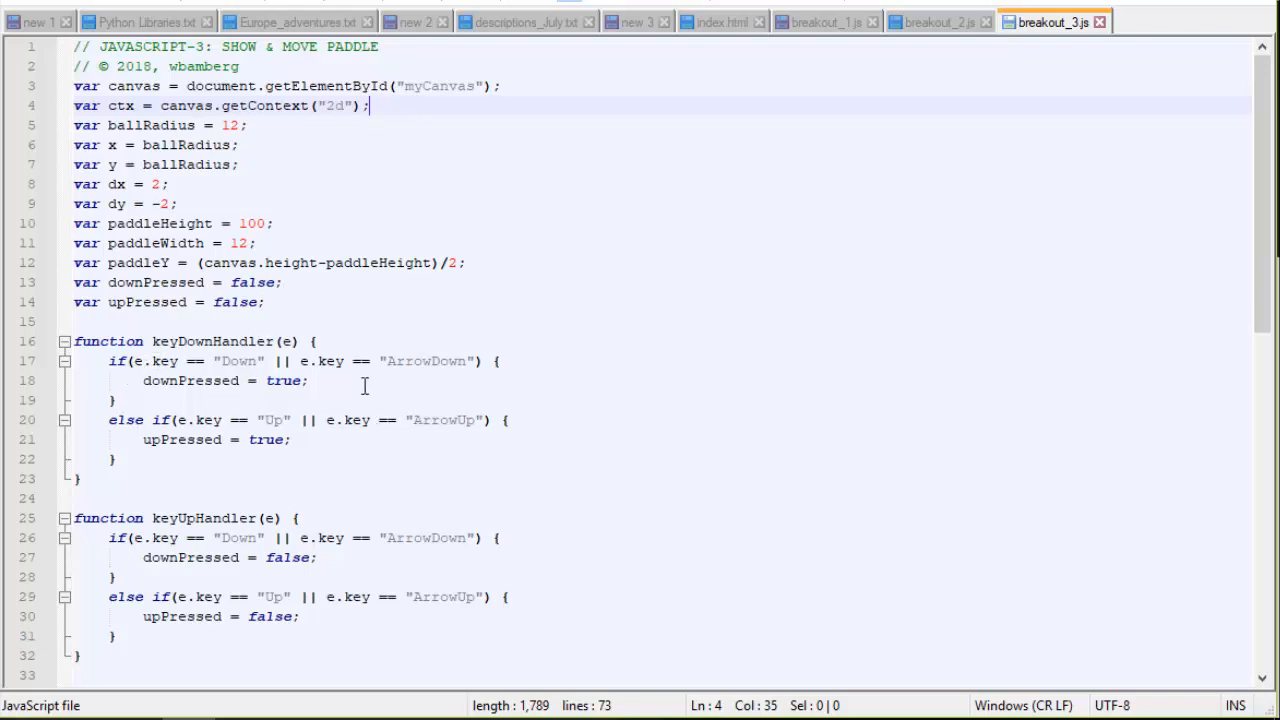
mouse_move(160, 360)
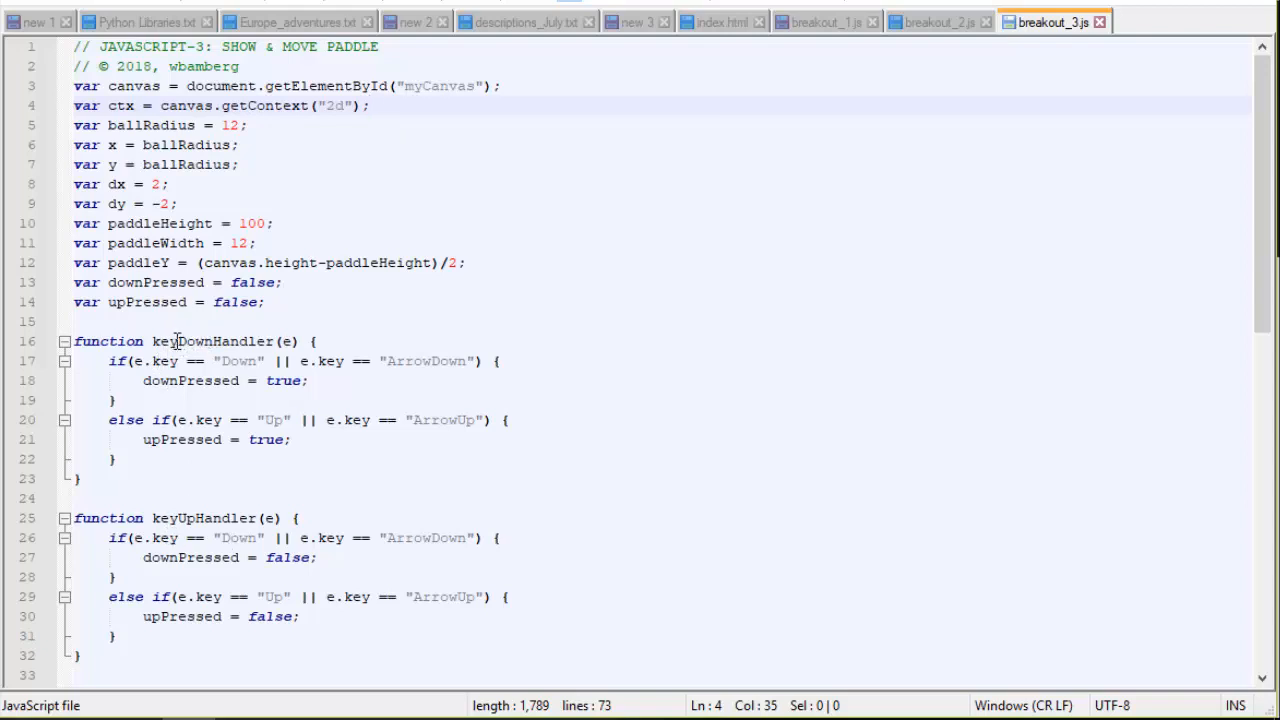
mouse_move(212, 340)
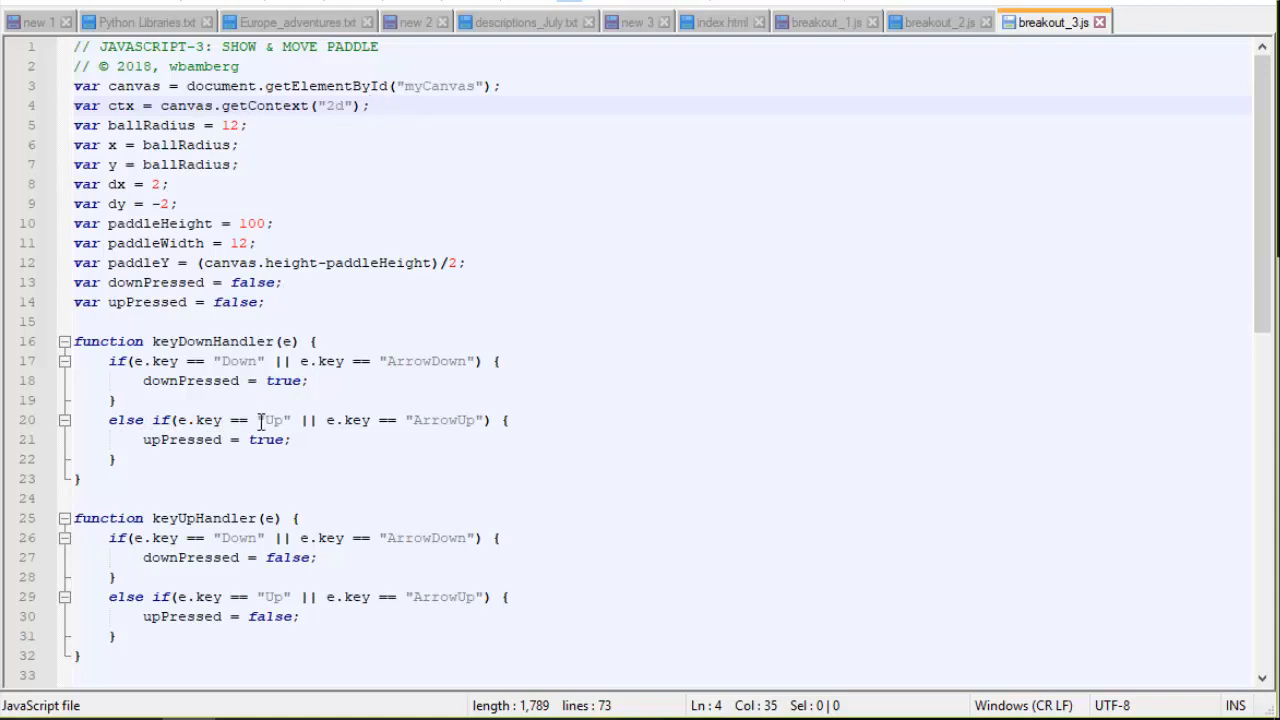
mouse_move(448, 420)
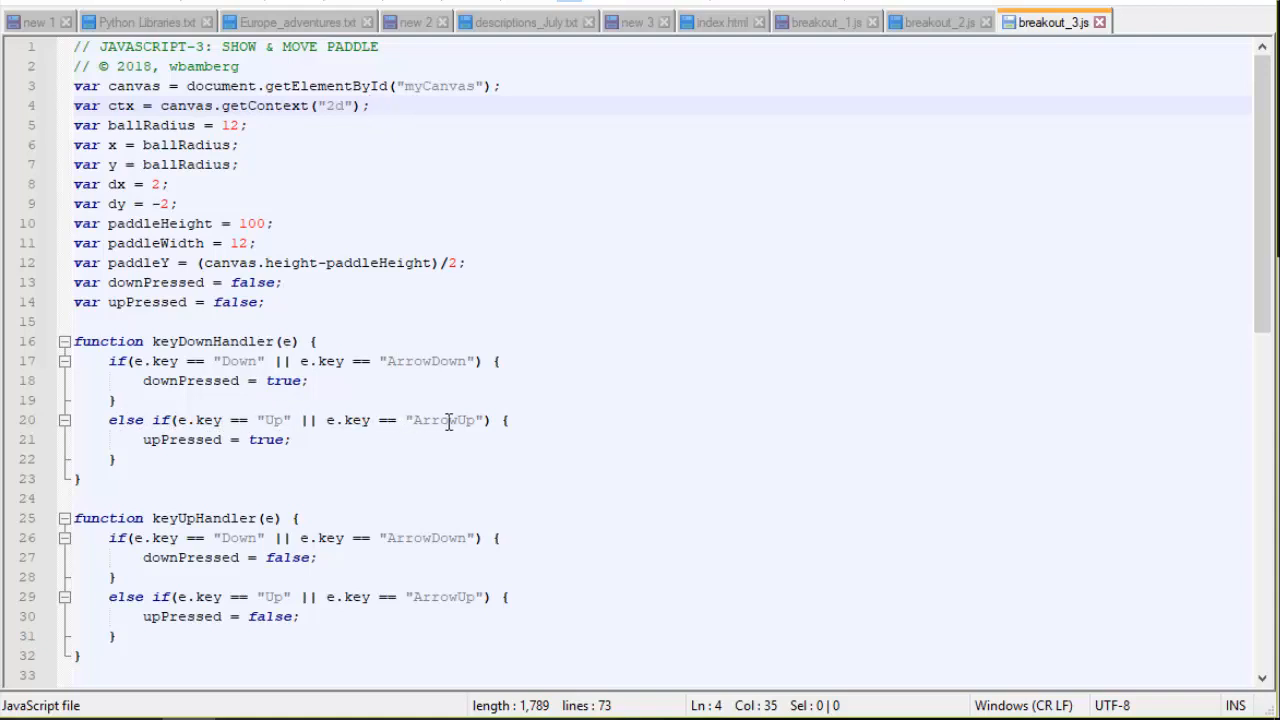
mouse_move(192, 444)
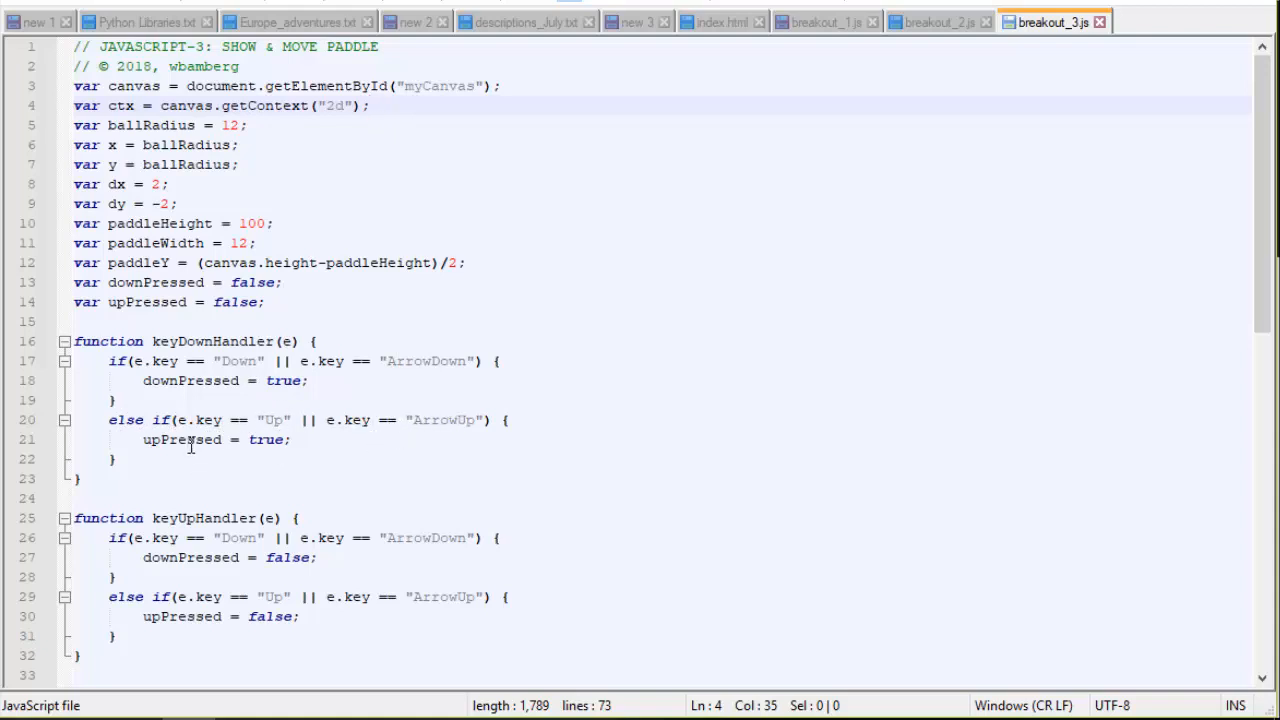
mouse_move(210, 476)
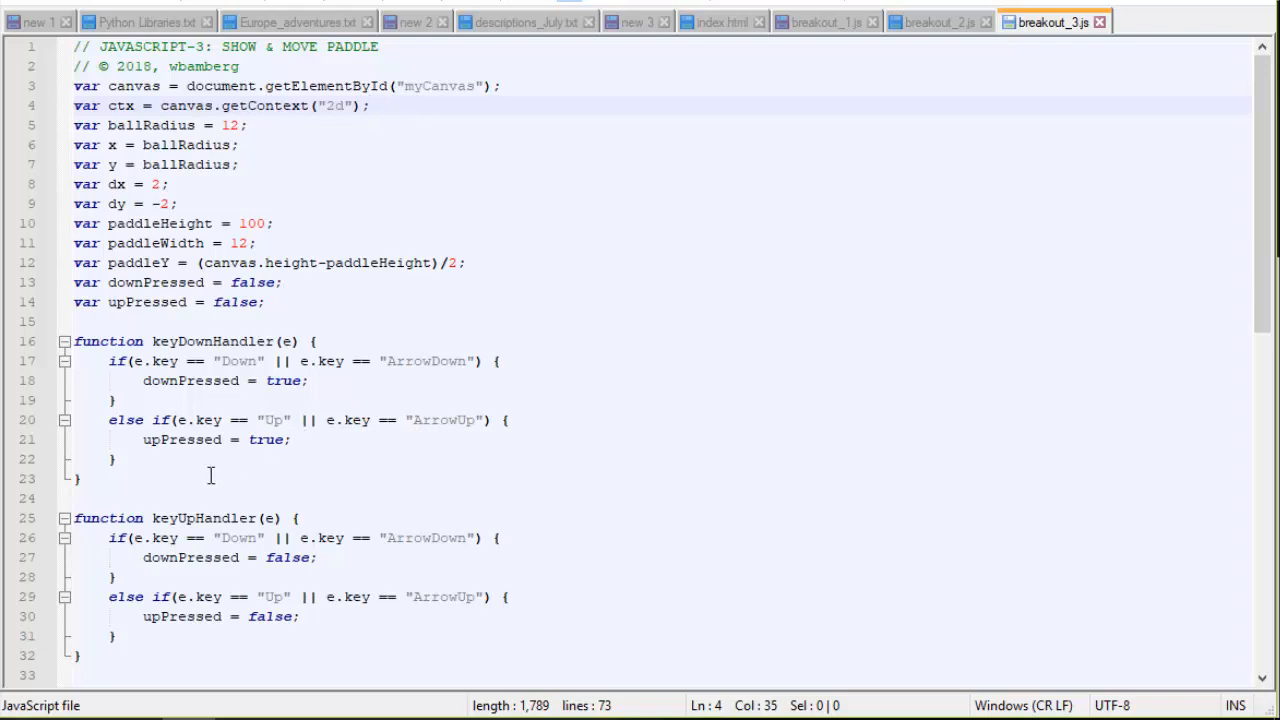
- Review the key handler code in breakout_3.js and fold the keyDownHandler and keyUpHandler functions
scroll(down, 3)
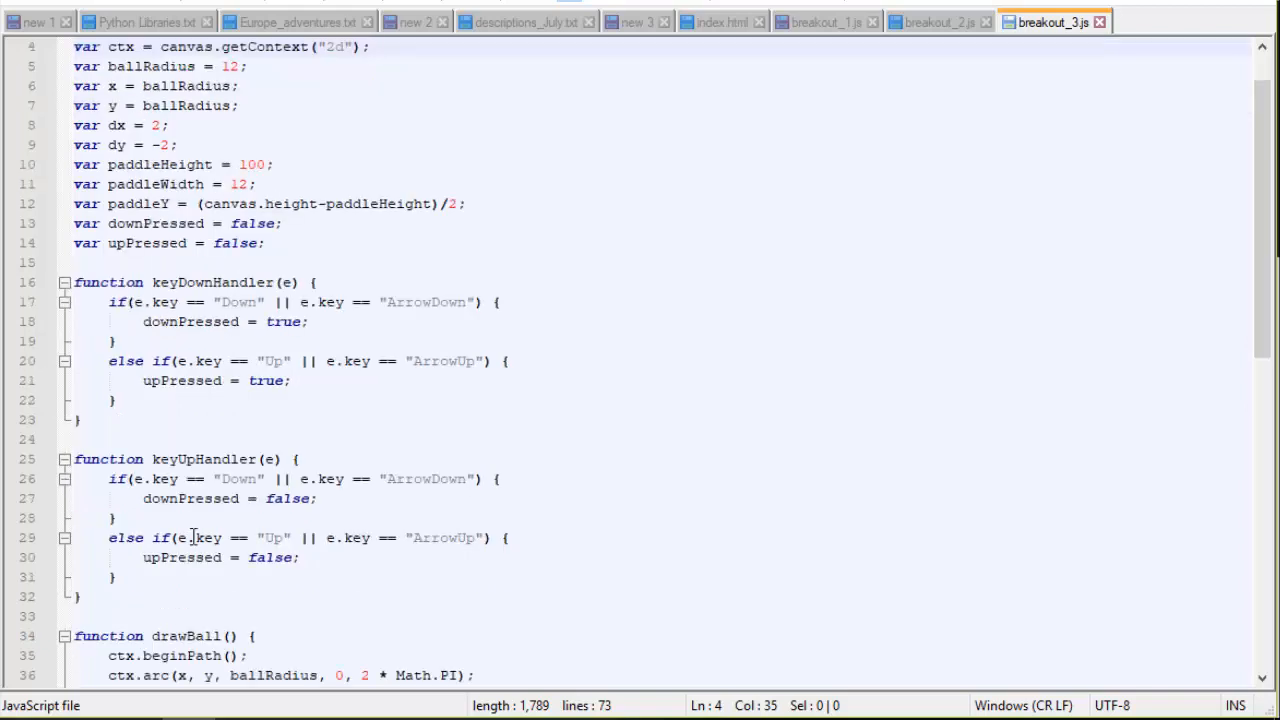
scroll(down, 3)
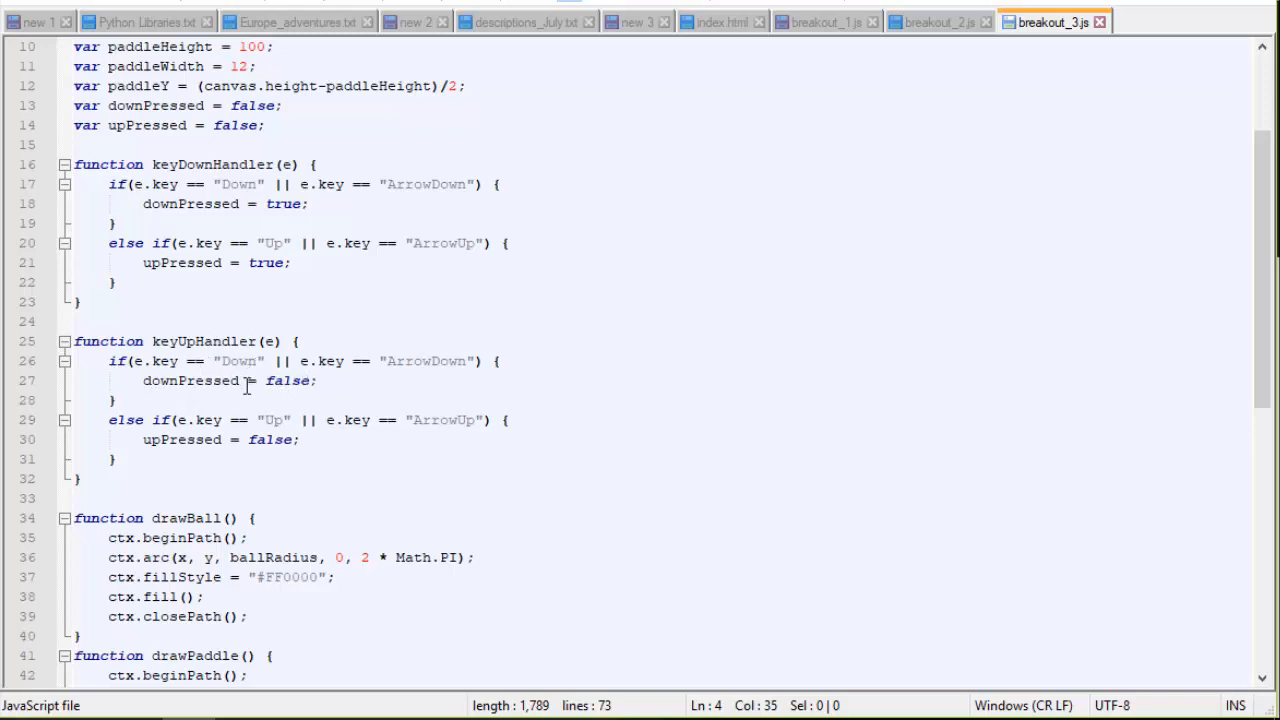
mouse_move(260, 420)
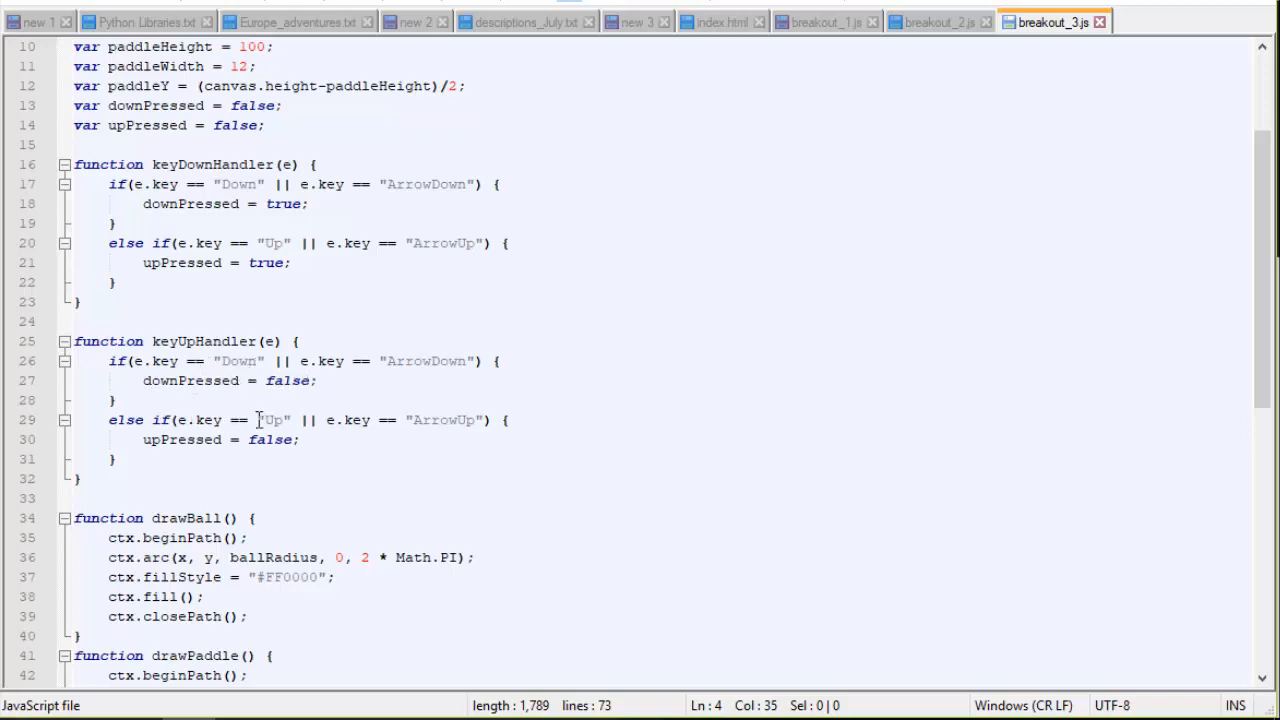
click(316, 440)
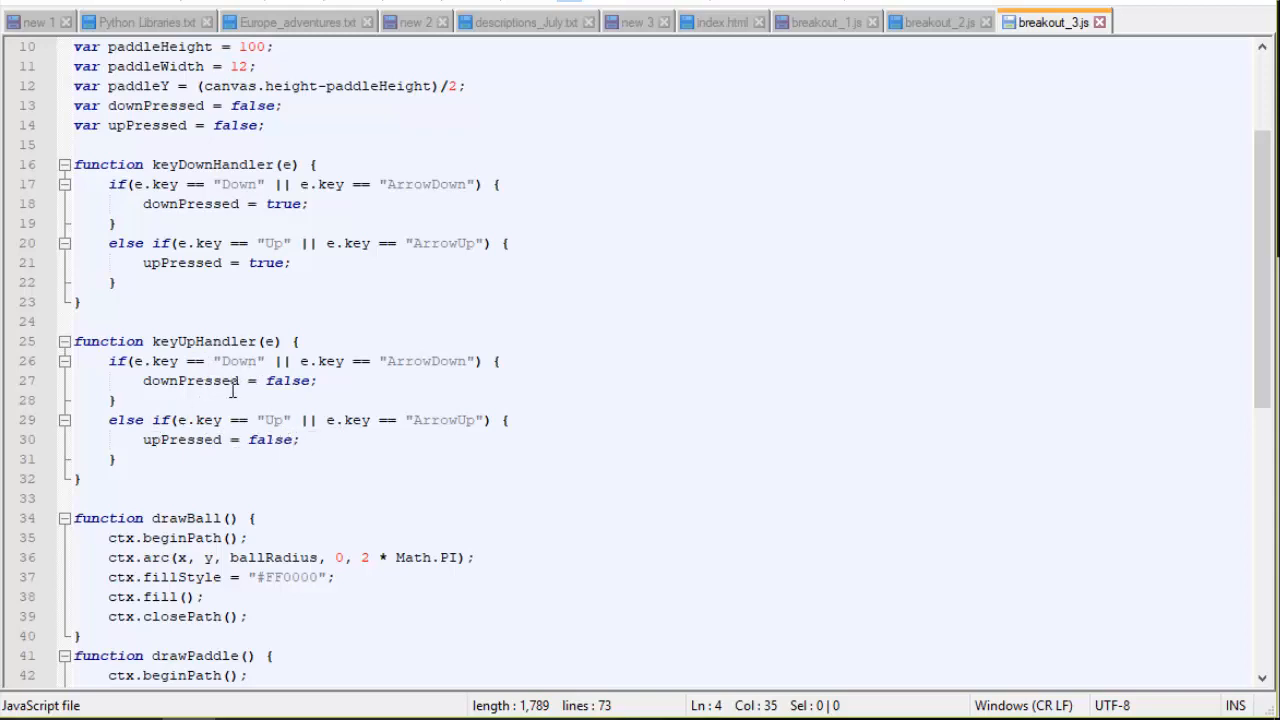
mouse_move(260, 424)
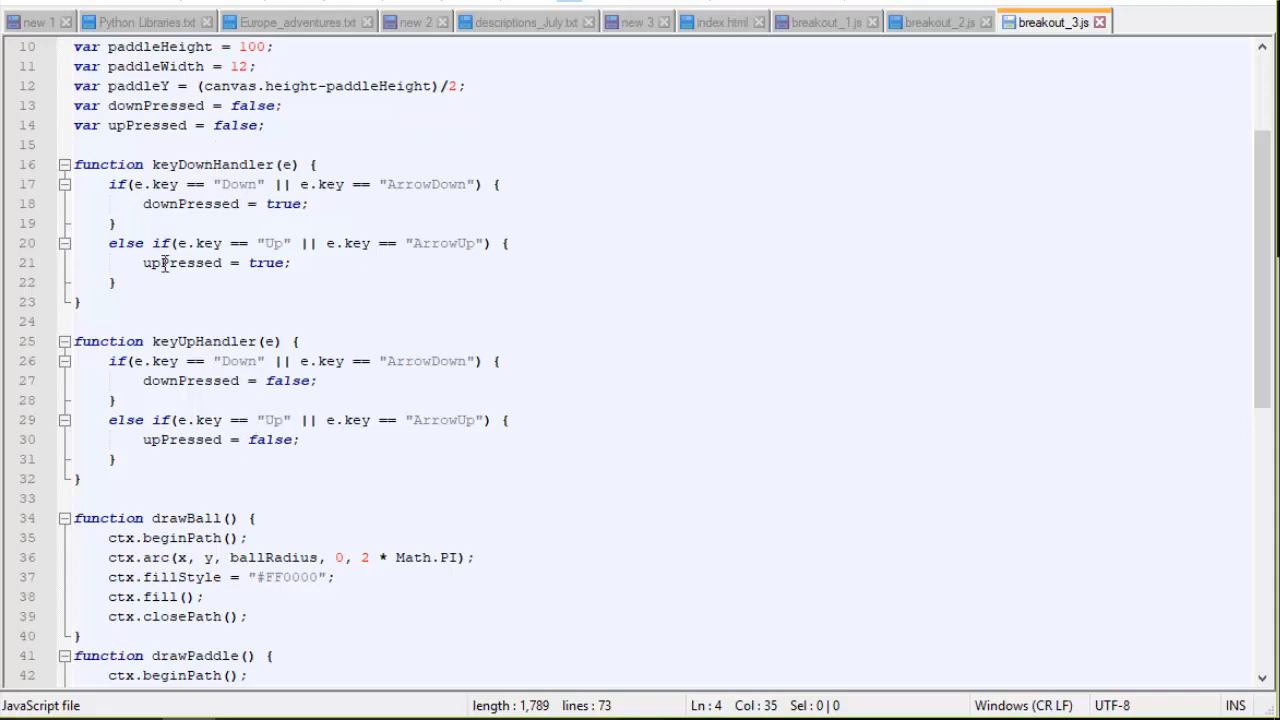
mouse_move(408, 430)
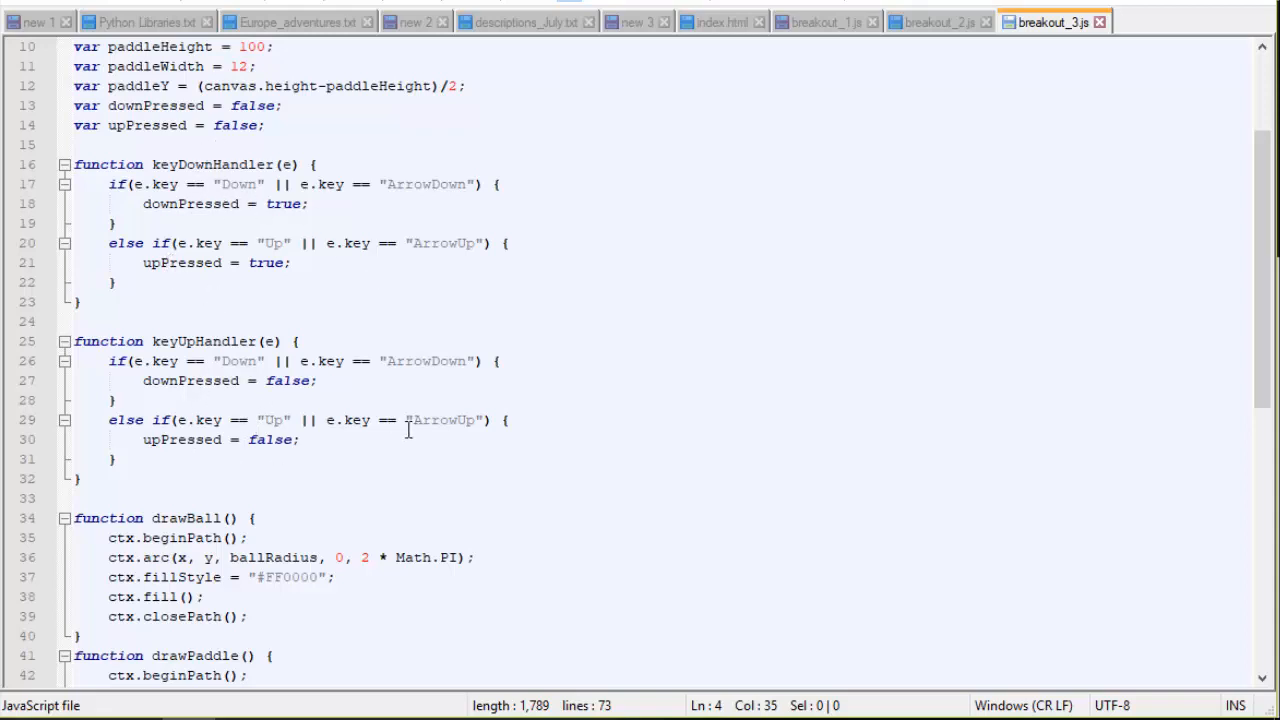
mouse_move(320, 296)
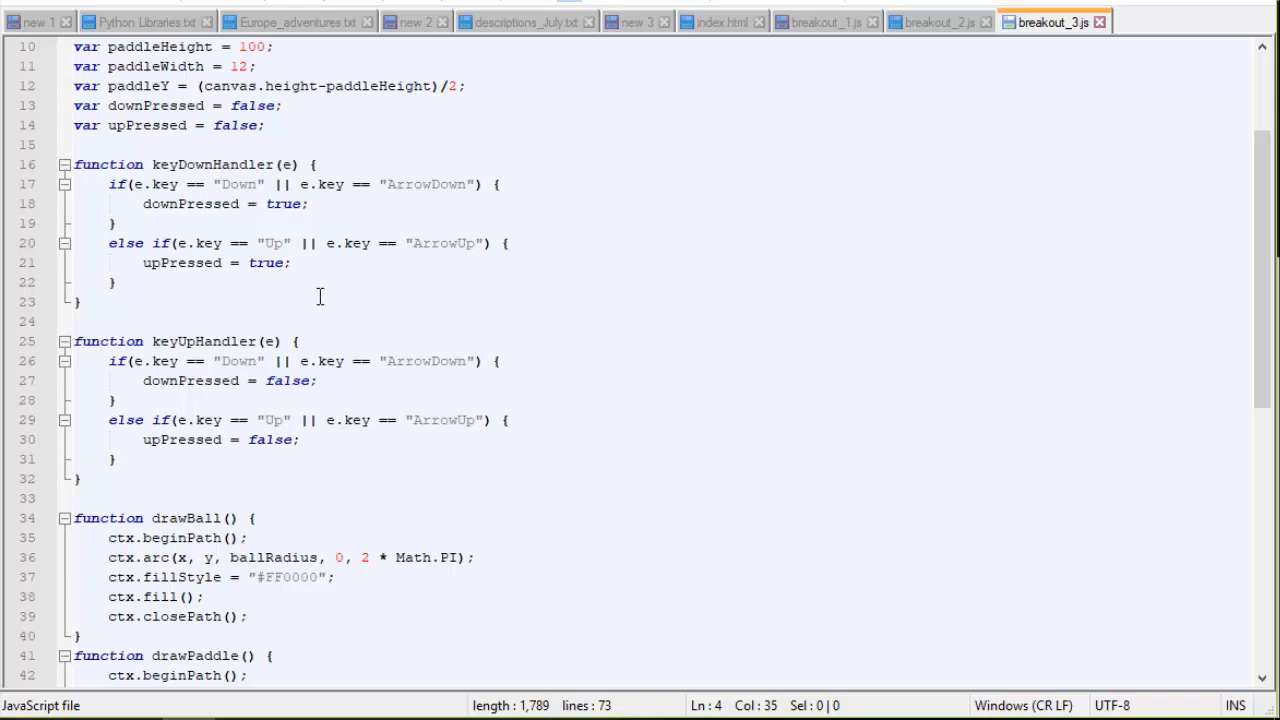
mouse_move(350, 414)
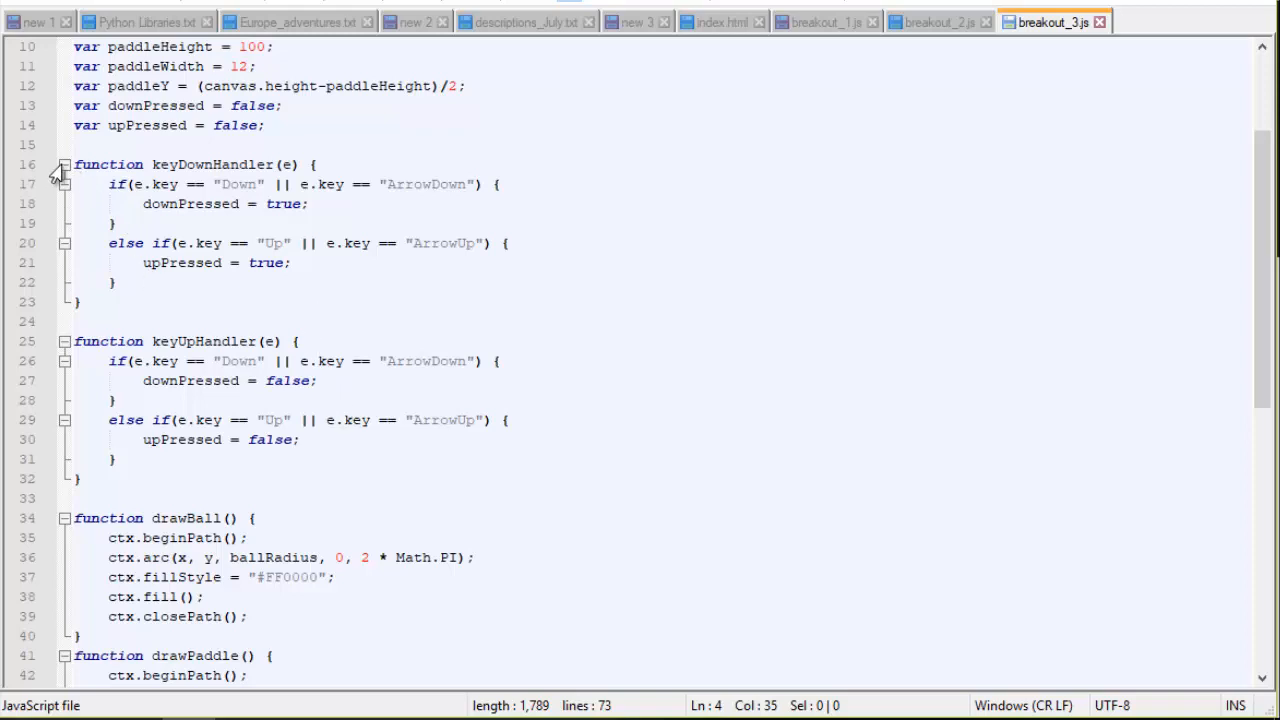
click(64, 164)
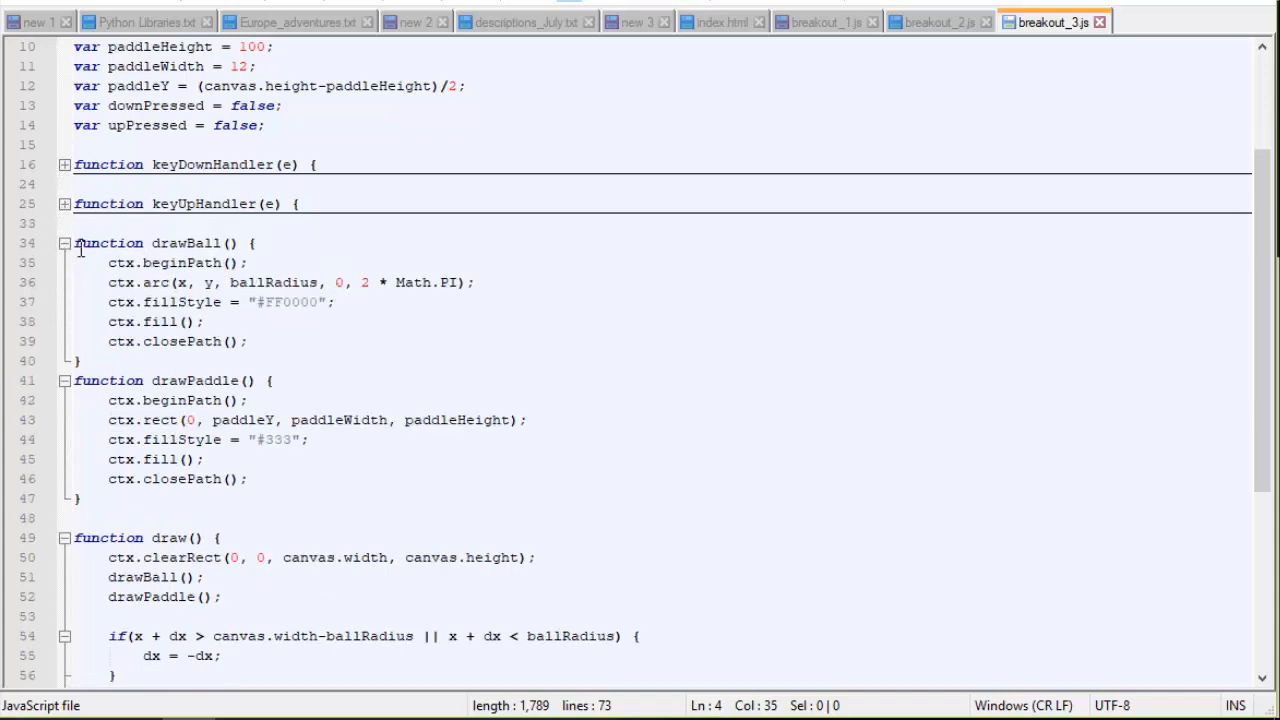
- Fold the drawBall function and read through drawPaddle below the collapsed handlers
click(64, 244)
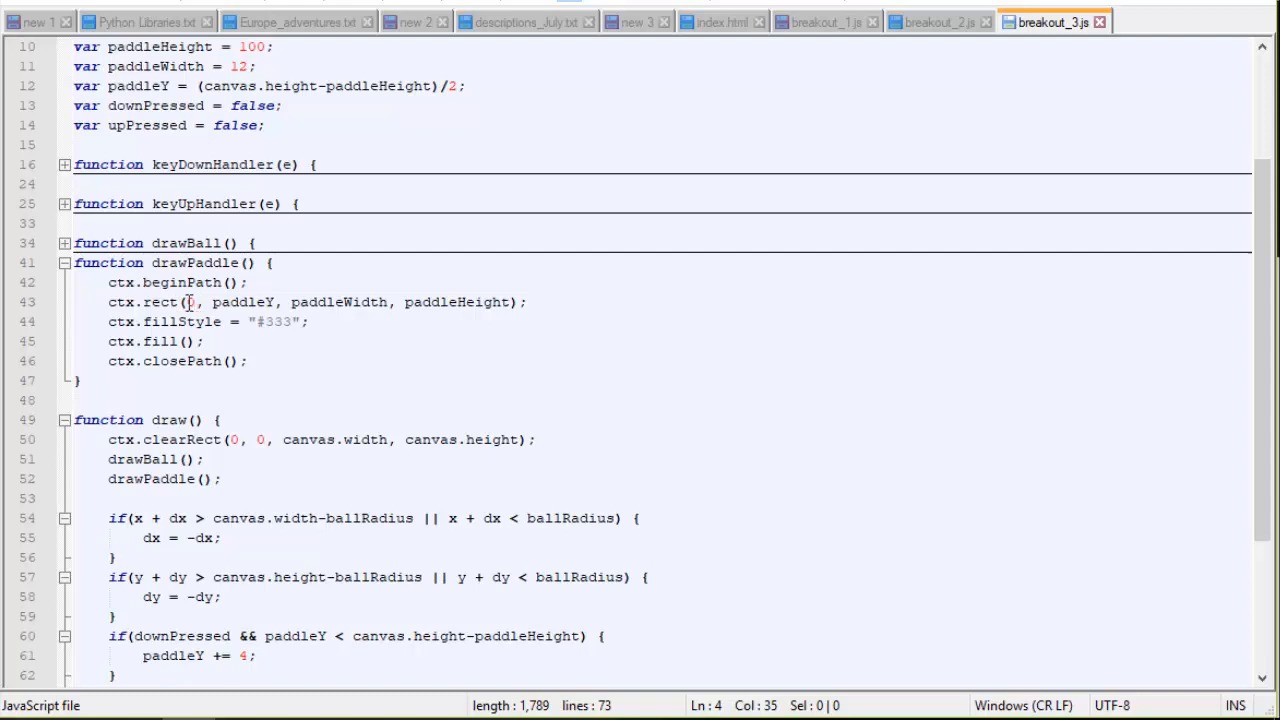
mouse_move(78, 304)
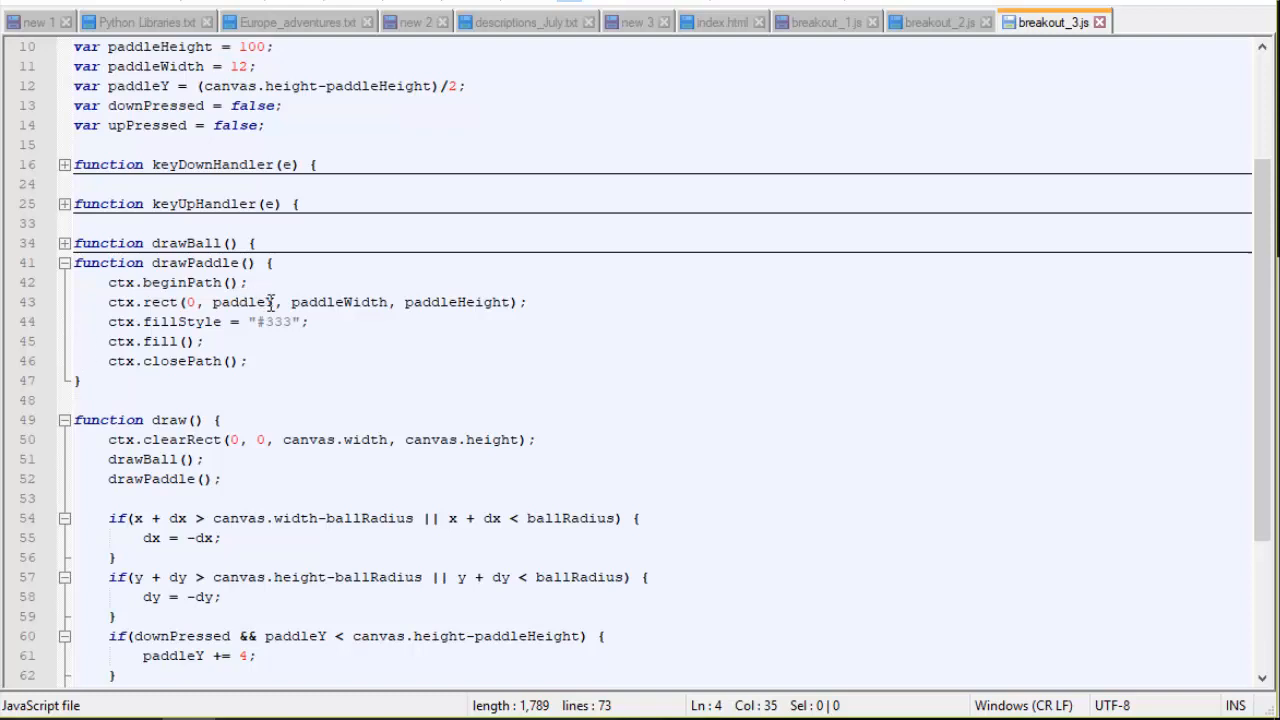
mouse_move(276, 304)
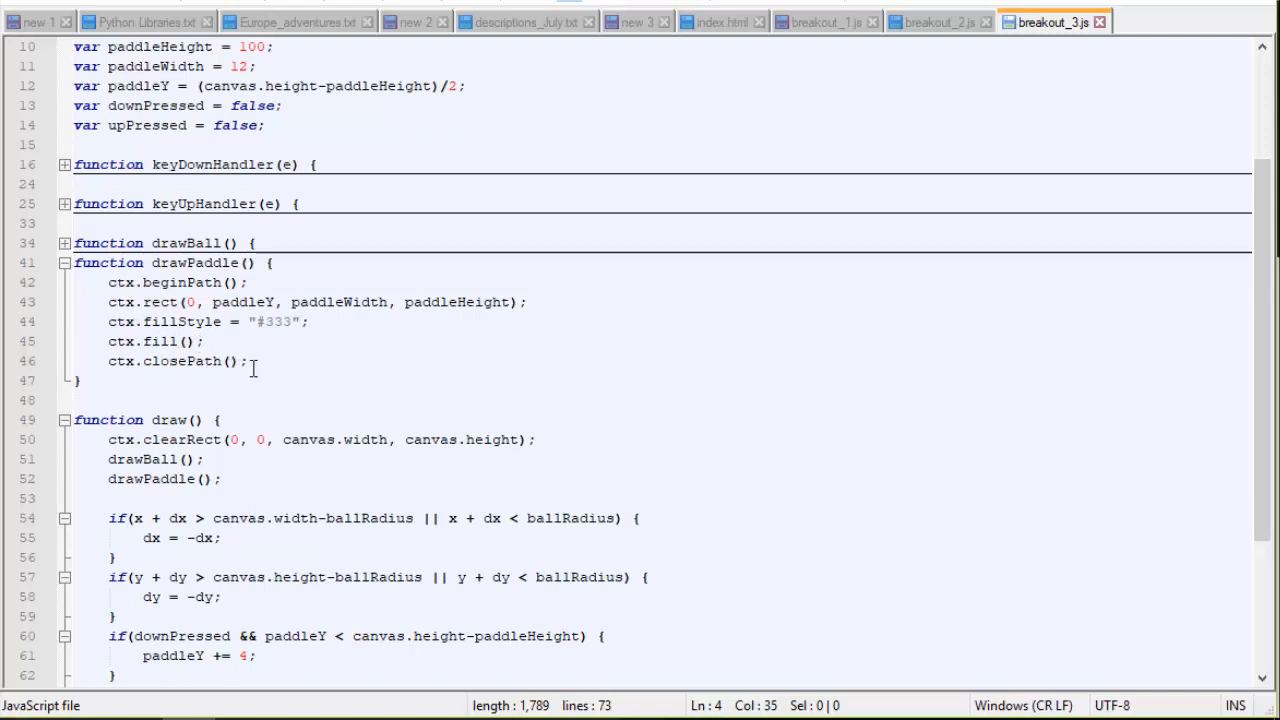
mouse_move(176, 320)
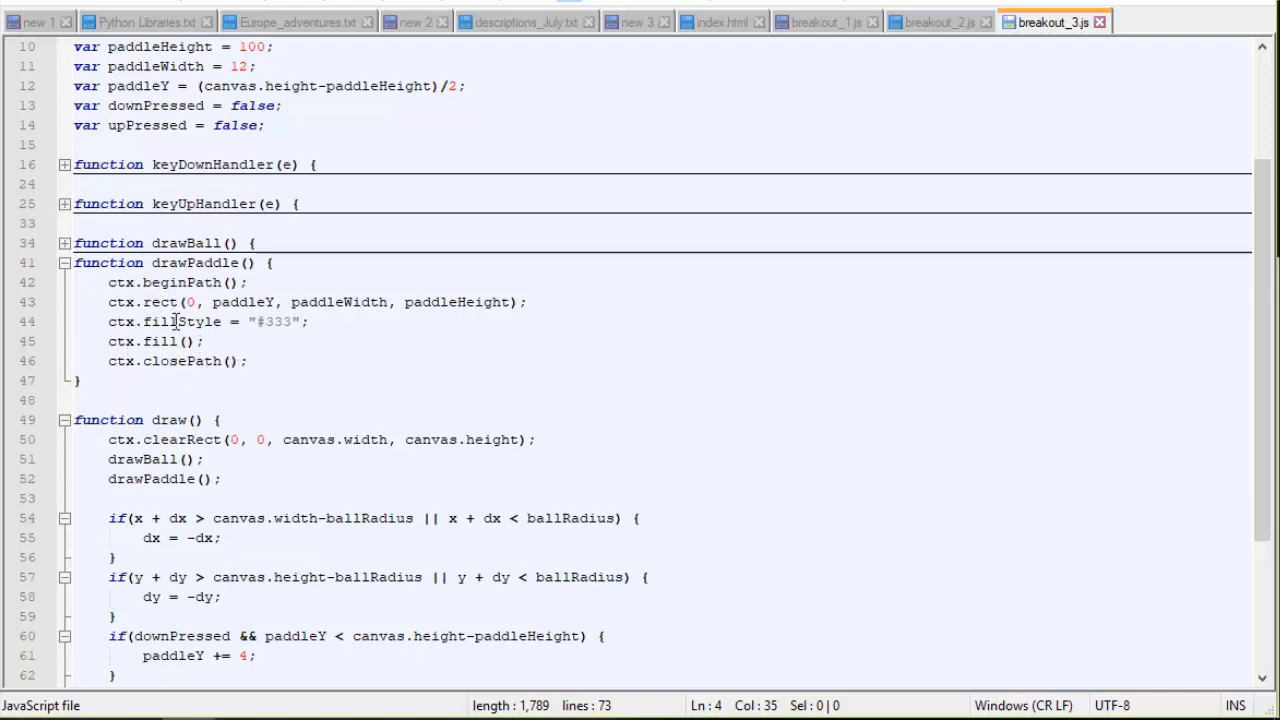
scroll(down, 3)
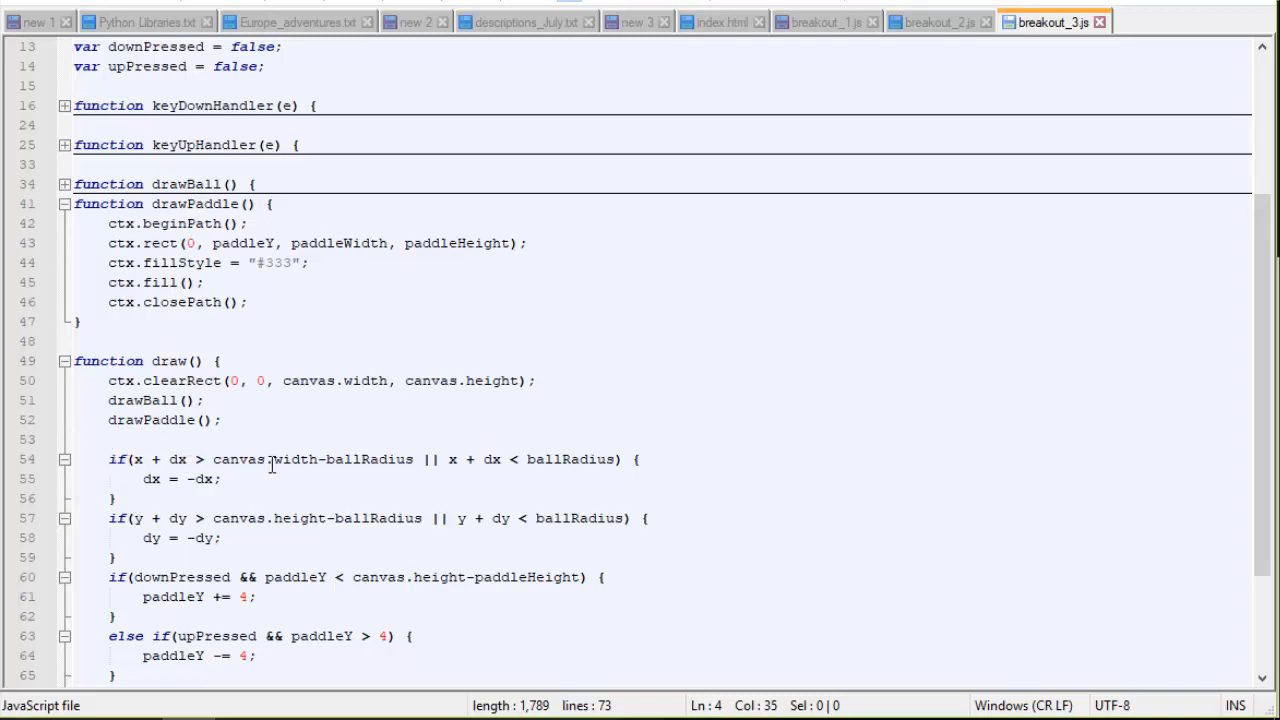
mouse_move(188, 488)
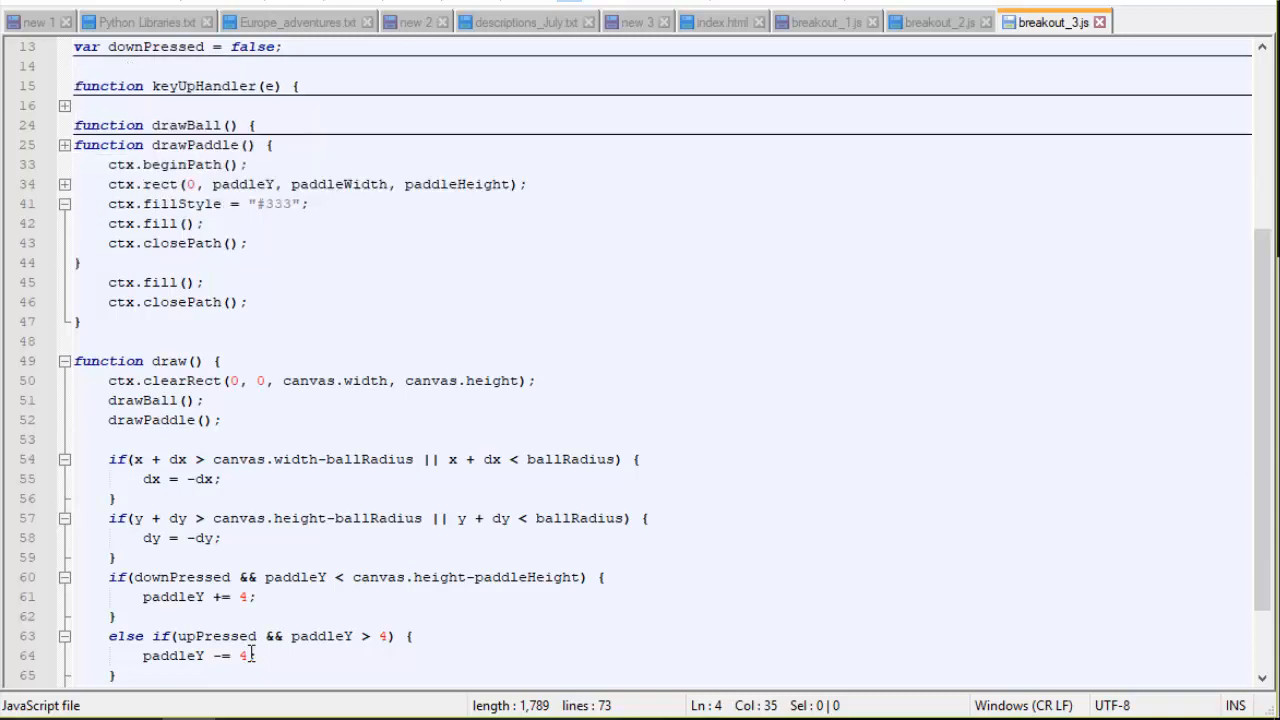
- Copy the keydown and keyup addEventListener lines from Notepad++ into the JSFiddle JavaScript panel
scroll(down, 3)
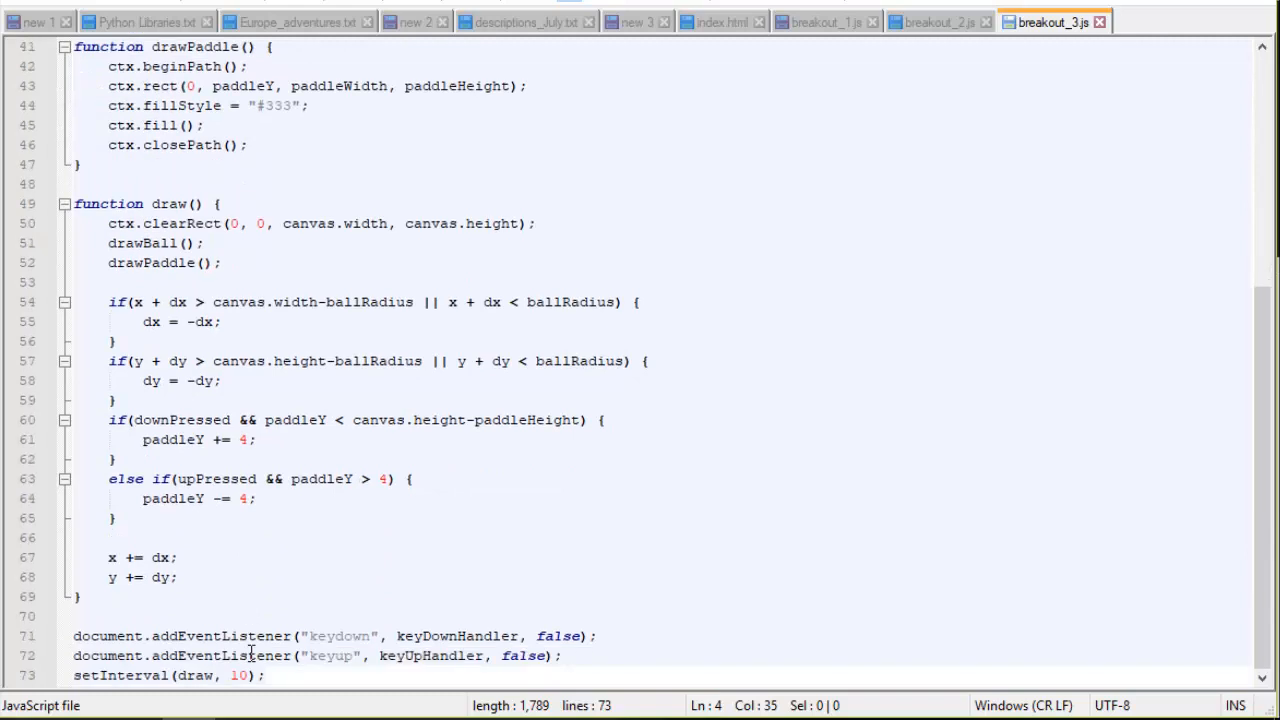
drag(72, 636, 564, 656)
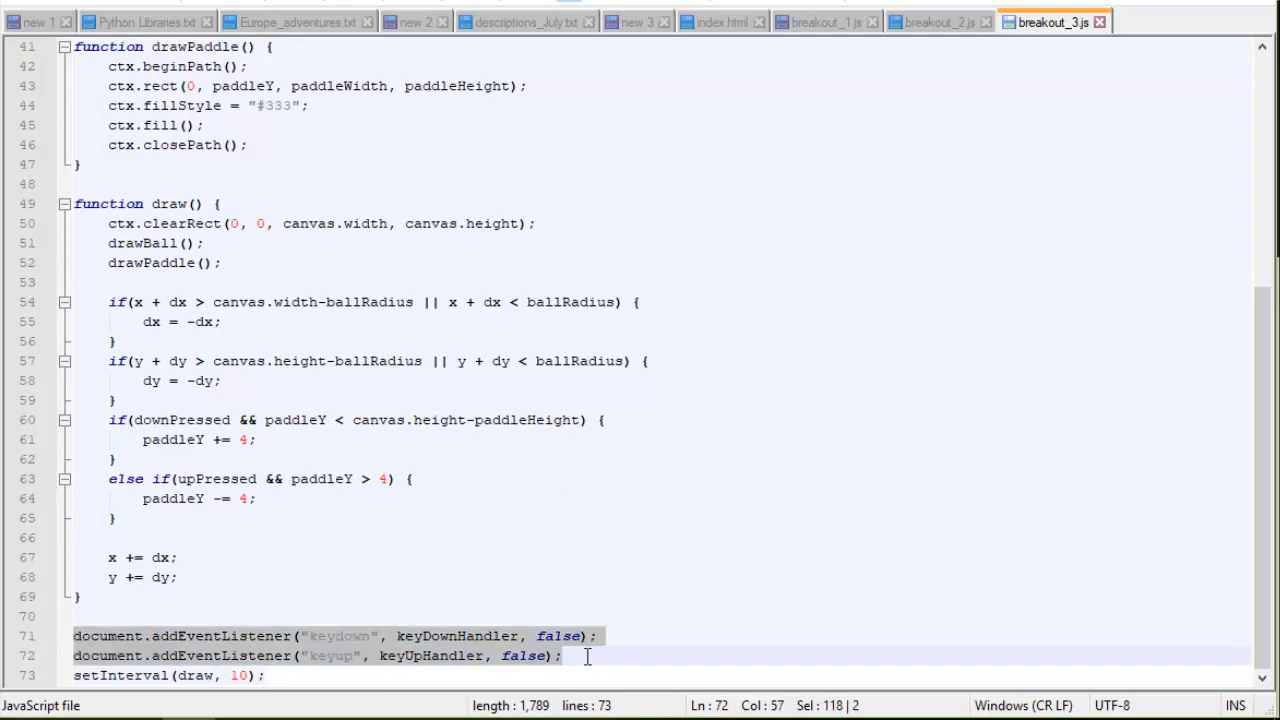
mouse_move(320, 662)
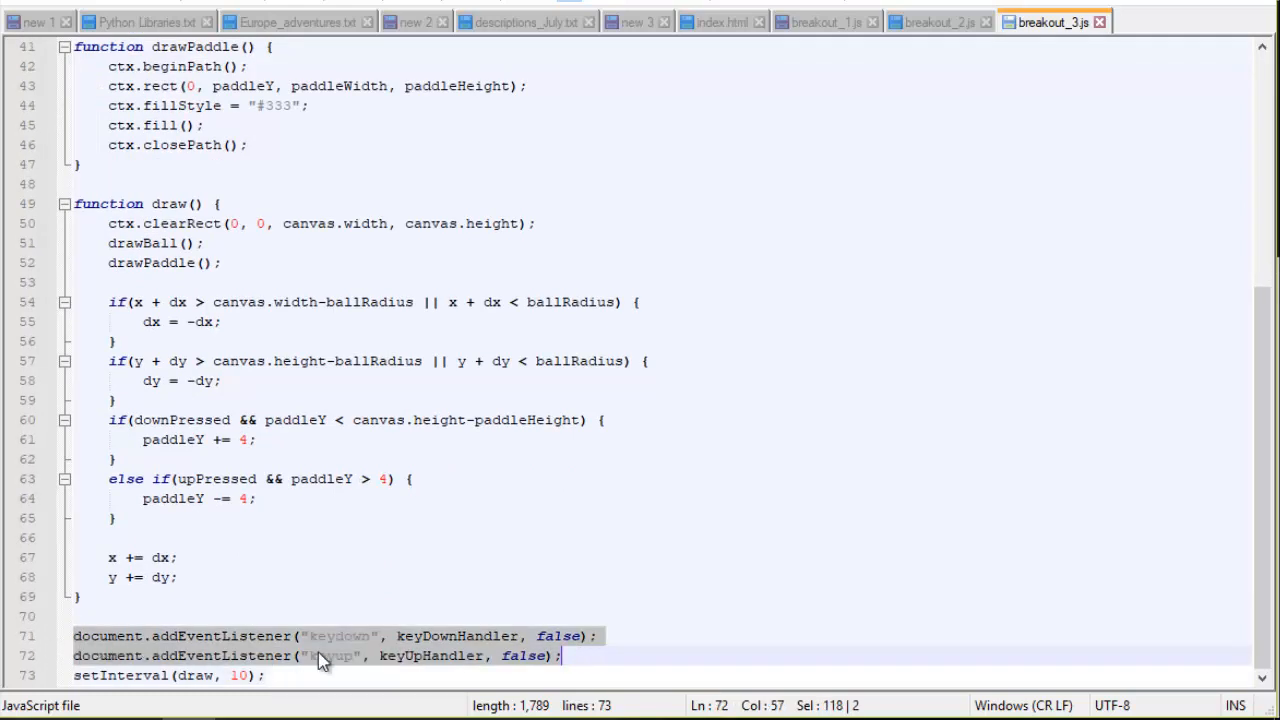
mouse_move(330, 668)
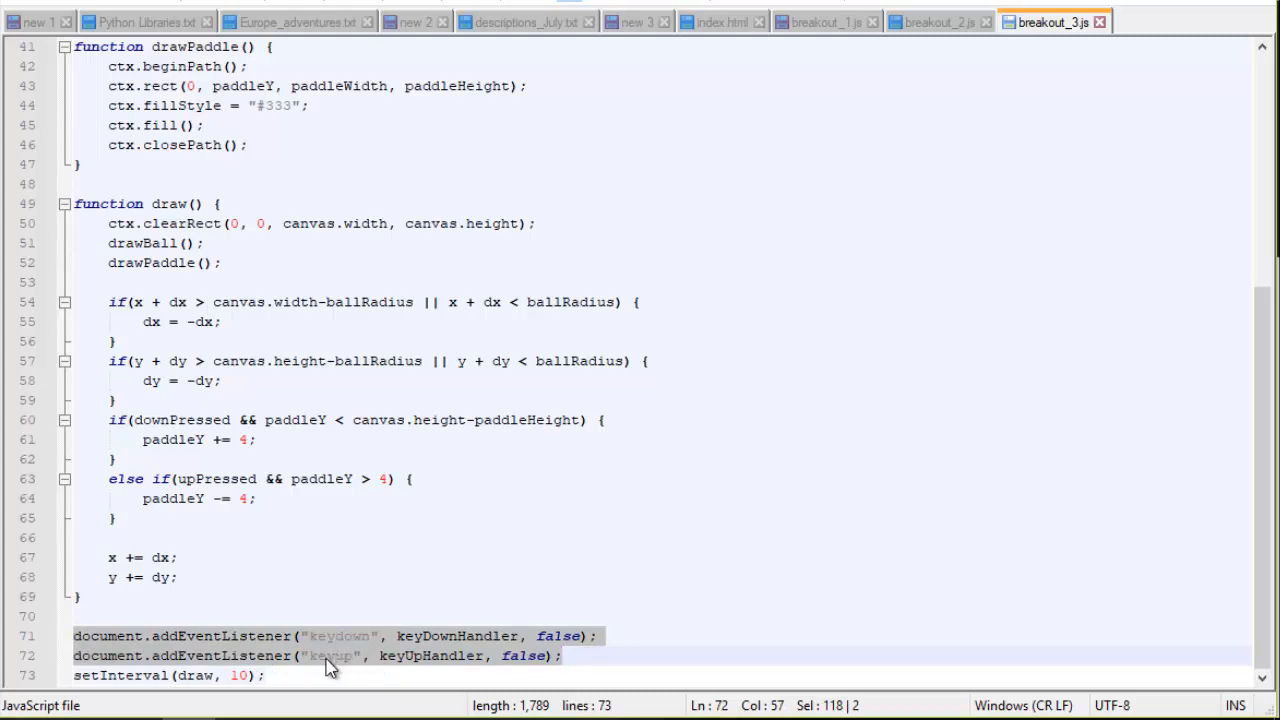
mouse_move(494, 668)
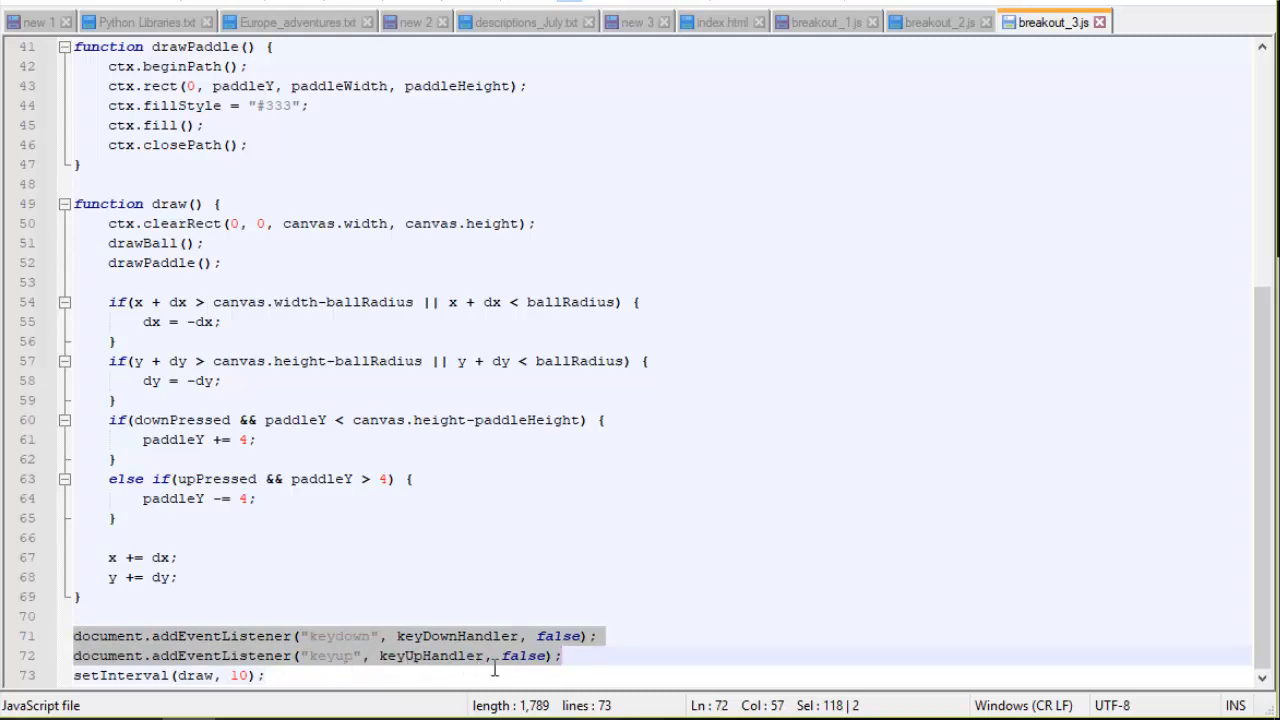
click(144, 636)
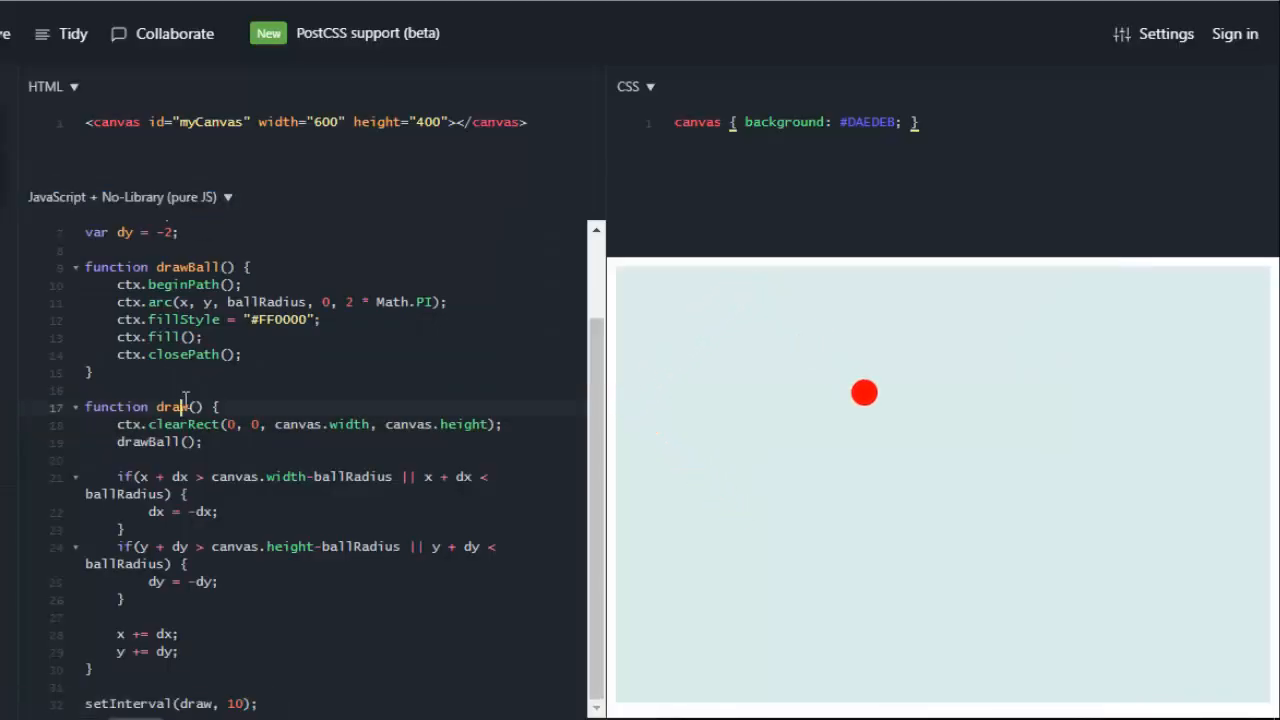
scroll(down, 3)
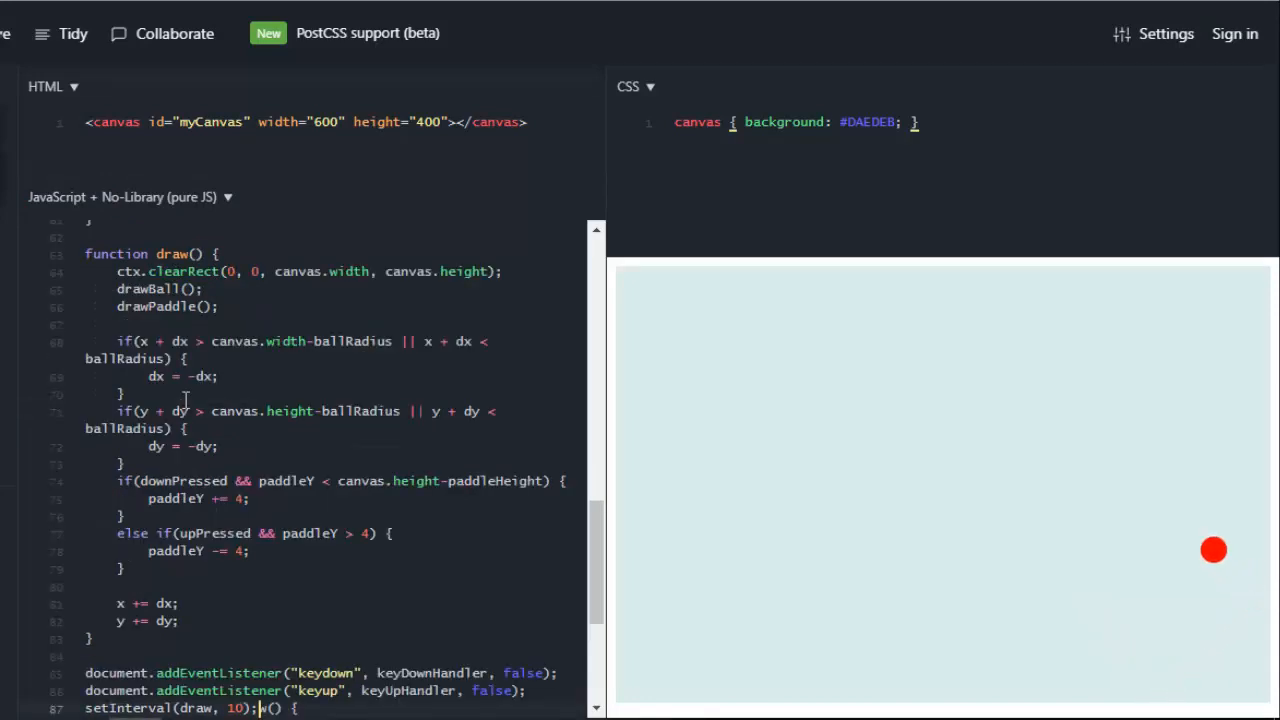